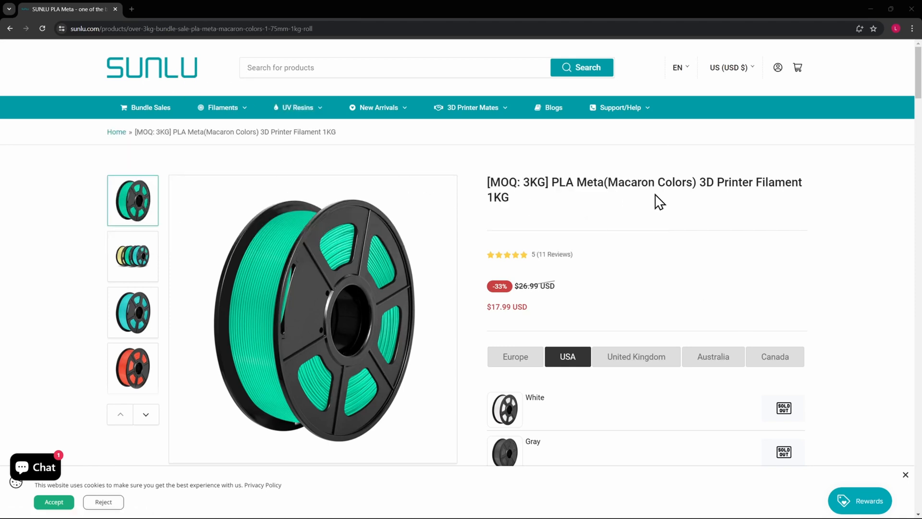
- Go to the 6KG PLA Meta (Macaron Colors) bundle offer page on the Sunlu site
scroll("down", 3)
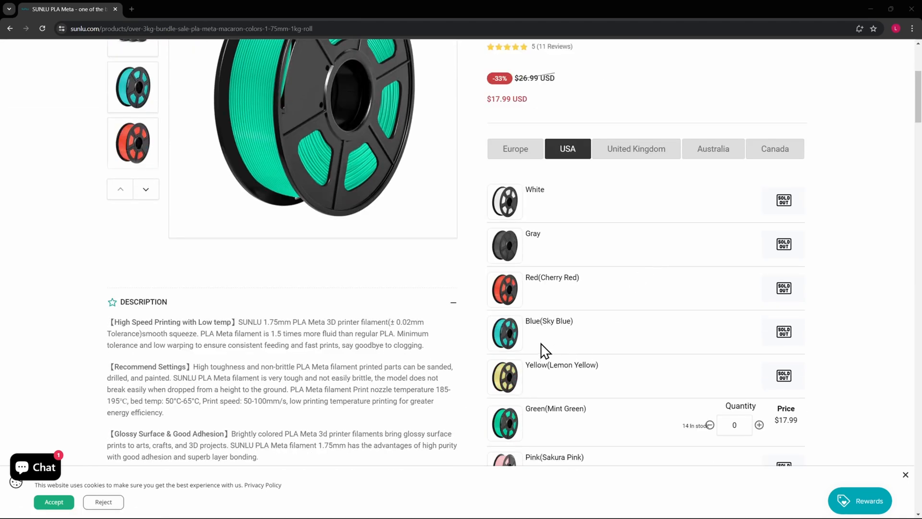
mouse_move(568, 337)
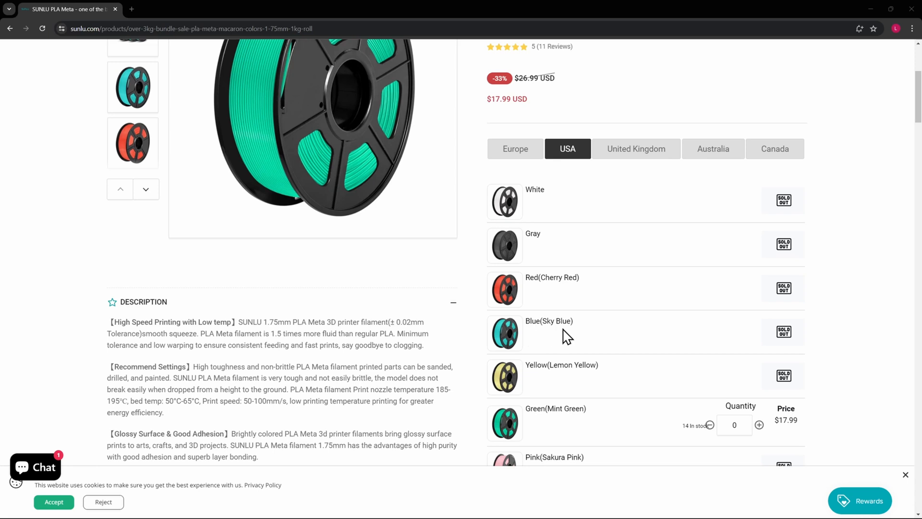
mouse_move(788, 338)
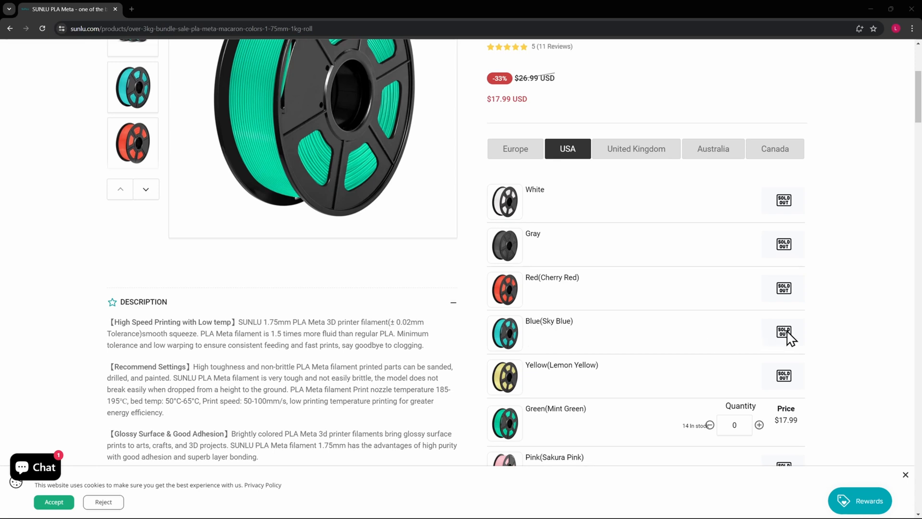
scroll("down", 3)
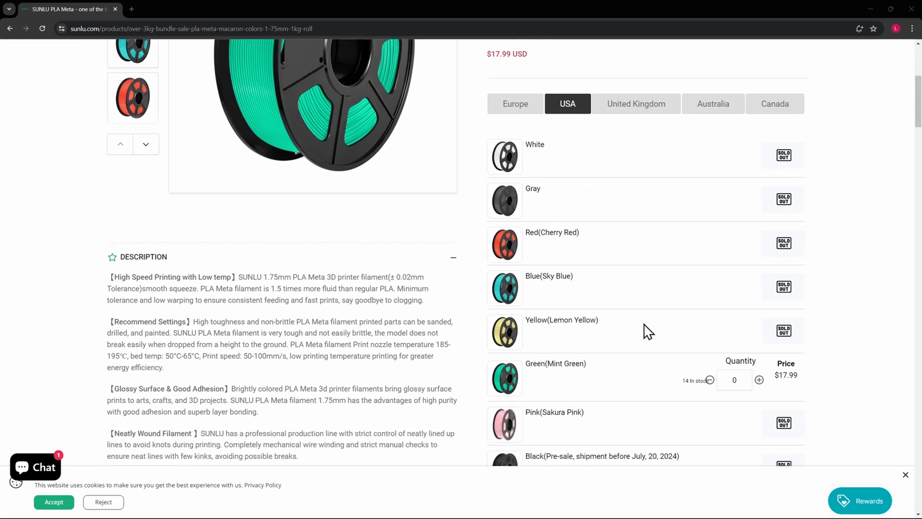
scroll("down", 3)
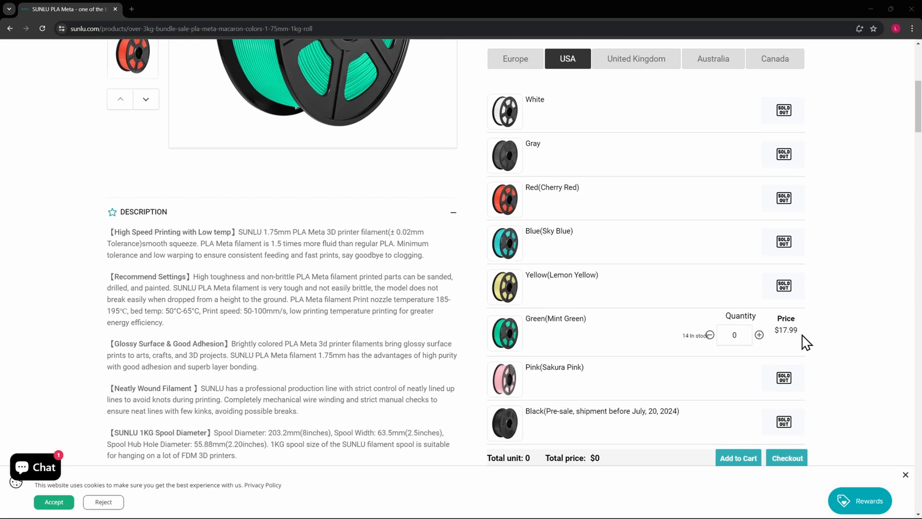
mouse_move(677, 339)
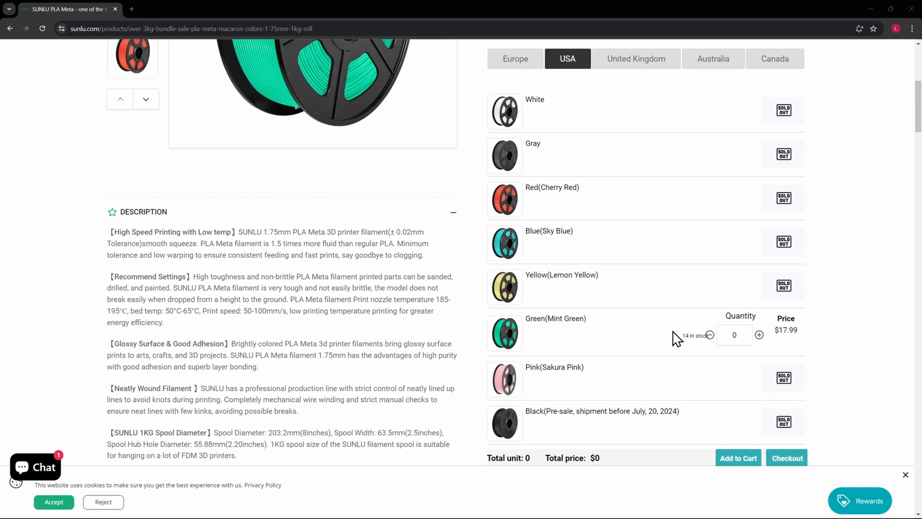
scroll("up", 3)
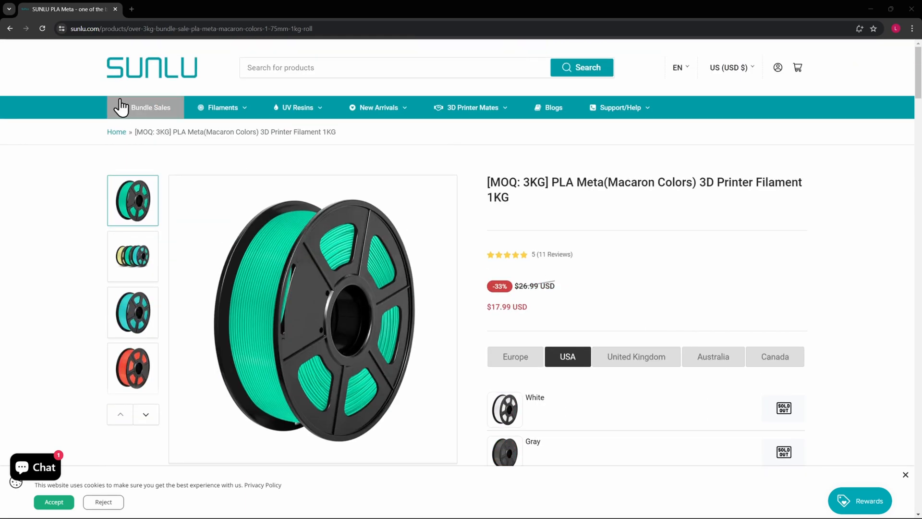
left_click(150, 107)
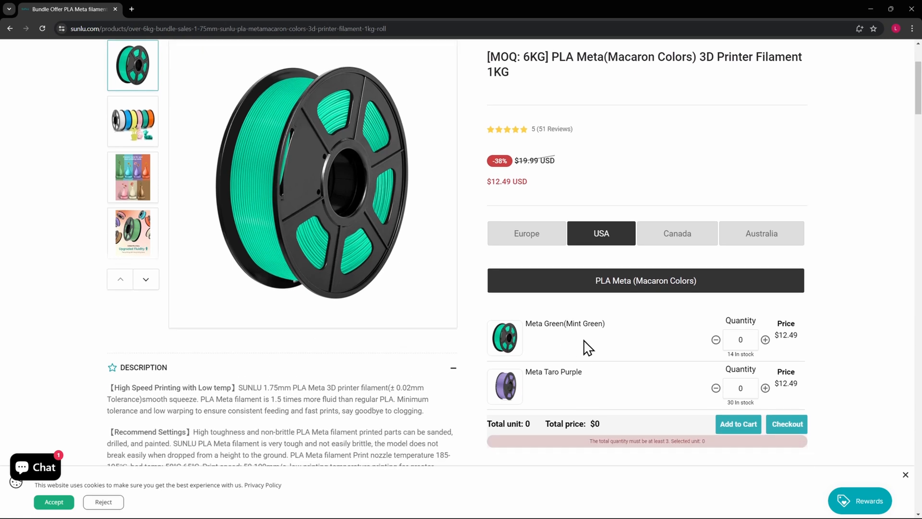
mouse_move(786, 334)
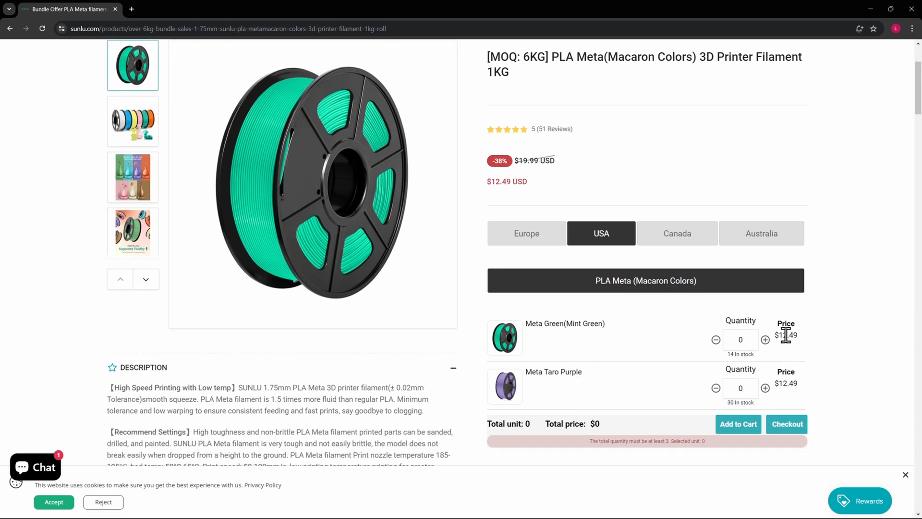
- Read through the PLA Meta description, specs and spool details down to Frequently Bought Together
scroll("up", 3)
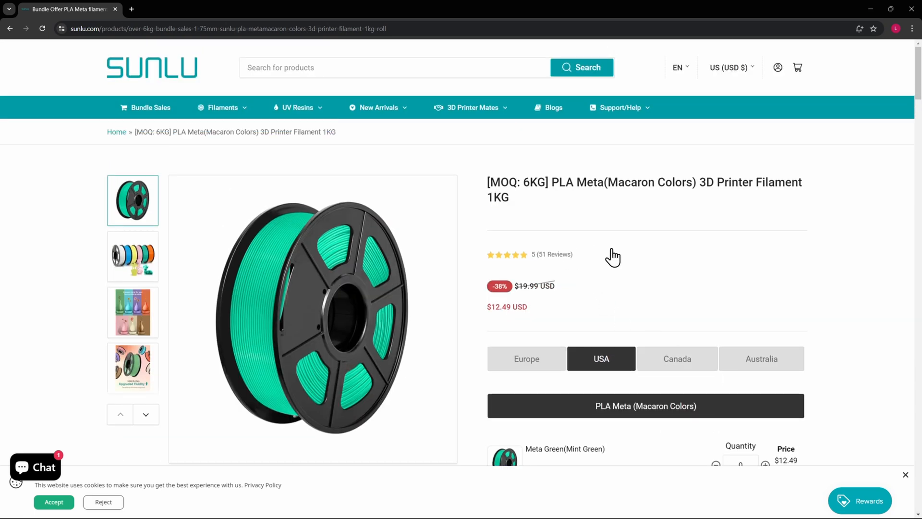
mouse_move(716, 288)
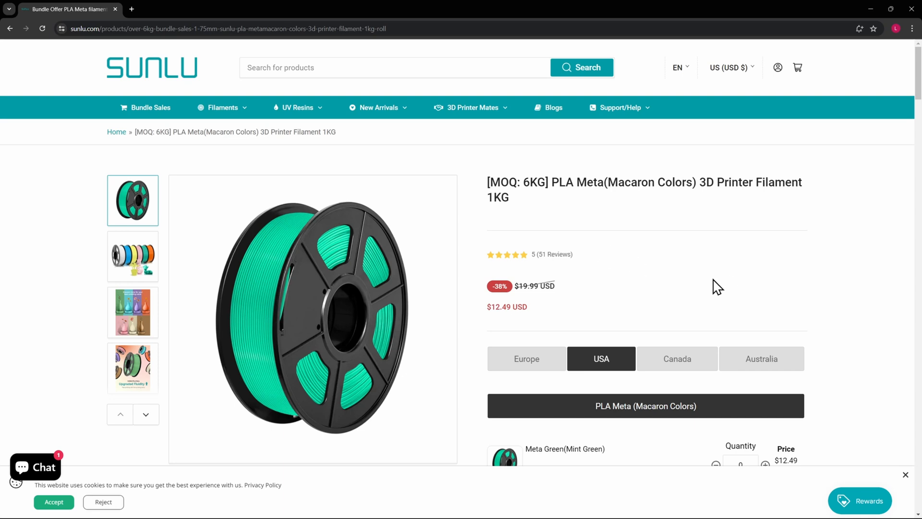
scroll("down", 3)
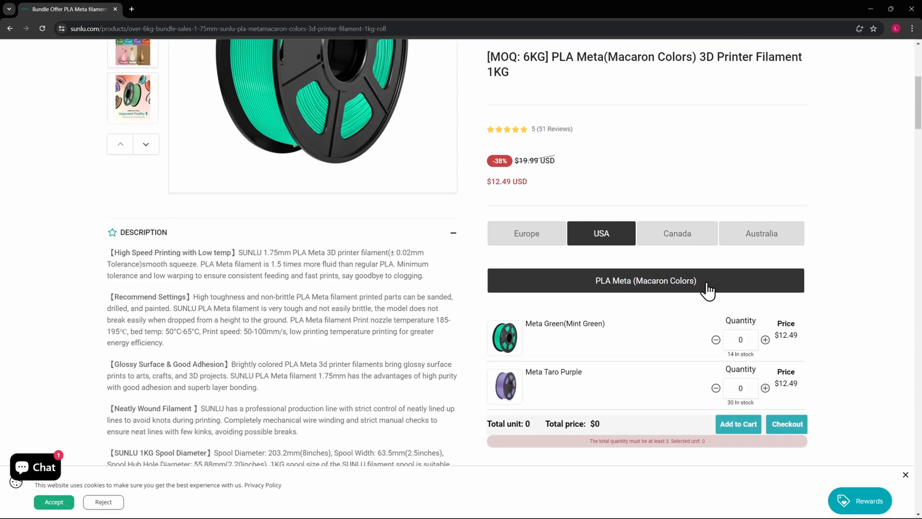
mouse_move(218, 293)
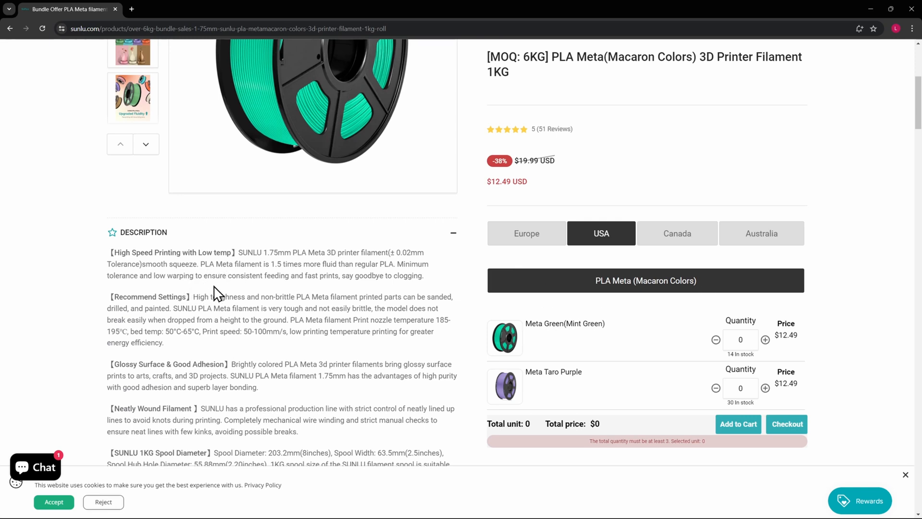
mouse_move(230, 321)
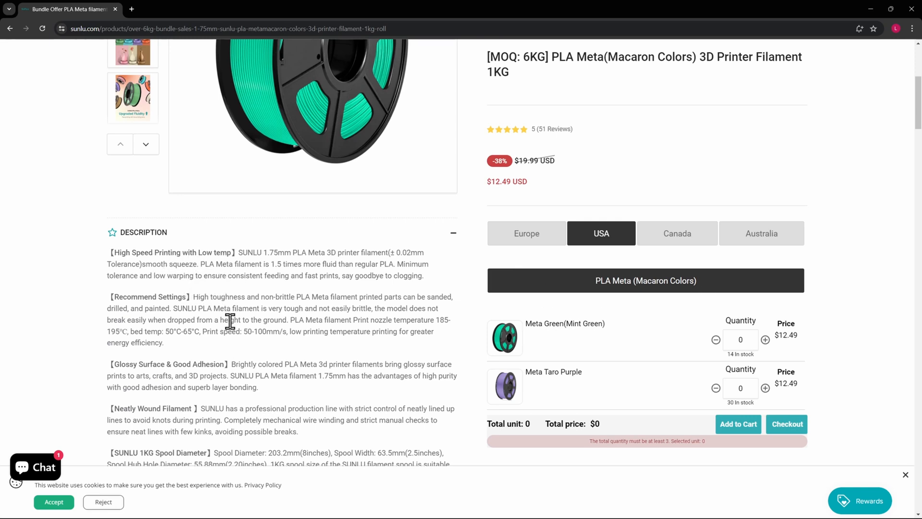
mouse_move(195, 327)
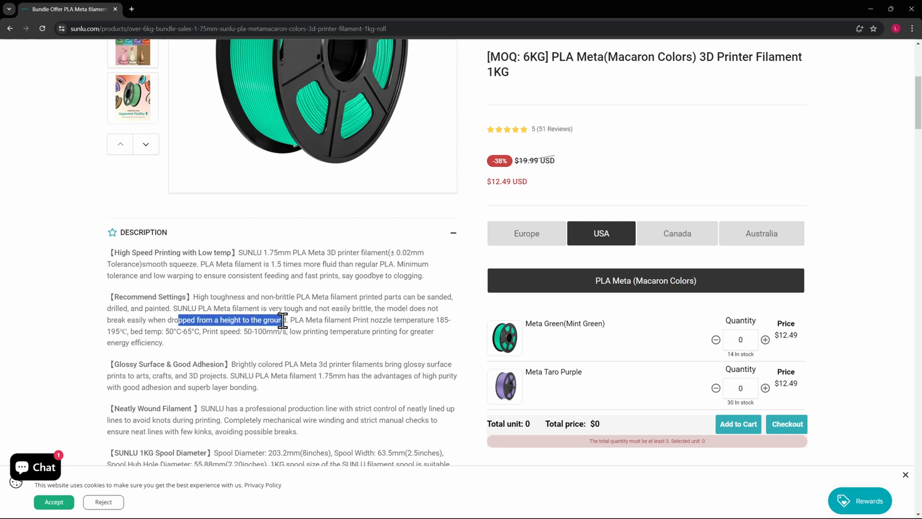
mouse_move(347, 379)
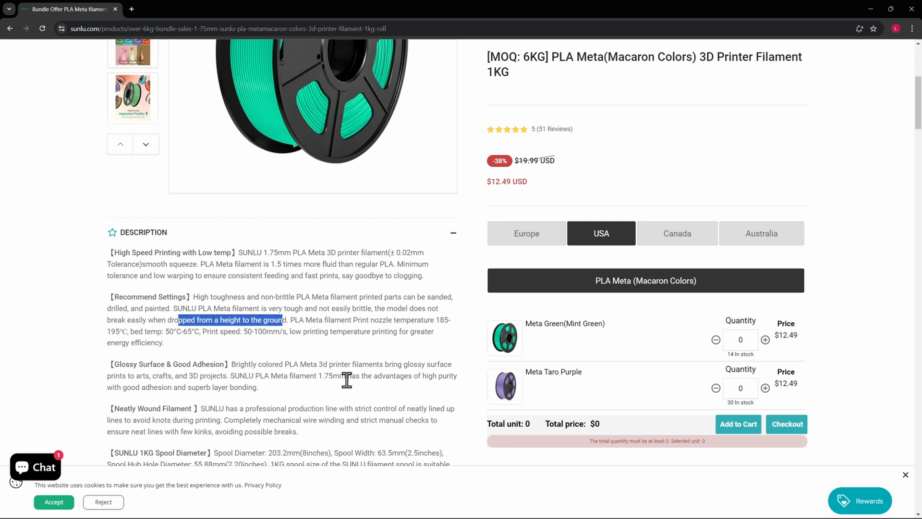
mouse_move(280, 331)
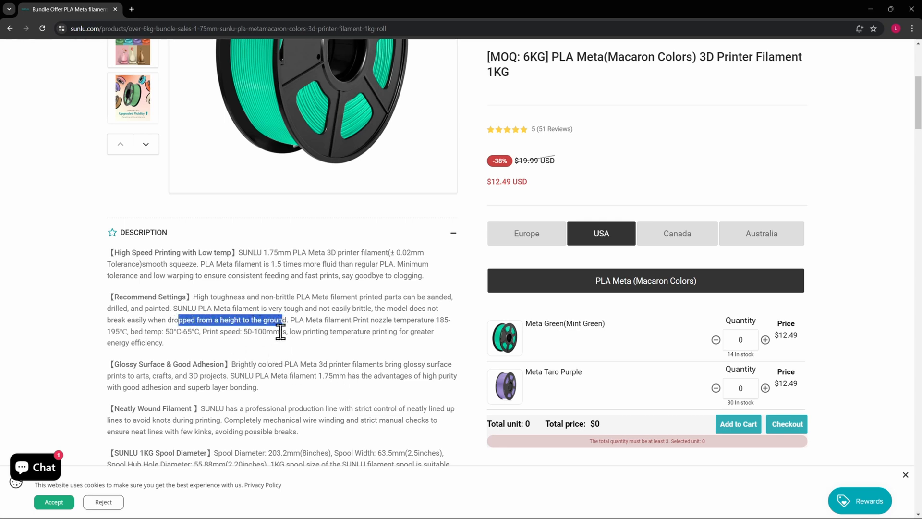
scroll("down", 3)
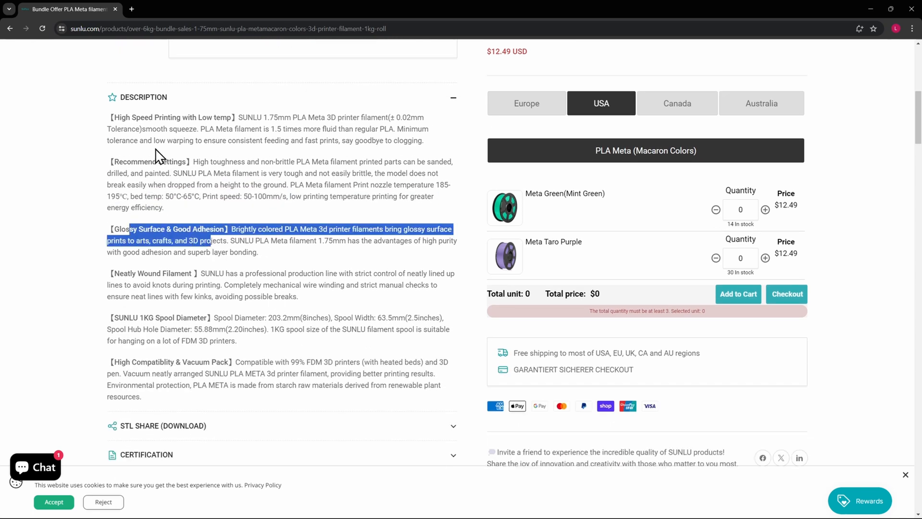
mouse_move(329, 263)
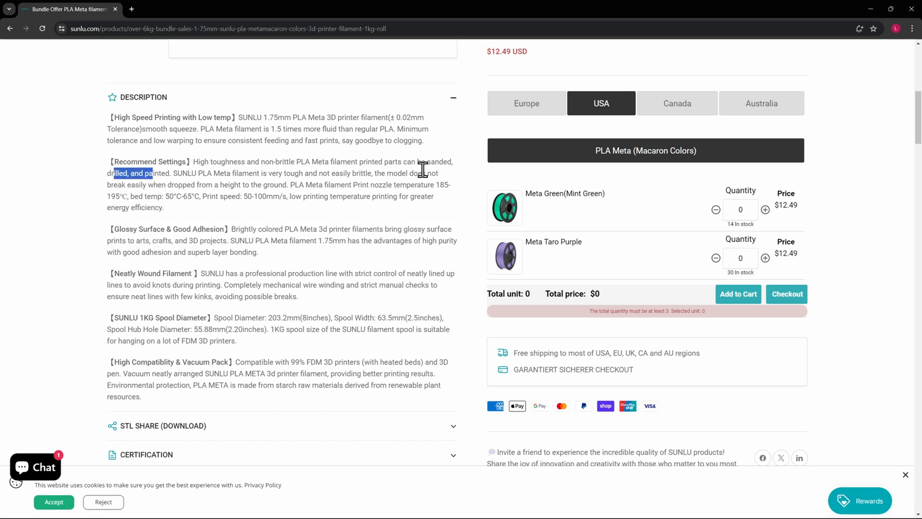
double_click(439, 161)
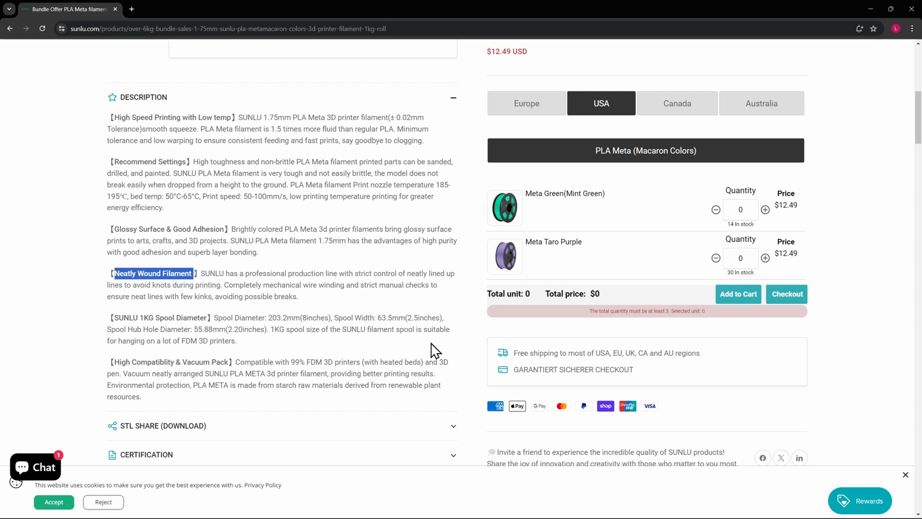
mouse_move(428, 344)
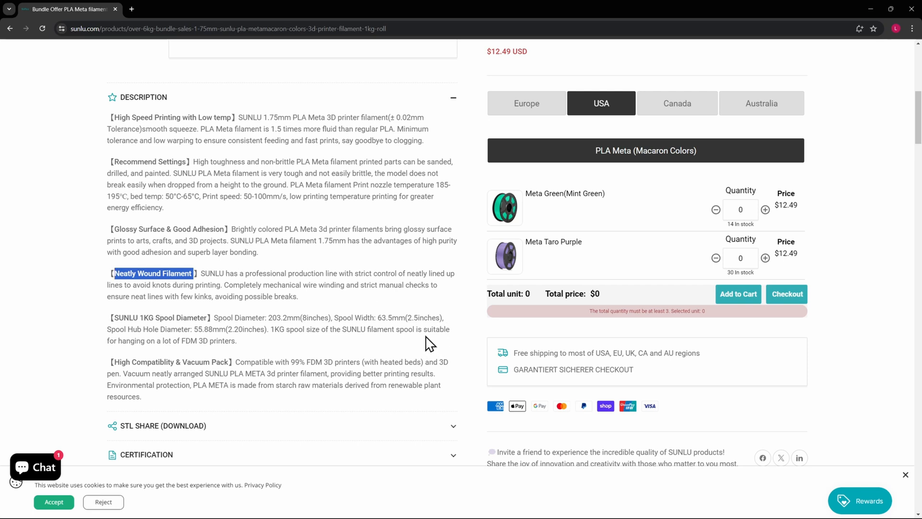
mouse_move(394, 331)
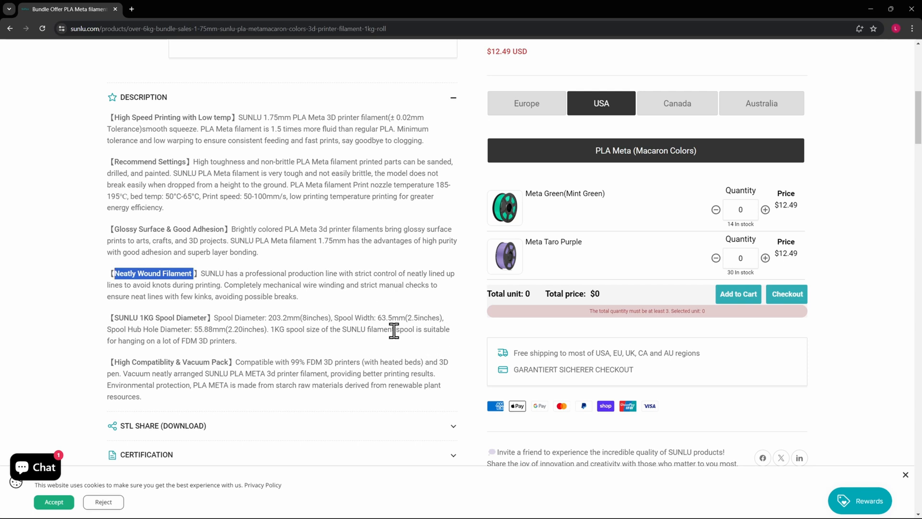
mouse_move(386, 343)
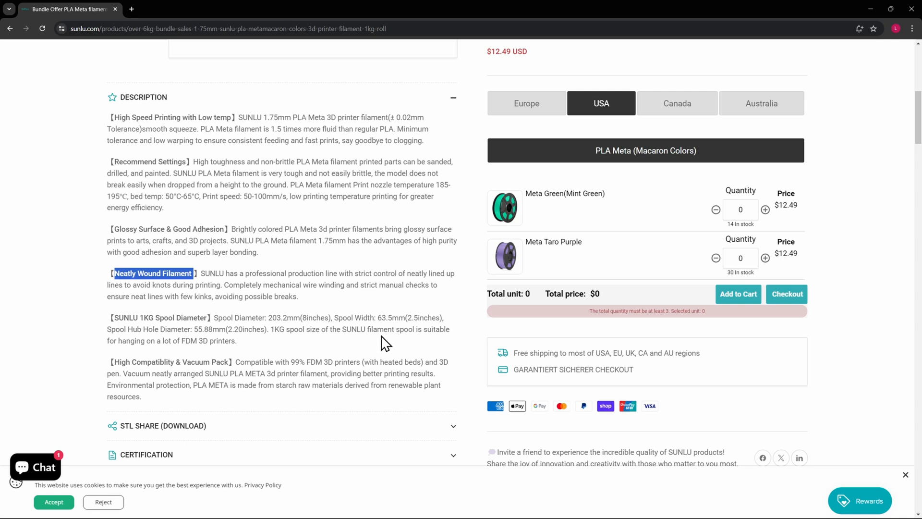
mouse_move(325, 318)
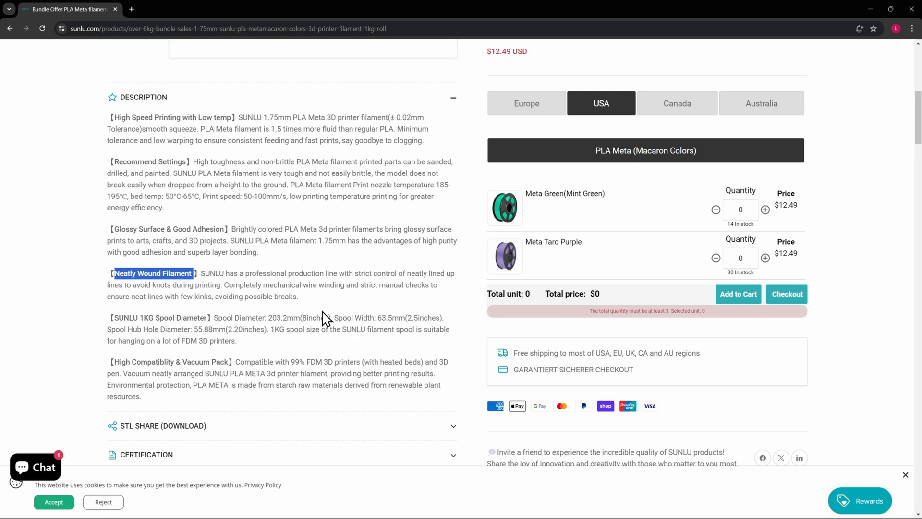
scroll("down", 3)
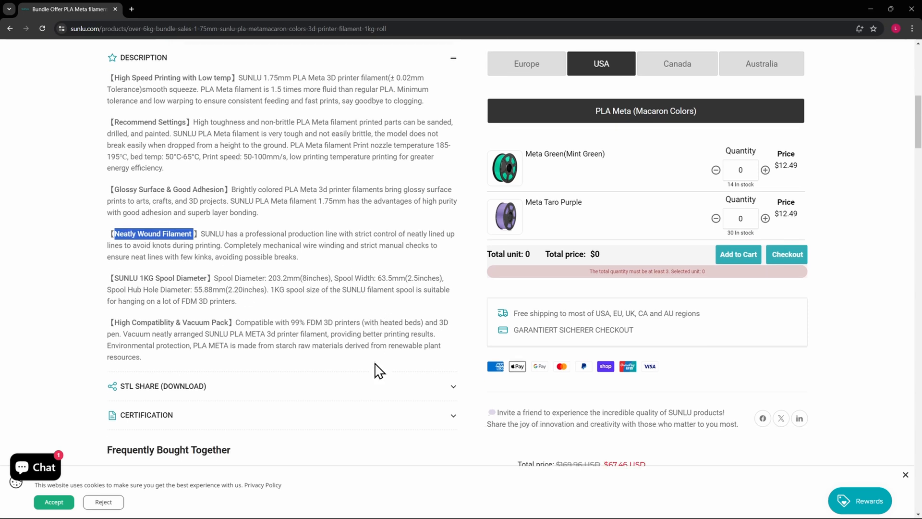
scroll("down", 3)
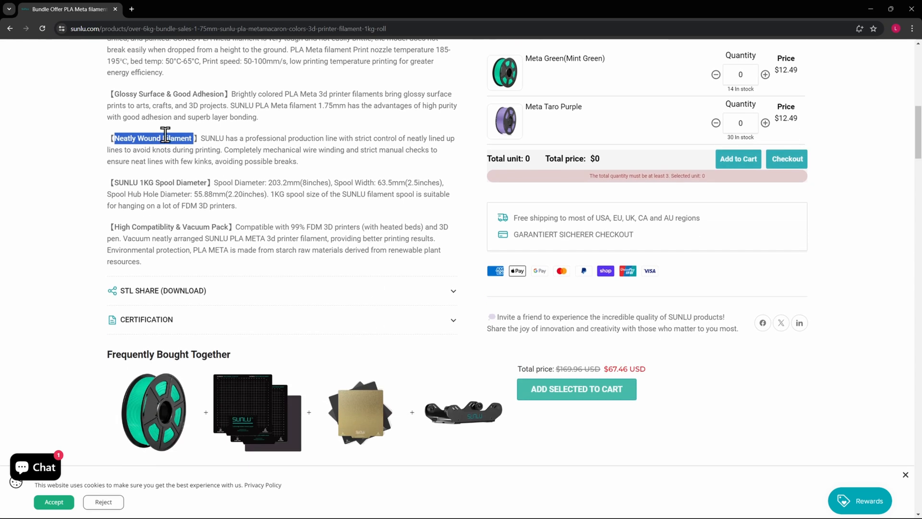
scroll("down", 3)
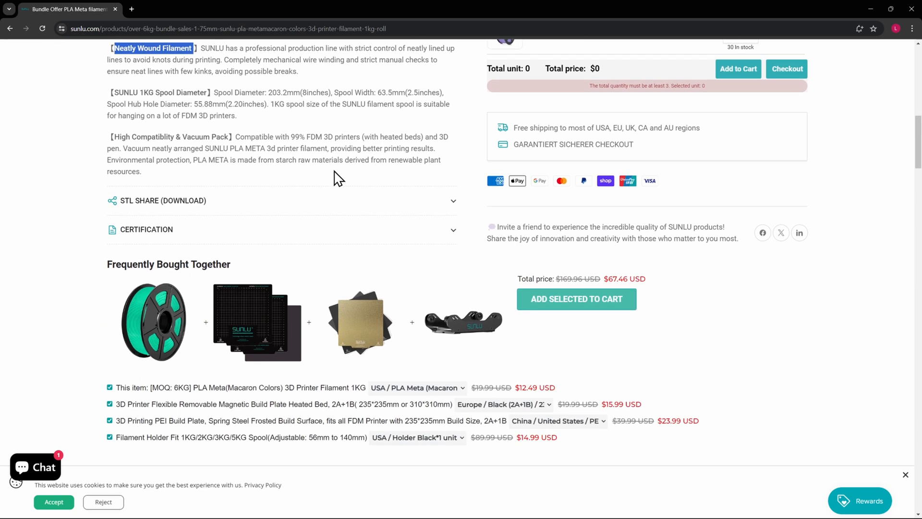
scroll("up", 3)
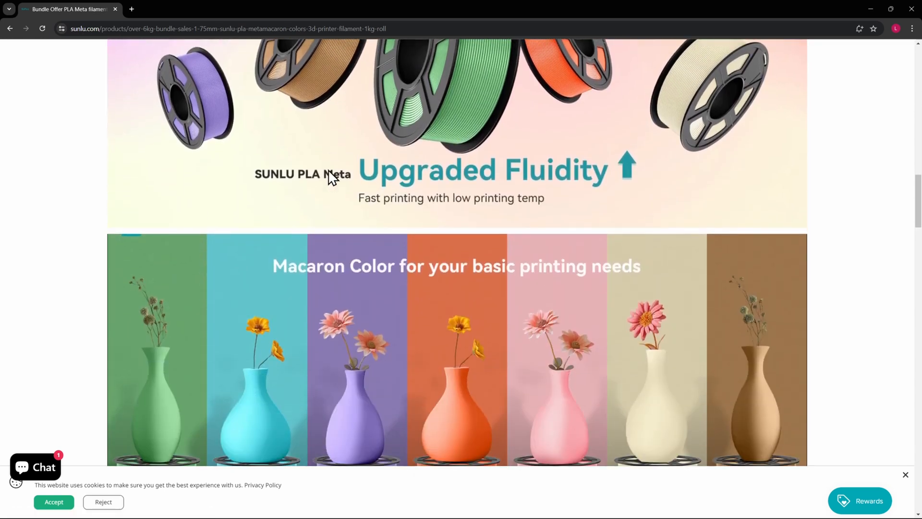
scroll("down", 3)
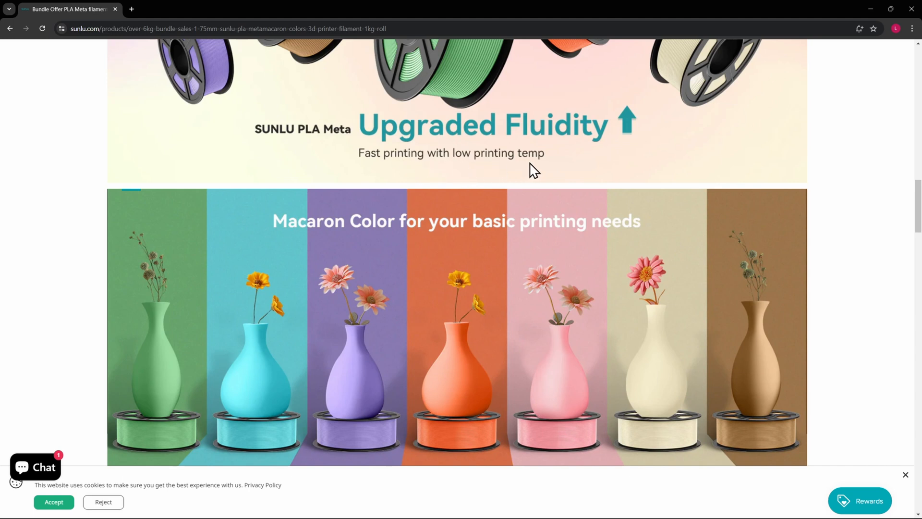
scroll("down", 3)
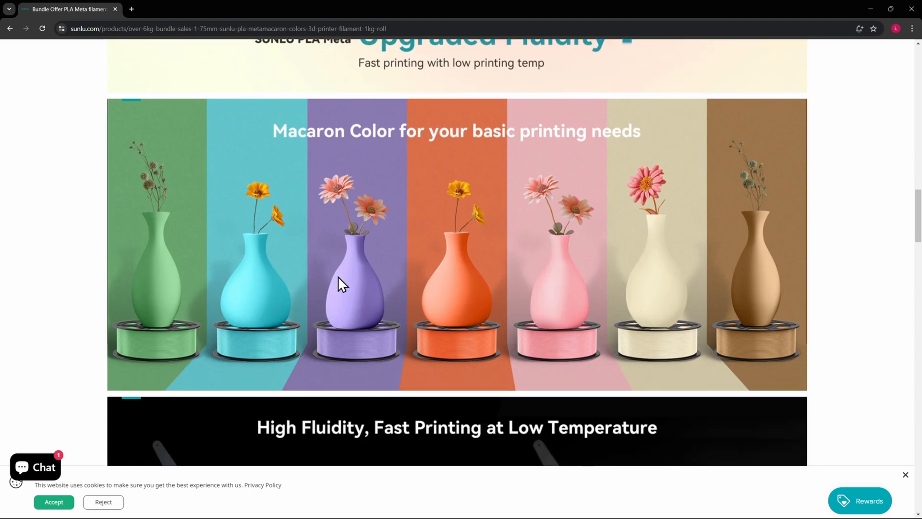
mouse_move(689, 271)
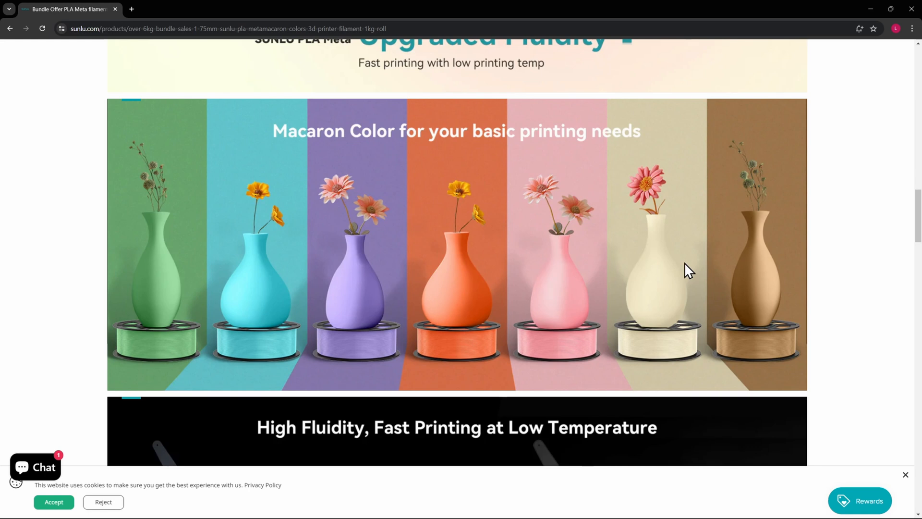
mouse_move(666, 259)
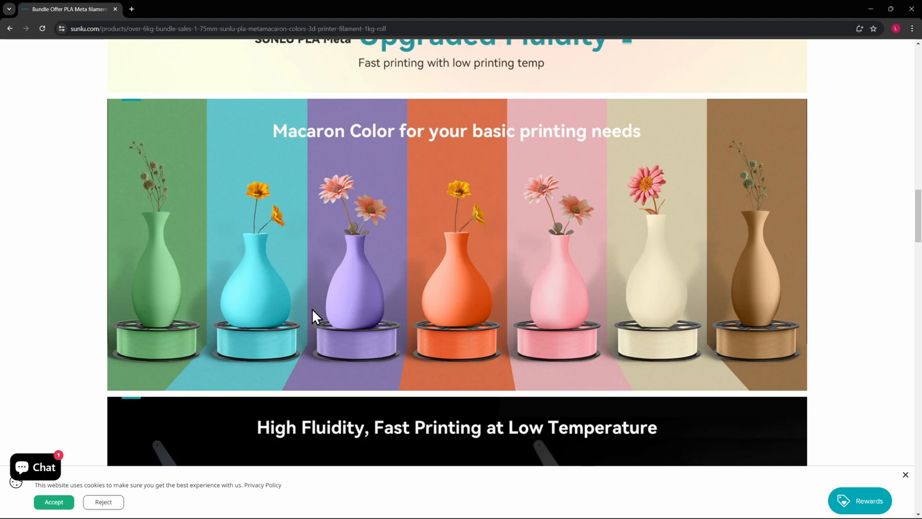
mouse_move(434, 295)
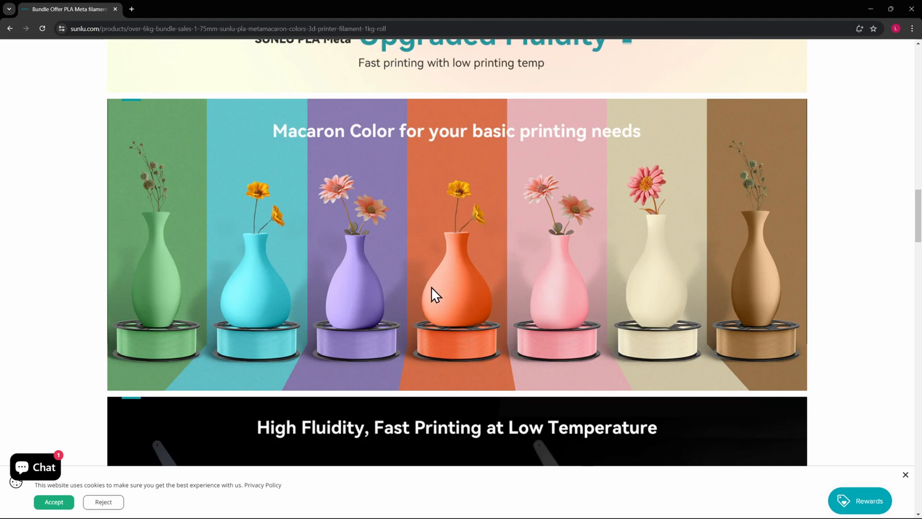
mouse_move(358, 296)
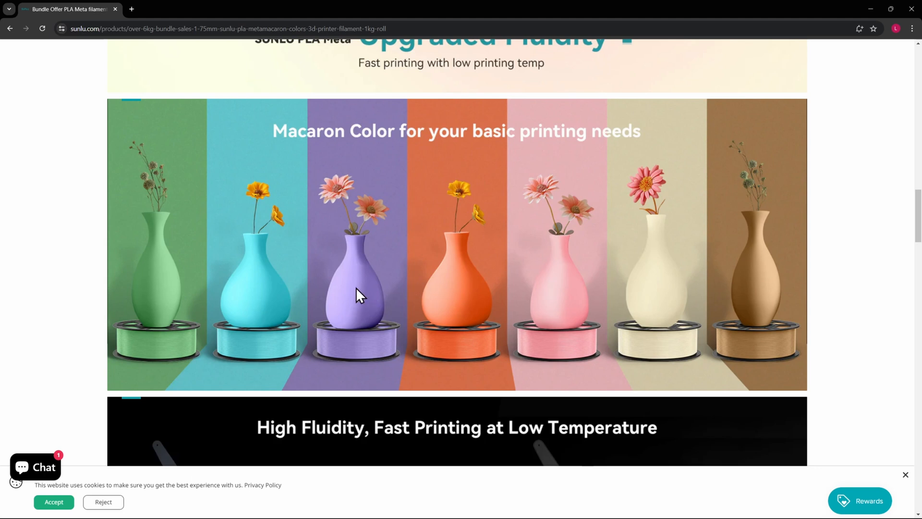
scroll("up", 3)
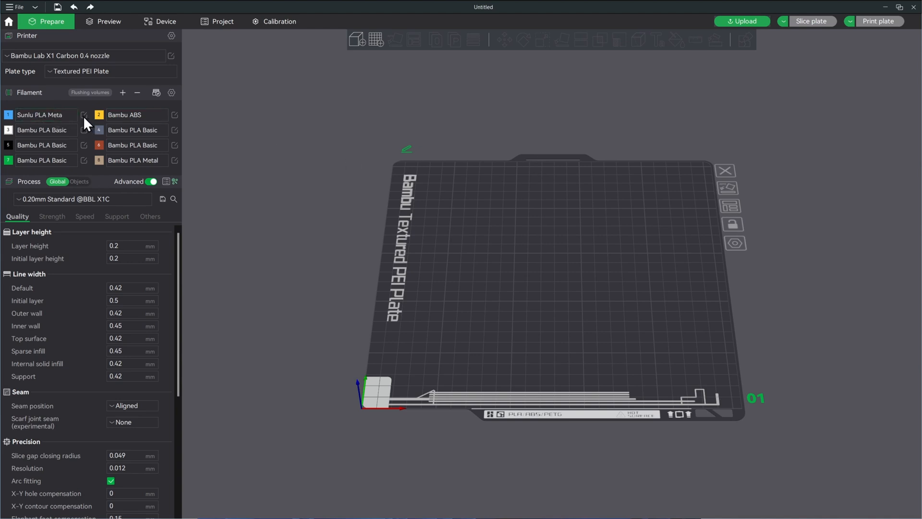
- Save the Sunlu PLA Meta filament preset under the same name and close its settings
left_click(84, 115)
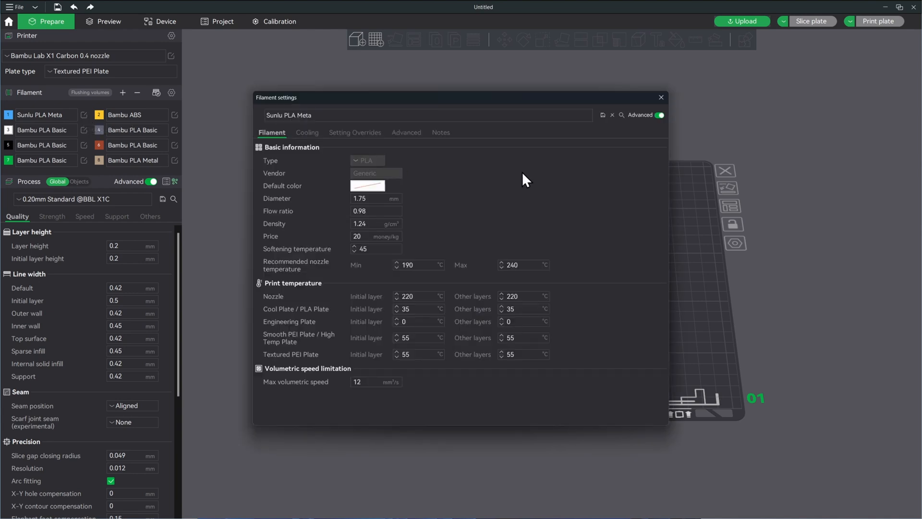
mouse_move(604, 116)
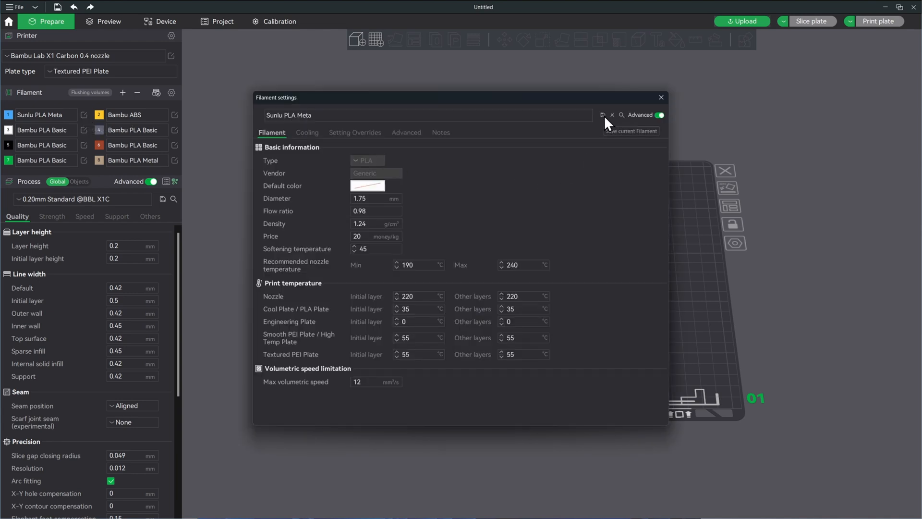
left_click(603, 115)
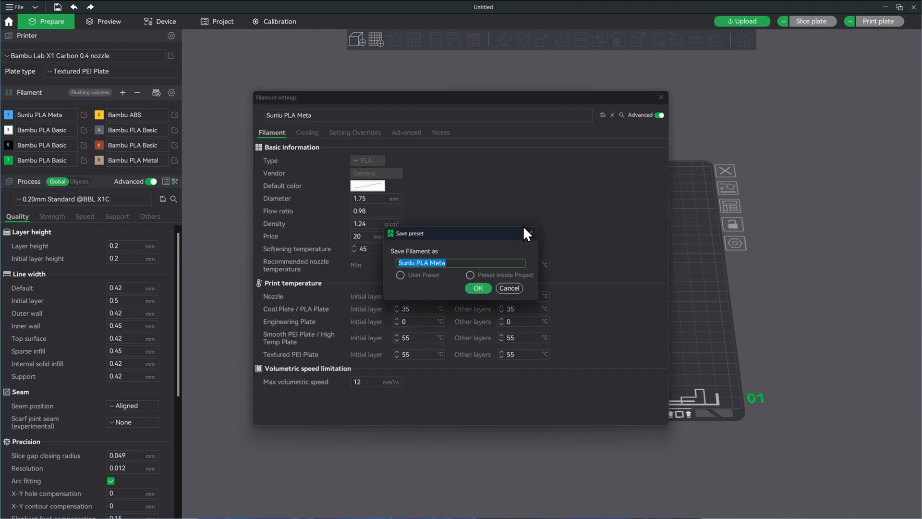
left_click(508, 288)
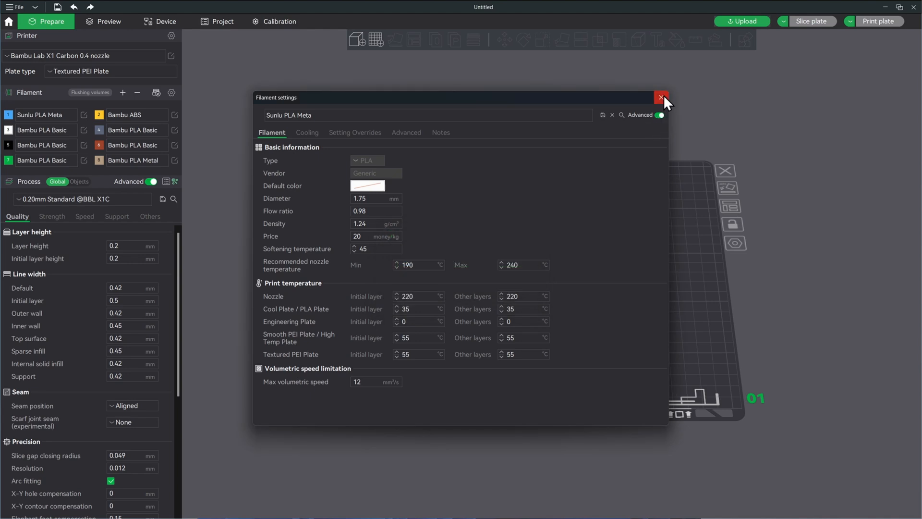
mouse_move(645, 133)
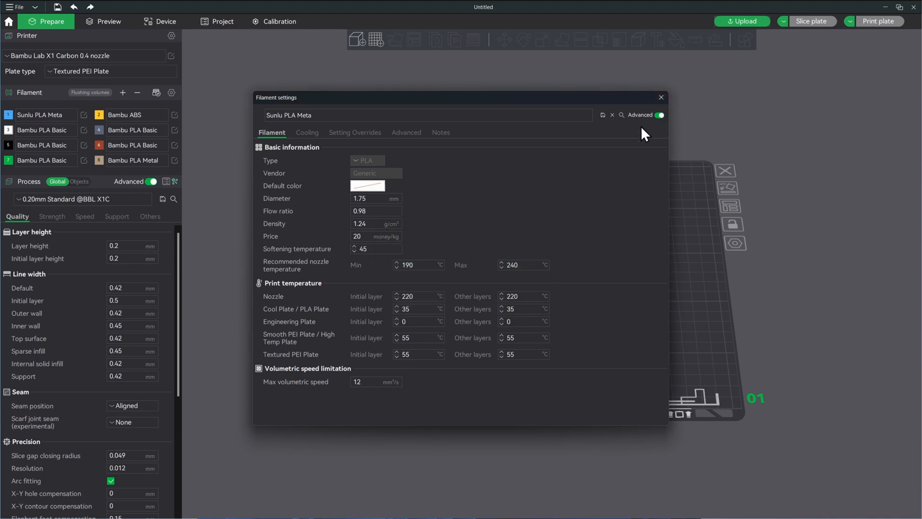
left_click(660, 97)
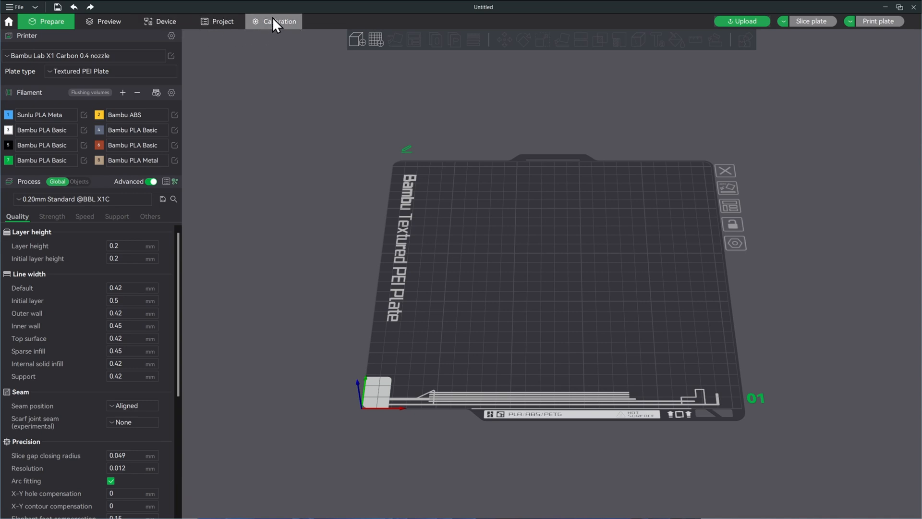
- Switch to the Calibration workspace showing the Flow Rate Calibration guide
left_click(279, 21)
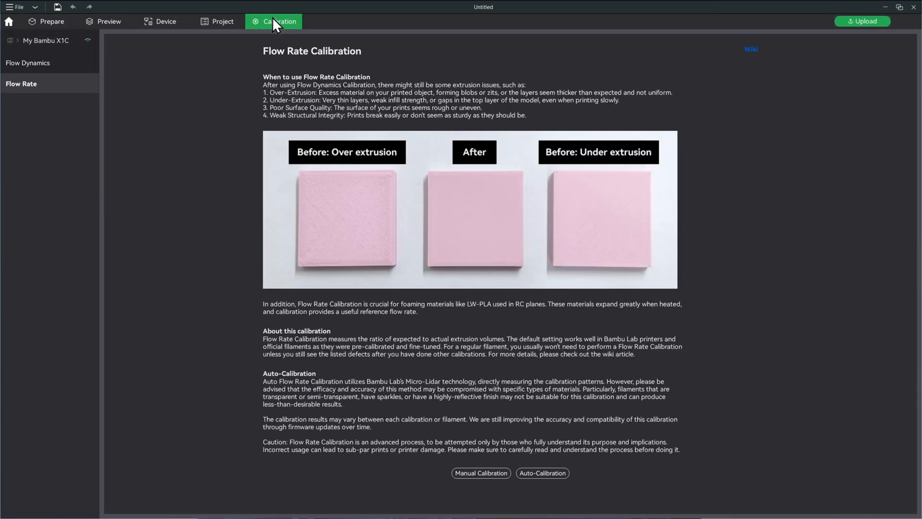
mouse_move(318, 230)
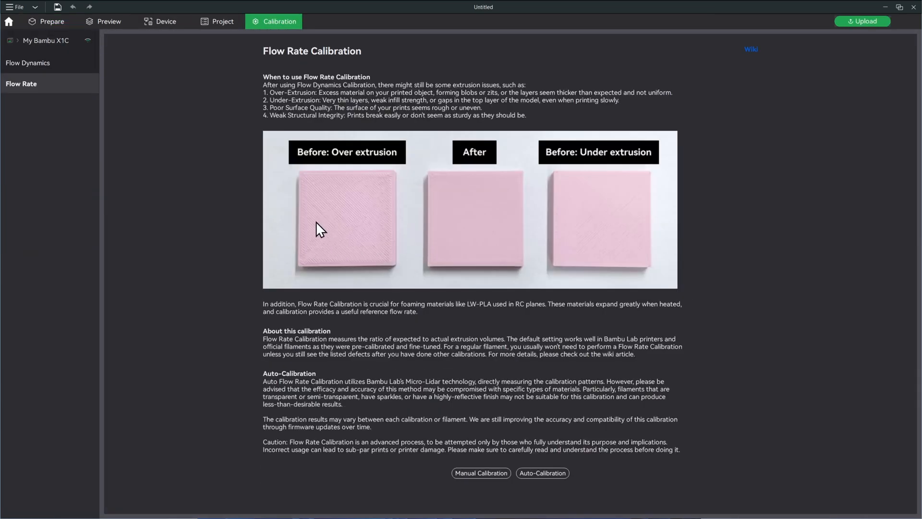
mouse_move(475, 233)
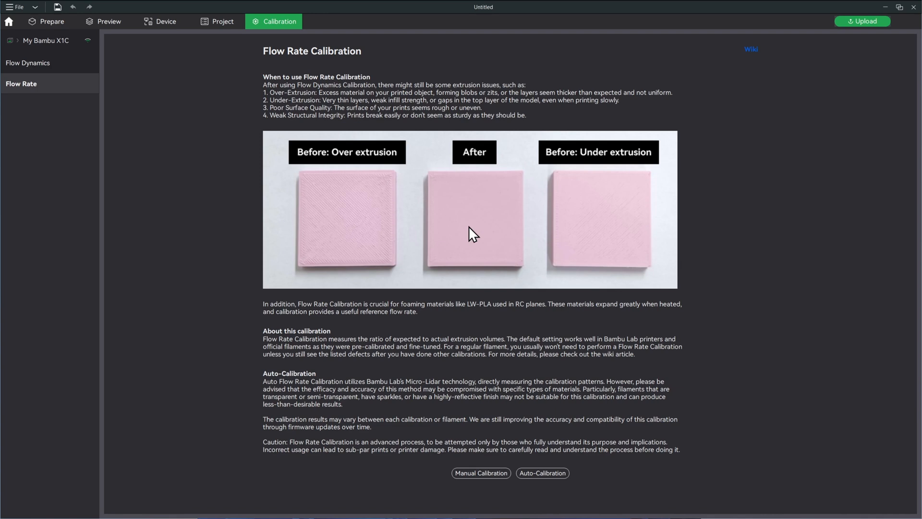
mouse_move(32, 97)
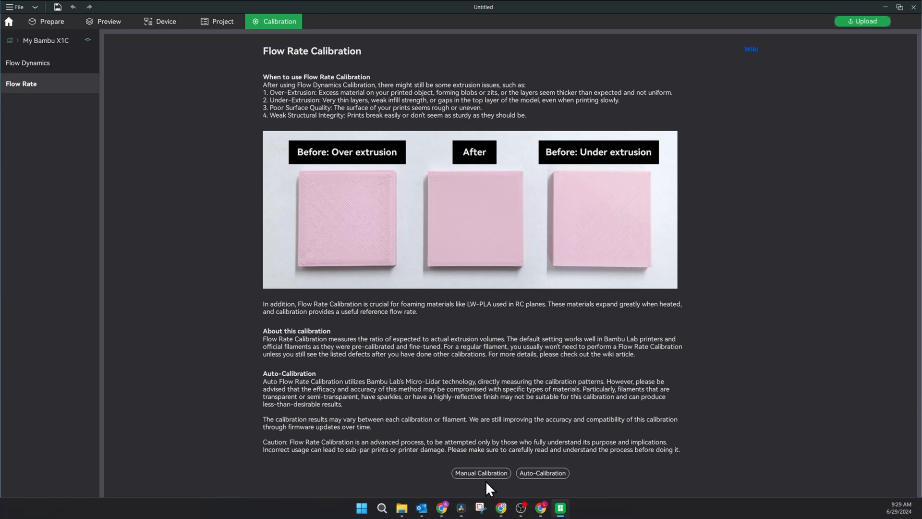
- Start a manual flow rate calibration on Smooth PEI Plate with Sunlu PLA Meta in slot A1
left_click(481, 473)
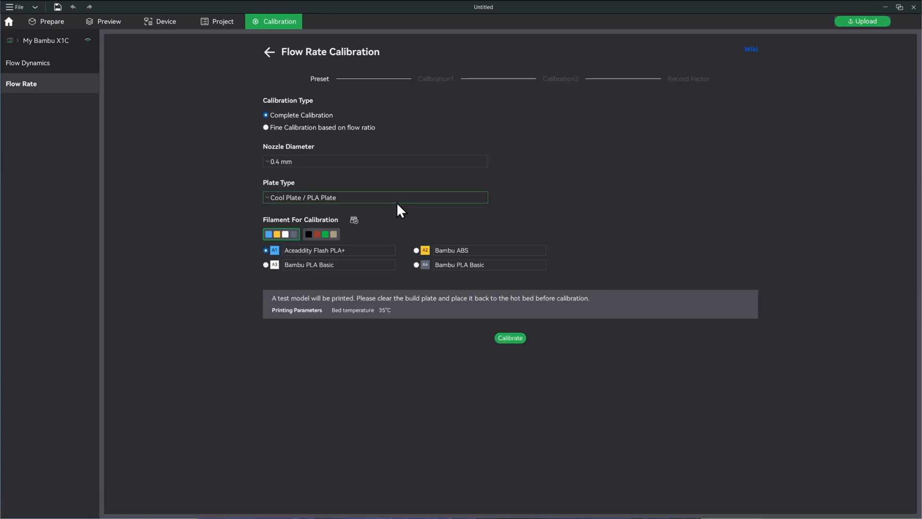
mouse_move(393, 151)
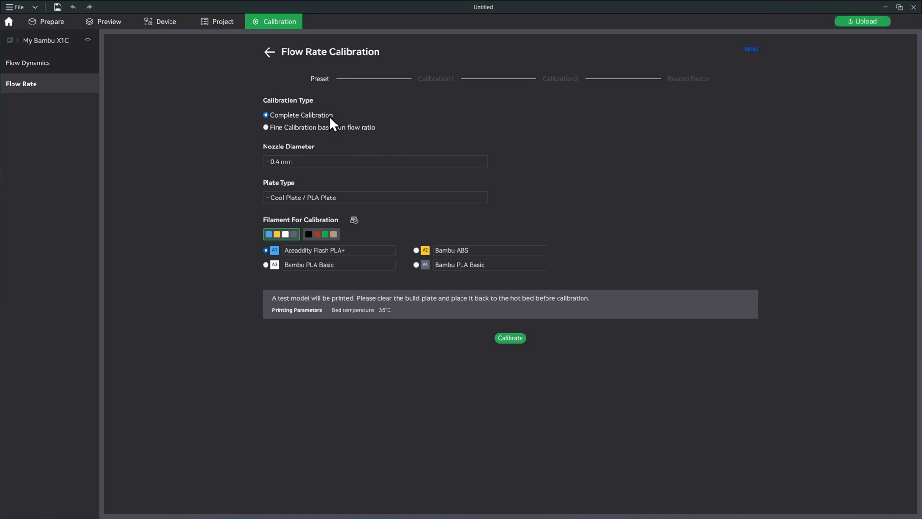
mouse_move(328, 162)
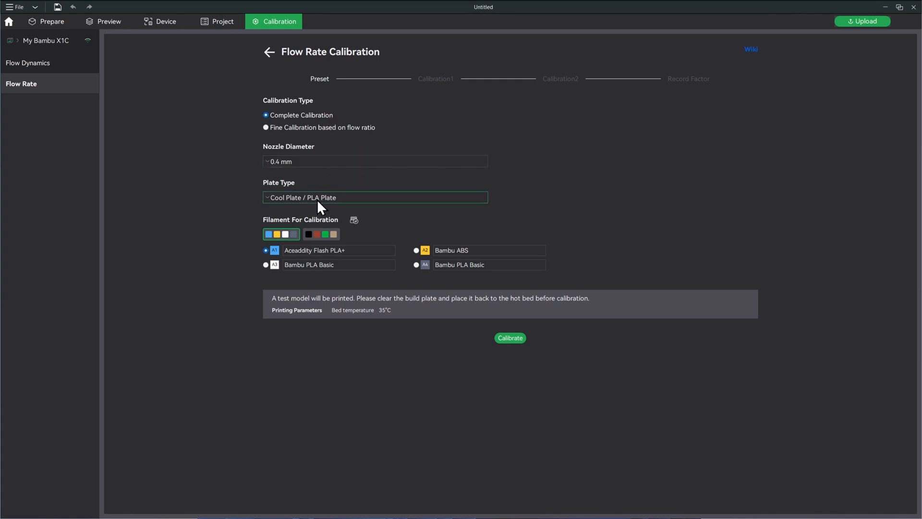
left_click(375, 197)
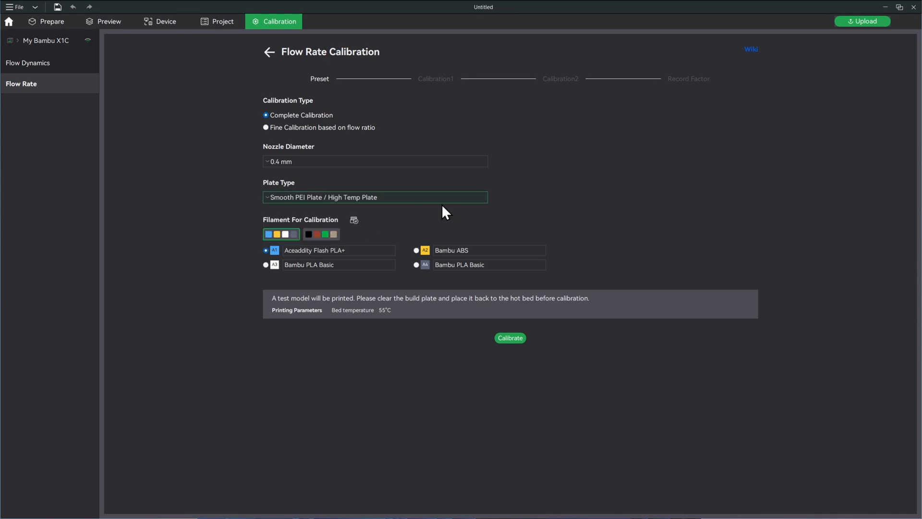
mouse_move(332, 244)
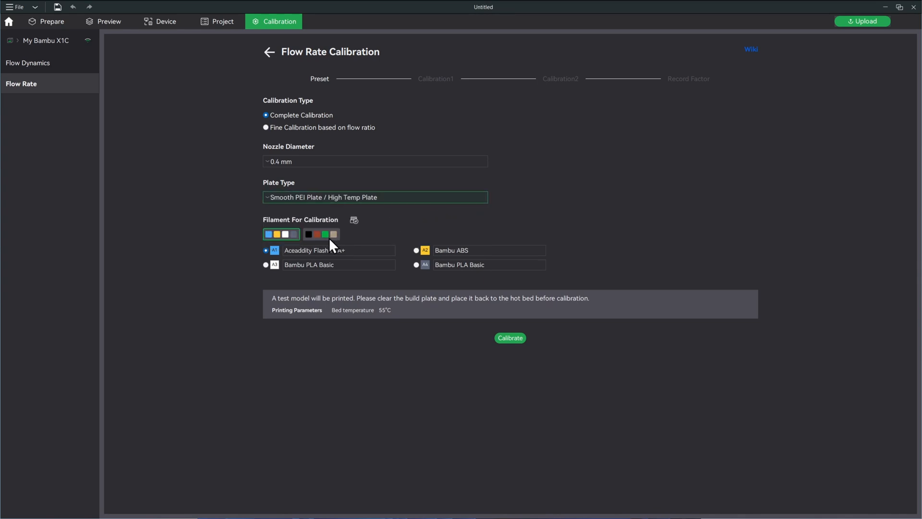
left_click(335, 250)
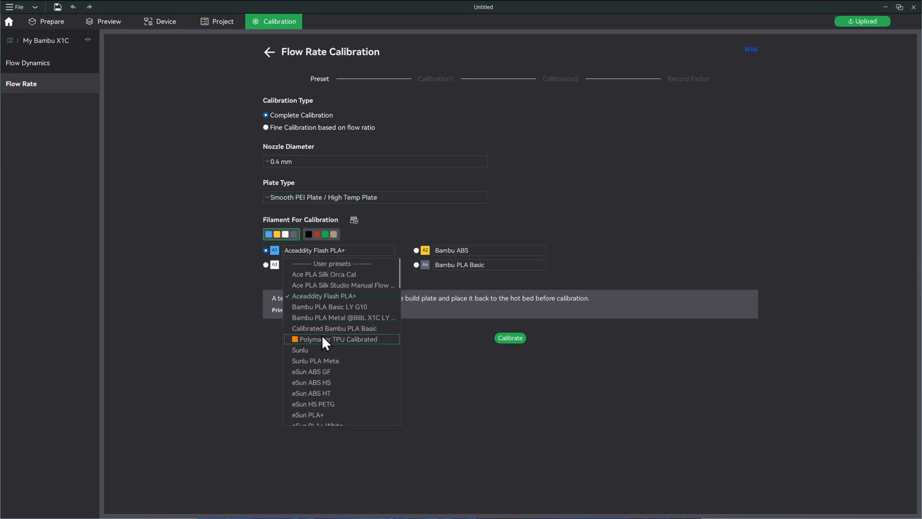
left_click(315, 361)
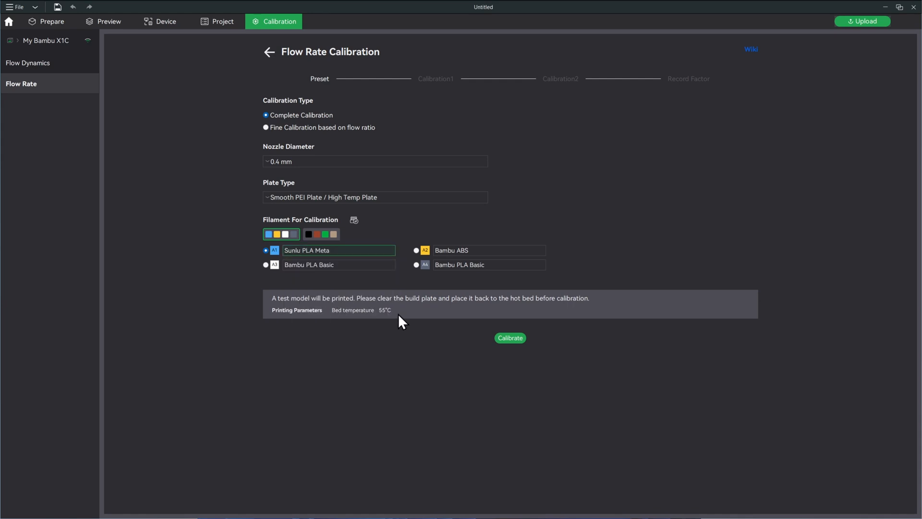
mouse_move(330, 343)
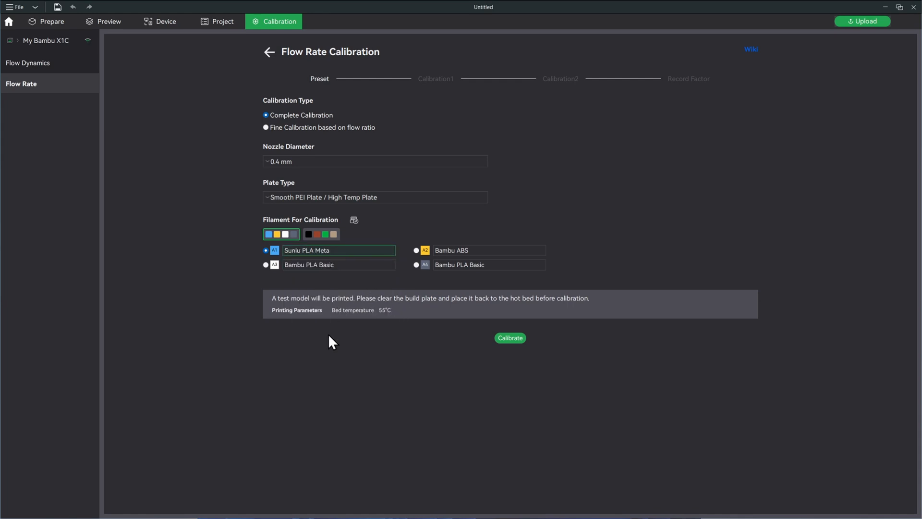
mouse_move(344, 376)
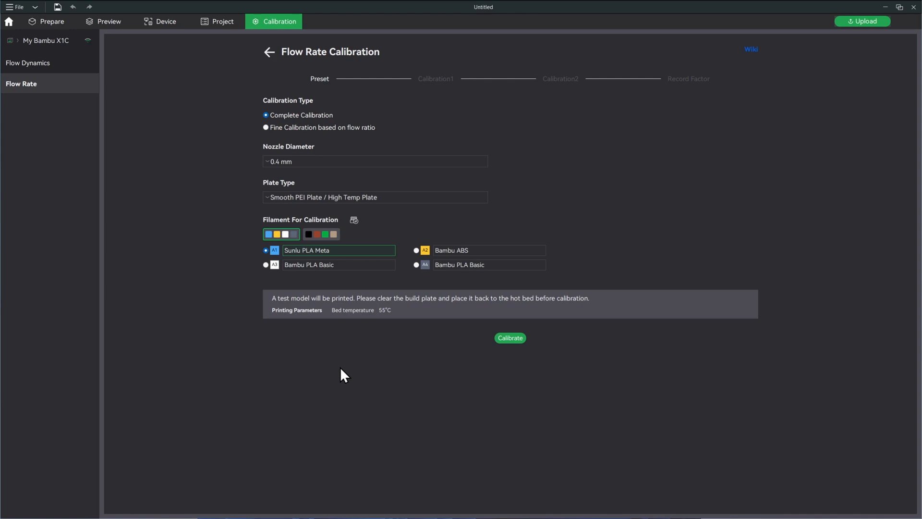
mouse_move(361, 373)
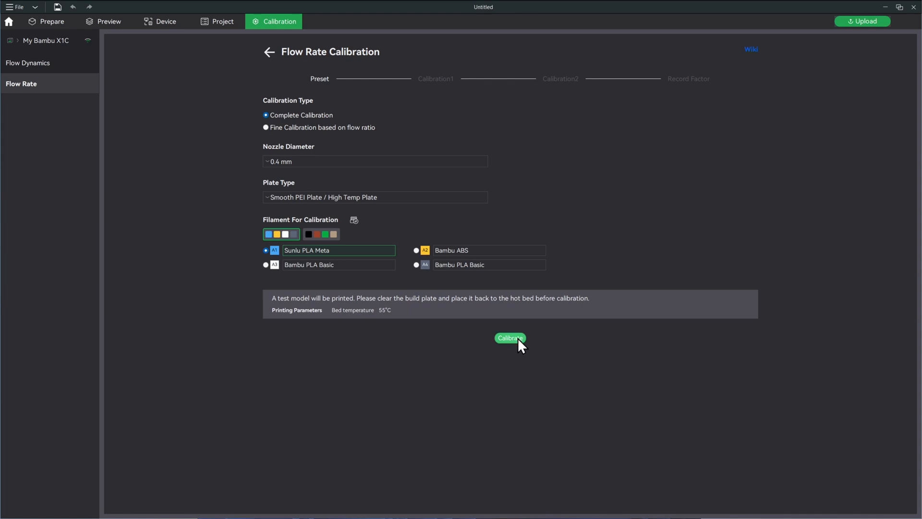
- Print the first flow test, record block 0 as smoothest, and send the second calibration print
left_click(509, 337)
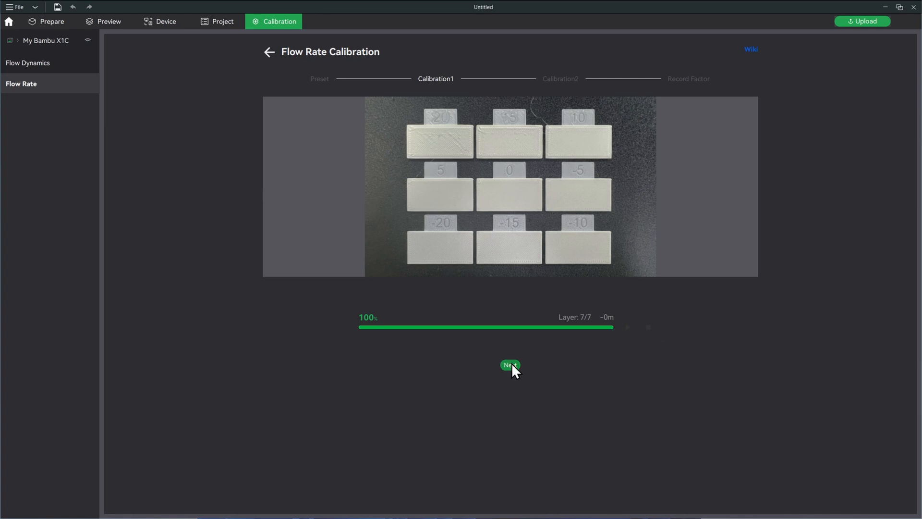
left_click(509, 365)
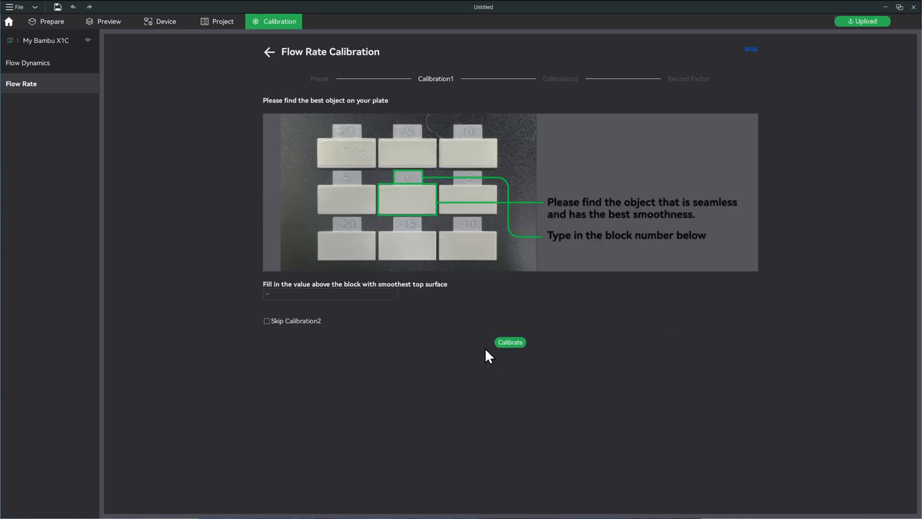
mouse_move(300, 295)
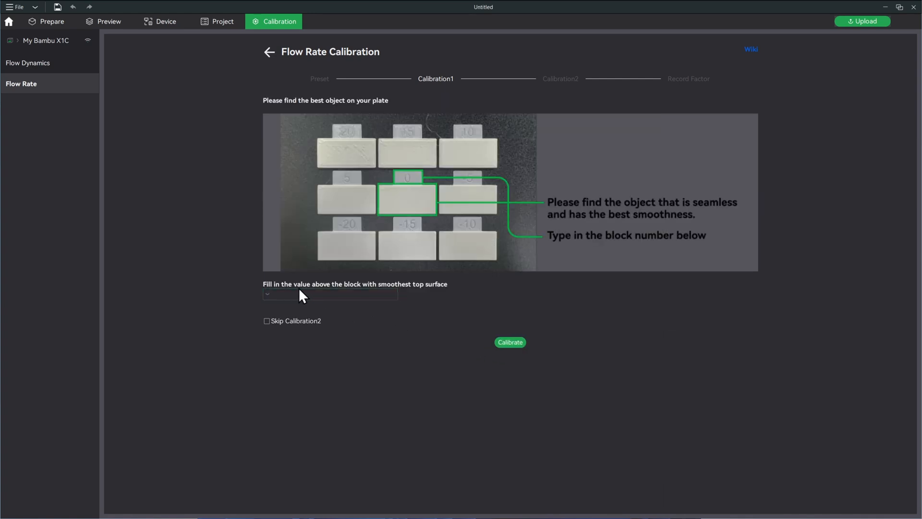
mouse_move(420, 292)
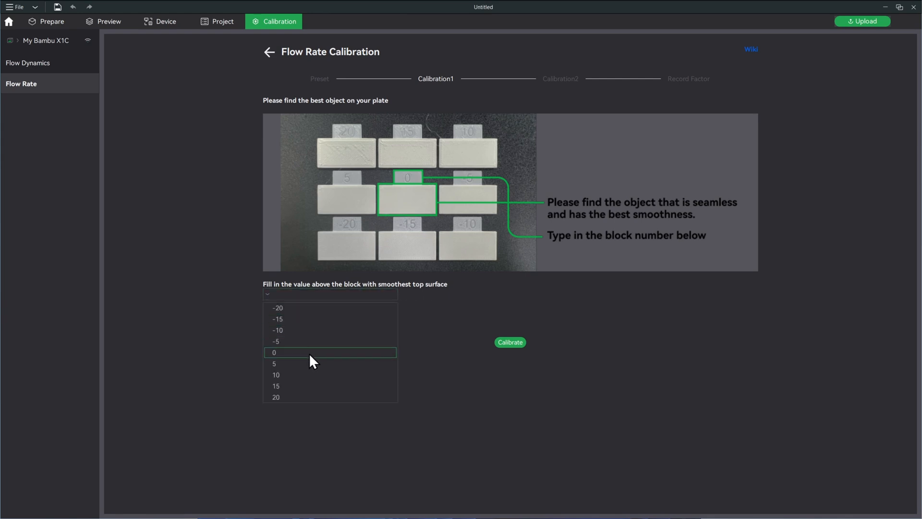
left_click(274, 353)
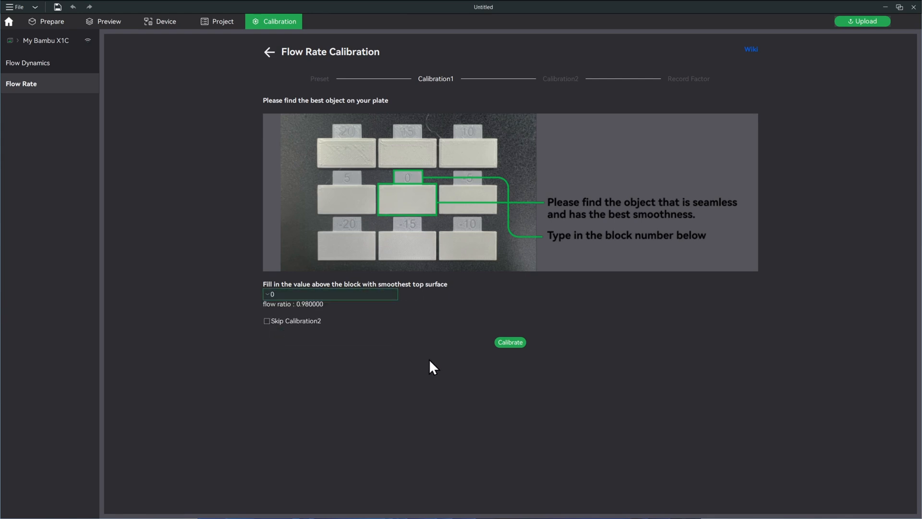
mouse_move(509, 342)
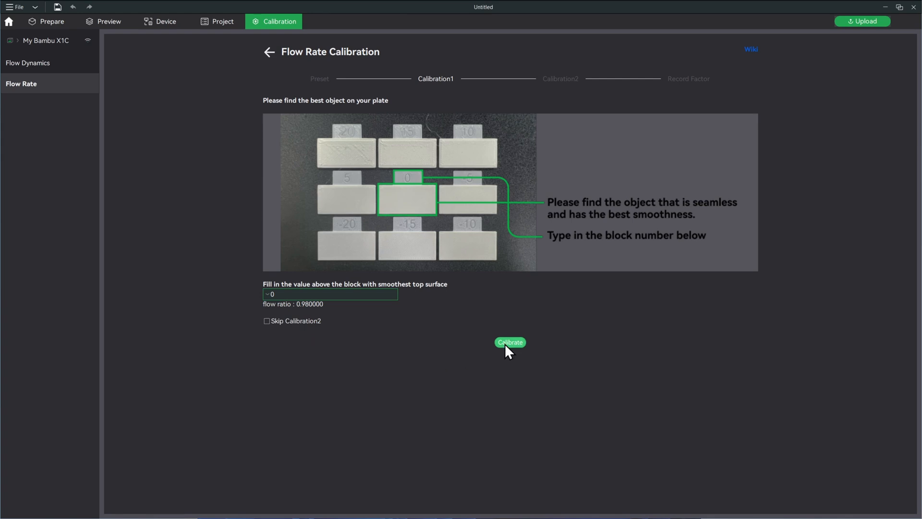
left_click(509, 343)
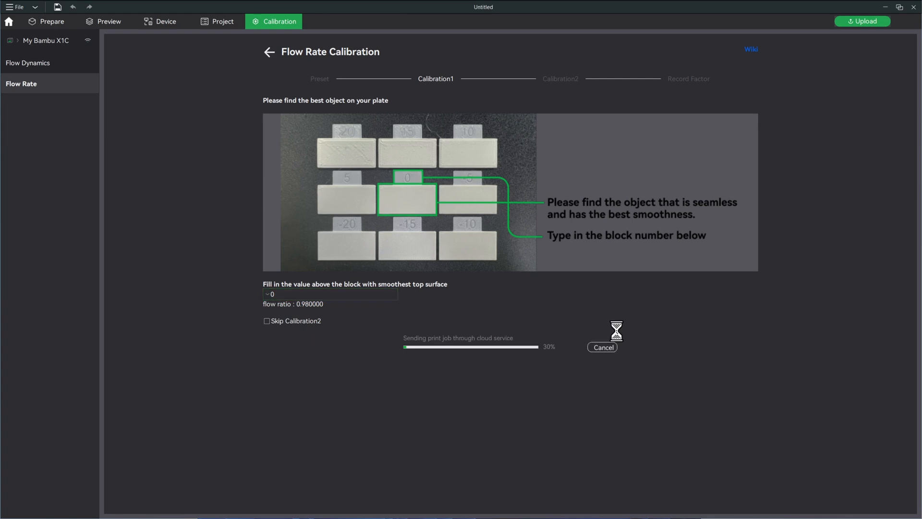
mouse_move(671, 327)
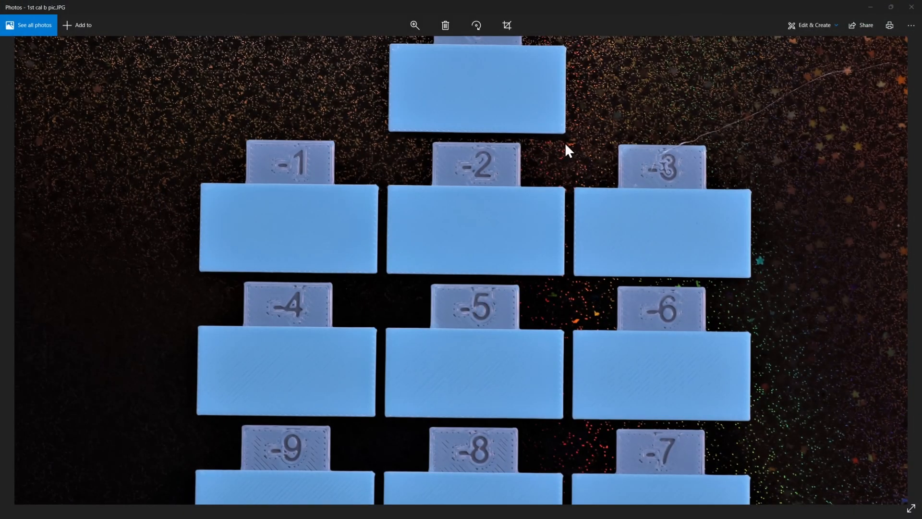
mouse_move(665, 164)
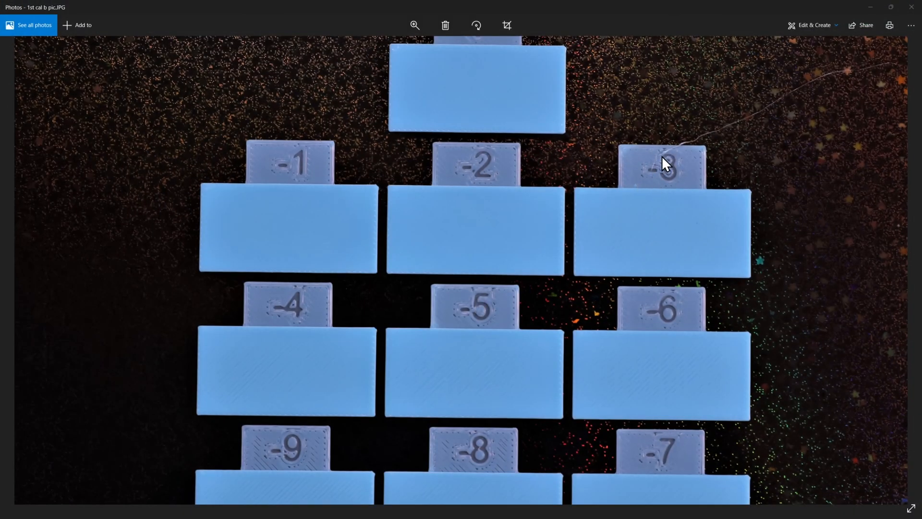
mouse_move(791, 108)
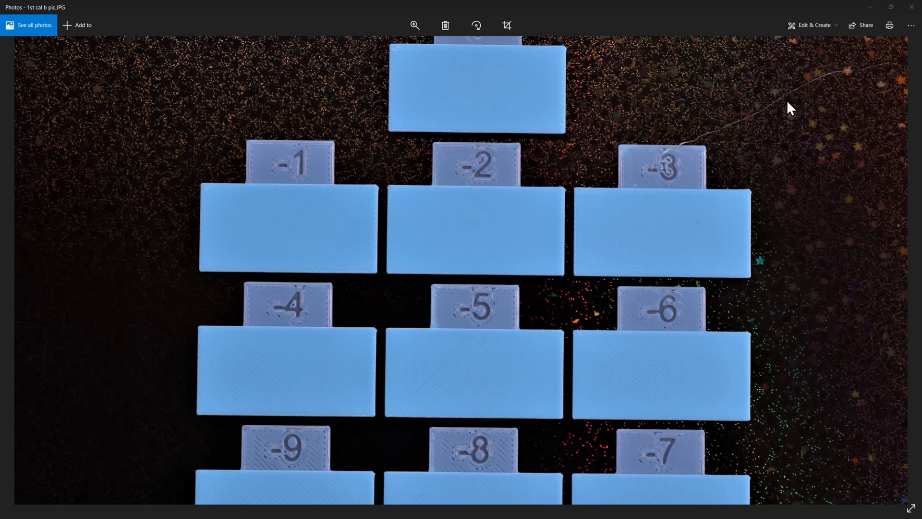
mouse_move(707, 148)
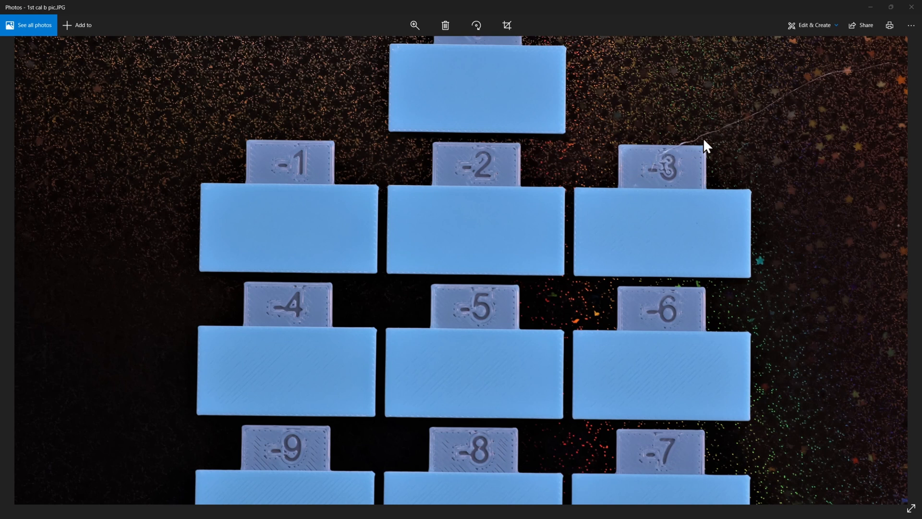
mouse_move(717, 140)
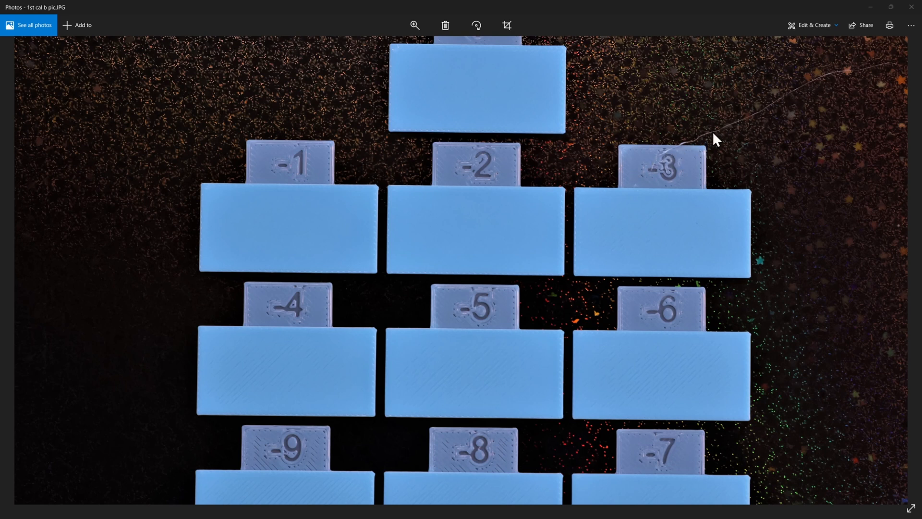
mouse_move(685, 151)
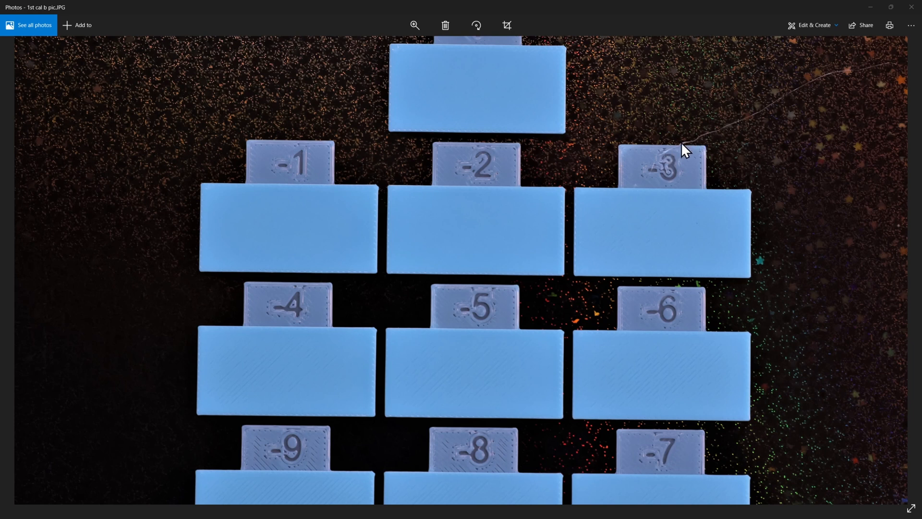
mouse_move(777, 111)
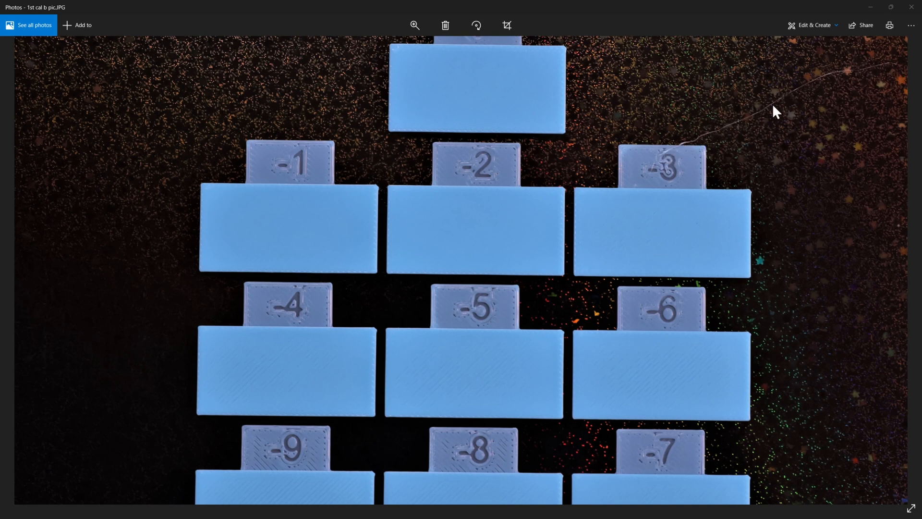
mouse_move(857, 80)
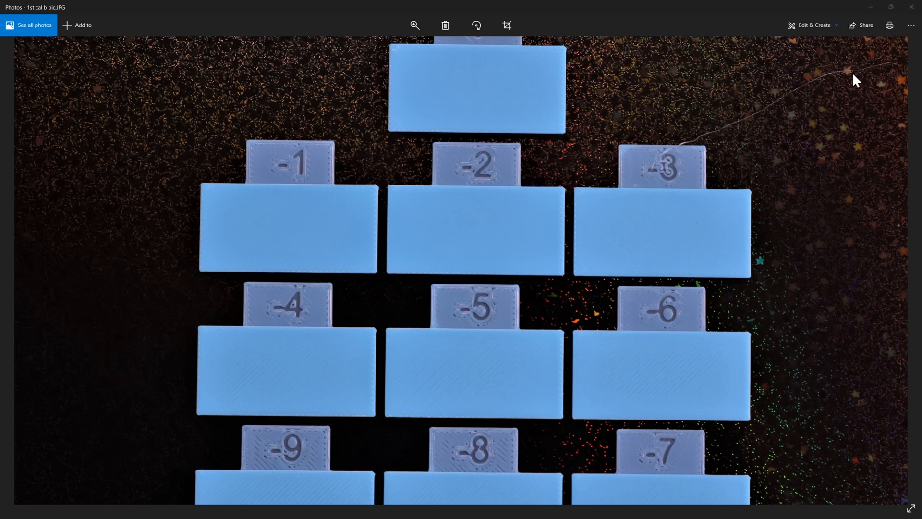
mouse_move(488, 244)
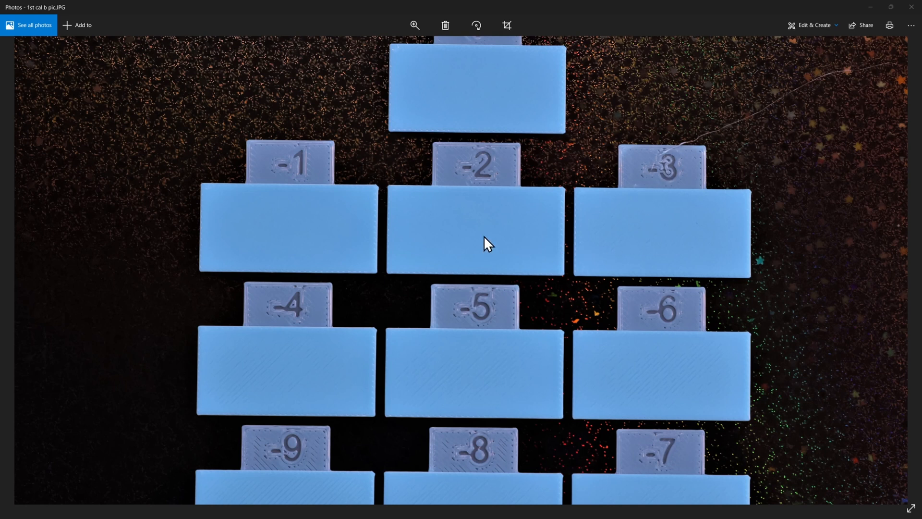
mouse_move(529, 215)
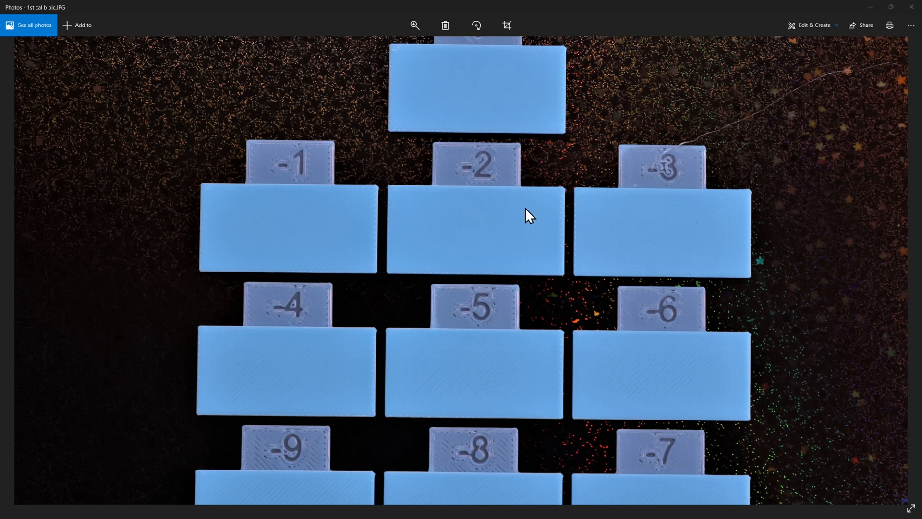
mouse_move(668, 224)
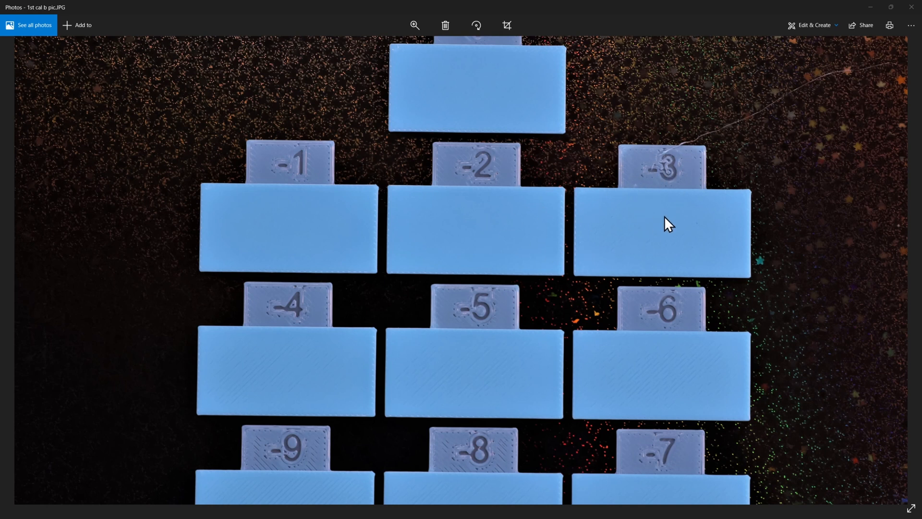
mouse_move(323, 261)
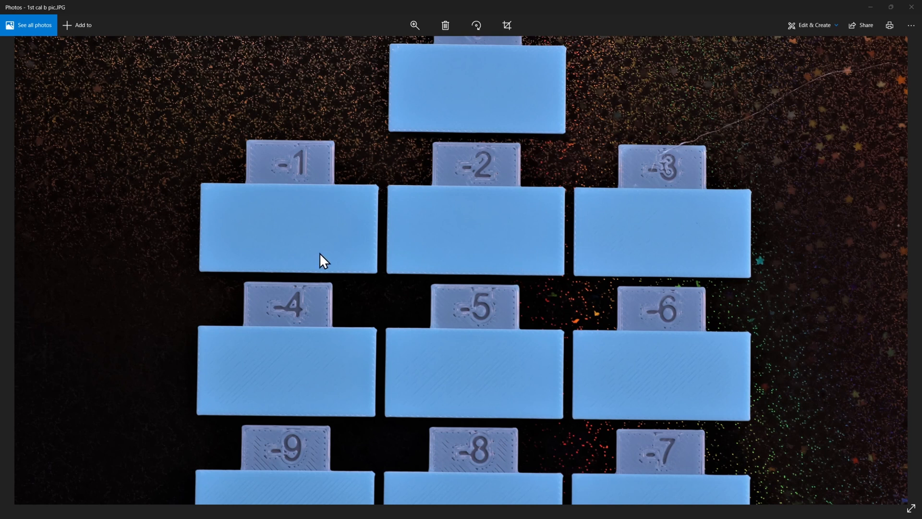
mouse_move(344, 242)
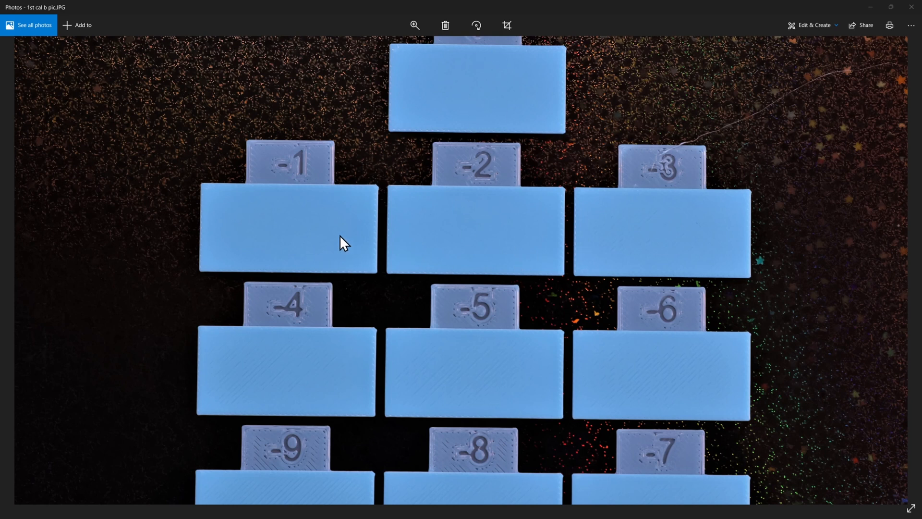
mouse_move(526, 240)
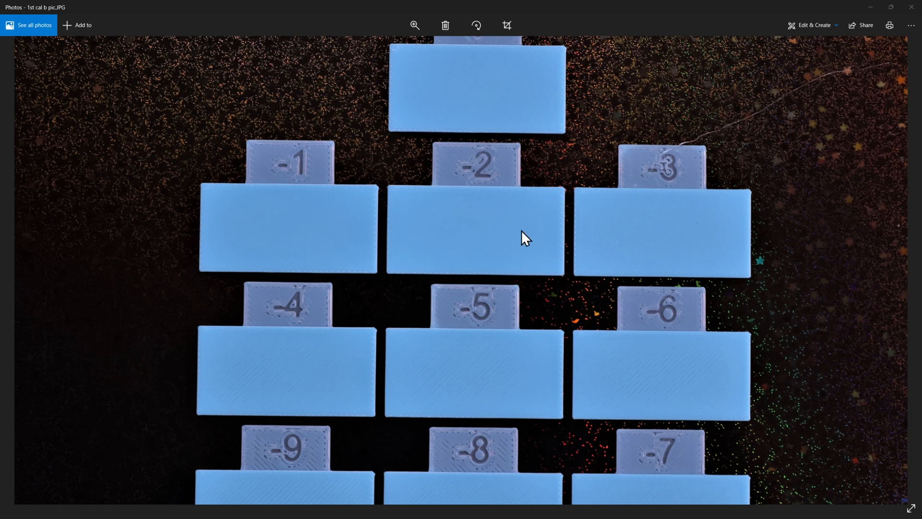
mouse_move(461, 350)
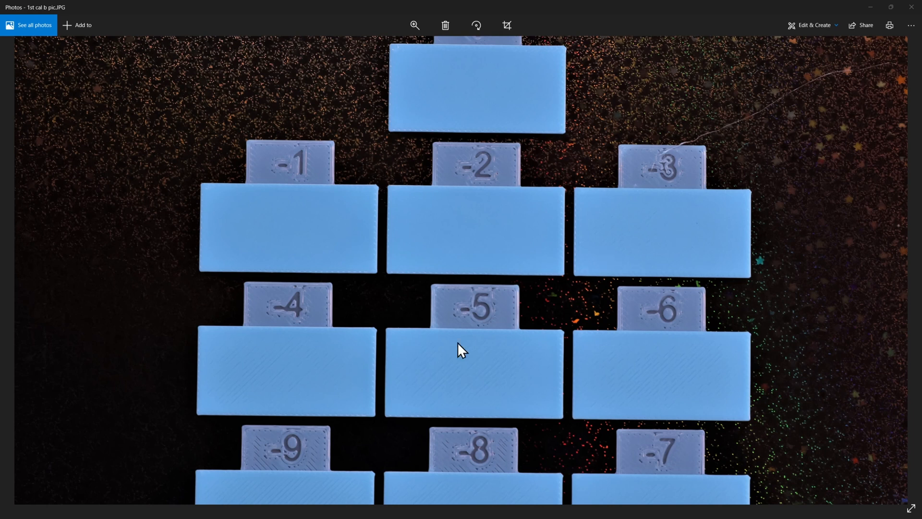
mouse_move(490, 99)
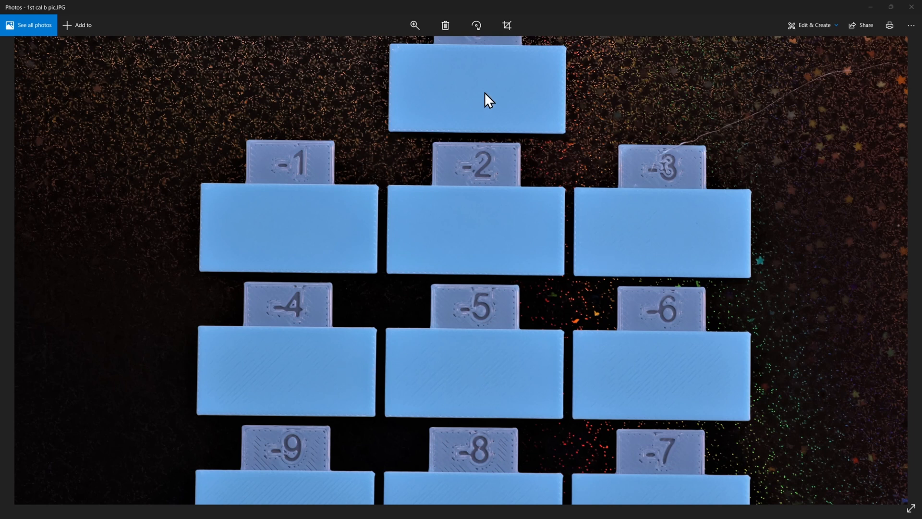
mouse_move(507, 95)
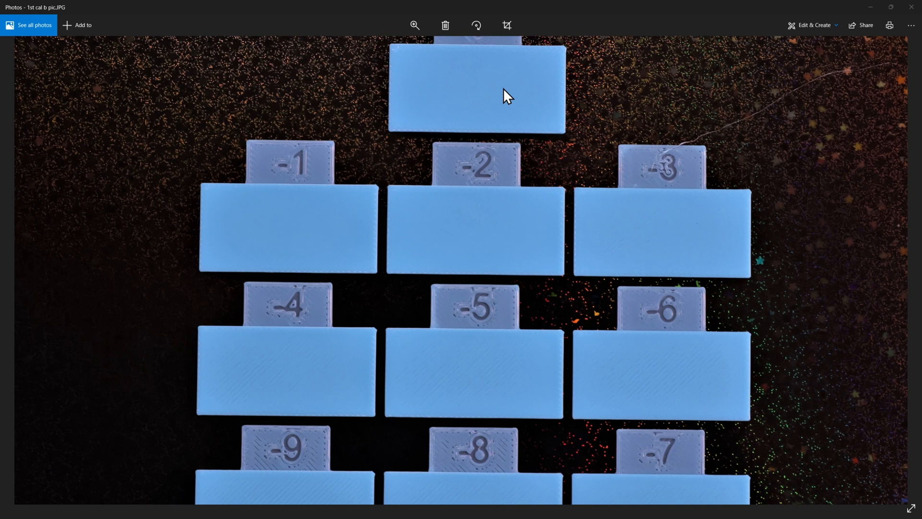
mouse_move(680, 188)
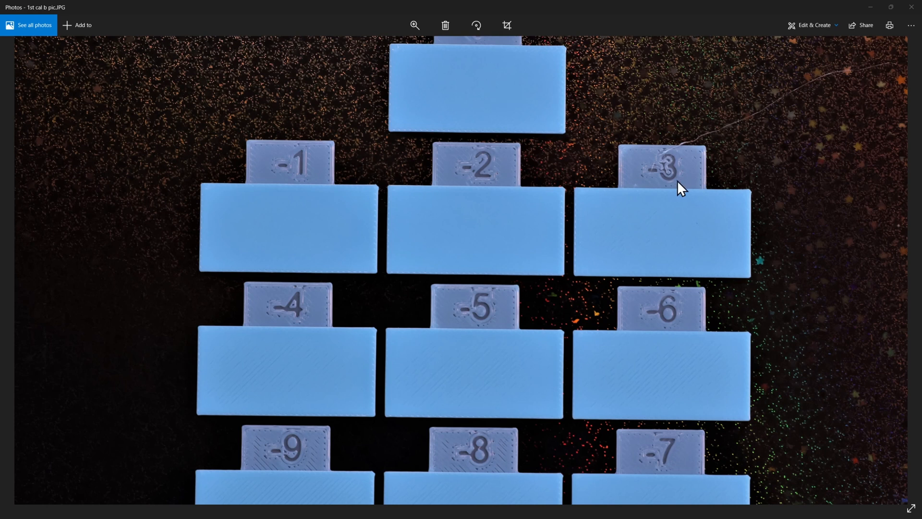
mouse_move(770, 114)
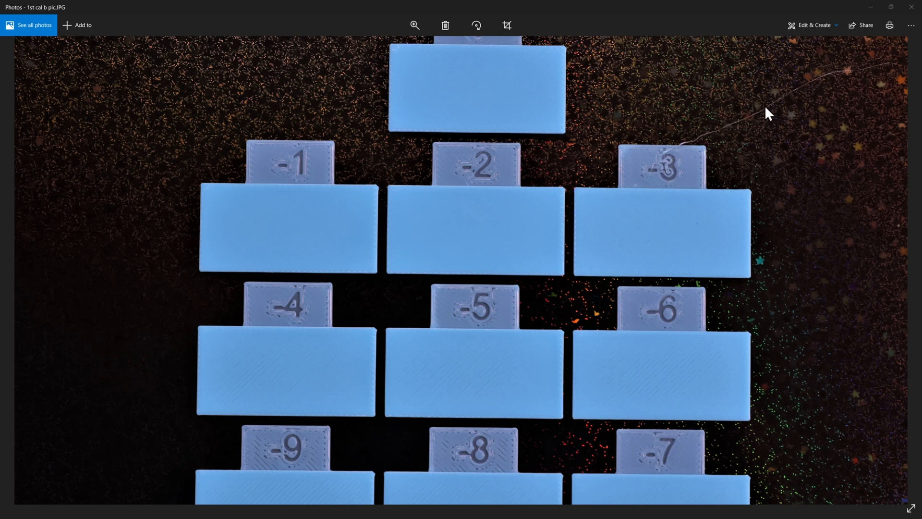
mouse_move(763, 111)
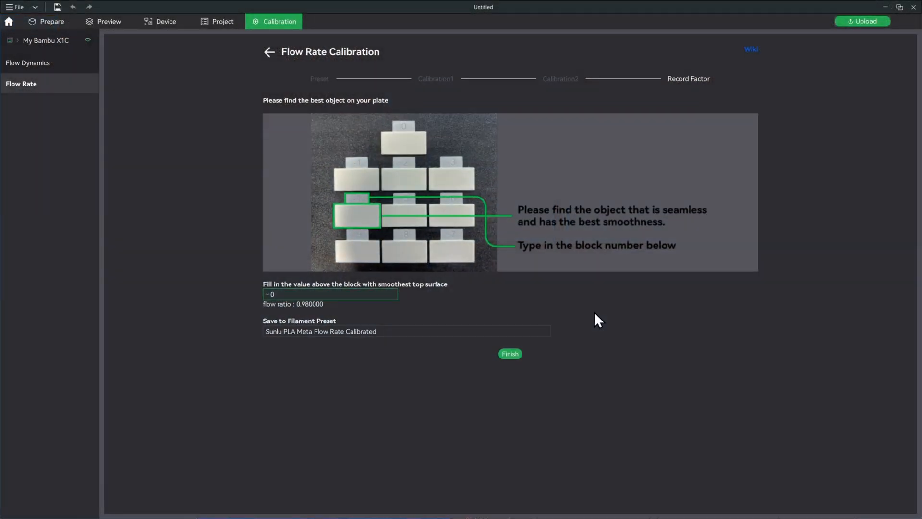
mouse_move(281, 305)
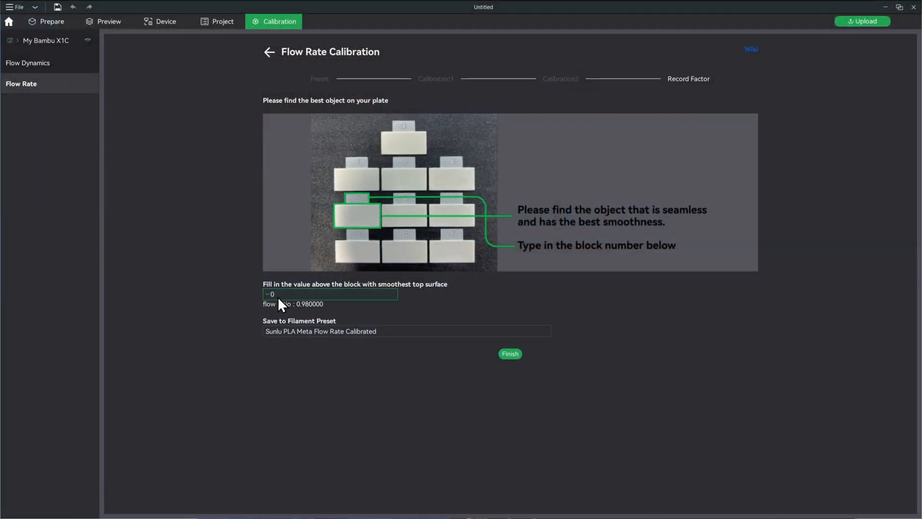
- Finish and save the 0.98 flow ratio to the Sunlu PLA Meta Flow Rate Calibrated preset
left_click(509, 354)
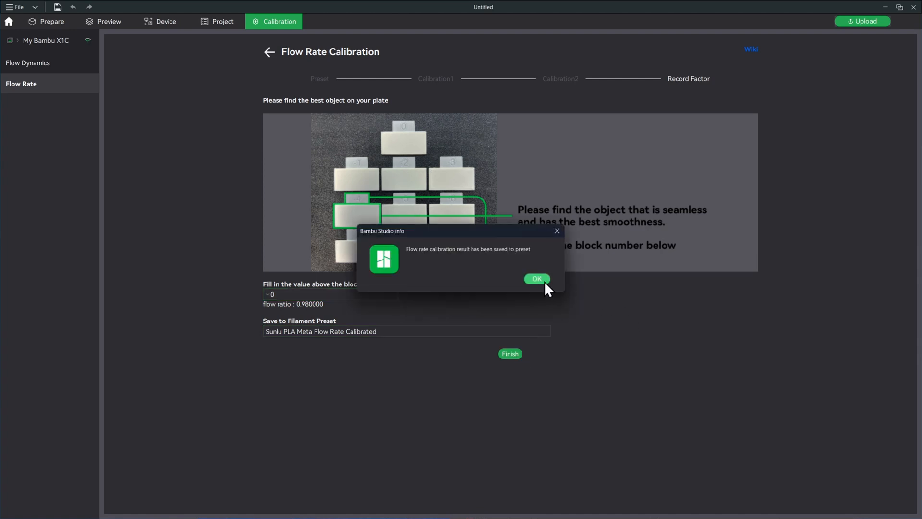
left_click(536, 279)
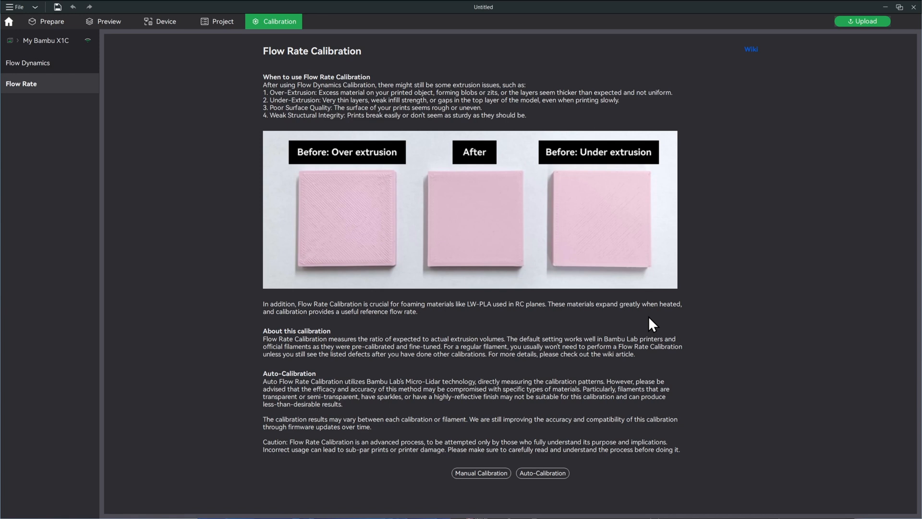
mouse_move(374, 104)
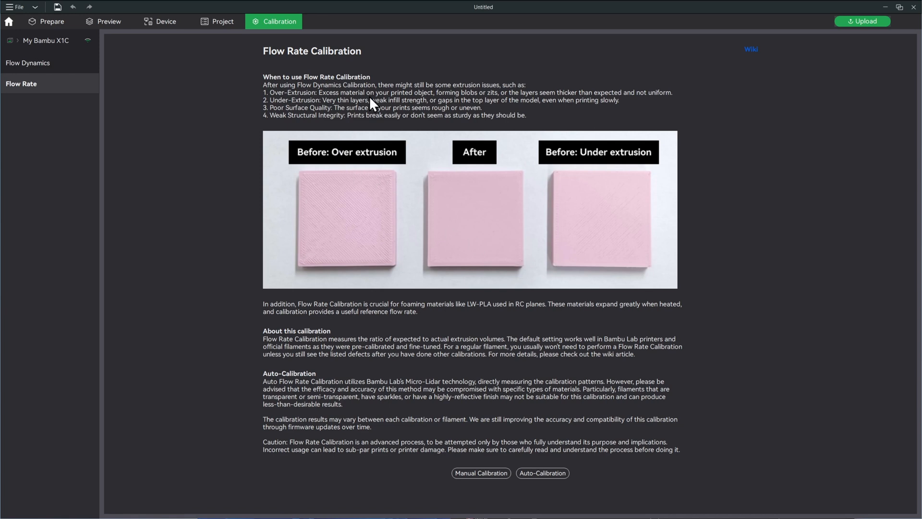
- Switch to the Flow Dynamics calibration introduction page
left_click(28, 64)
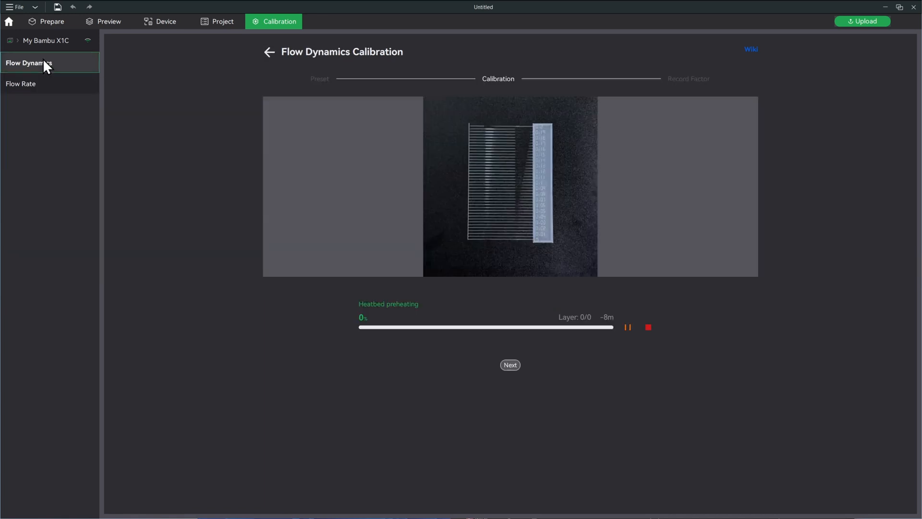
mouse_move(517, 213)
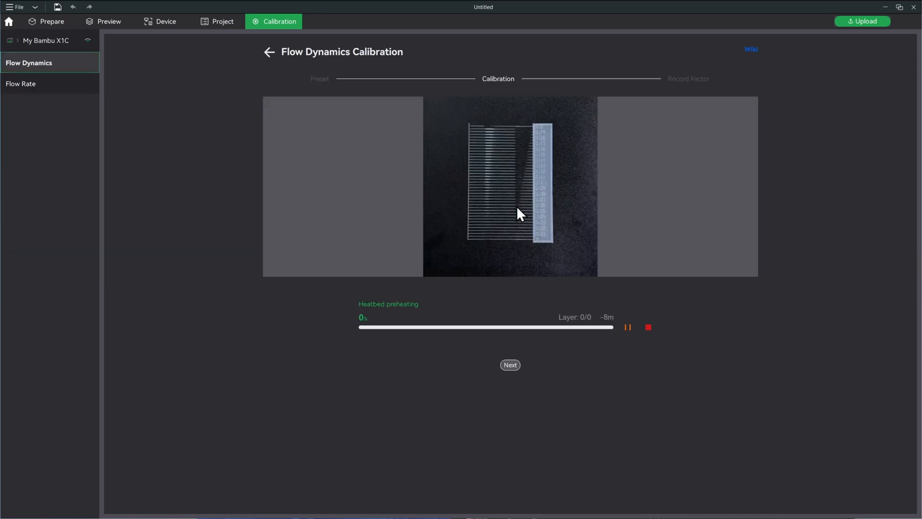
mouse_move(476, 191)
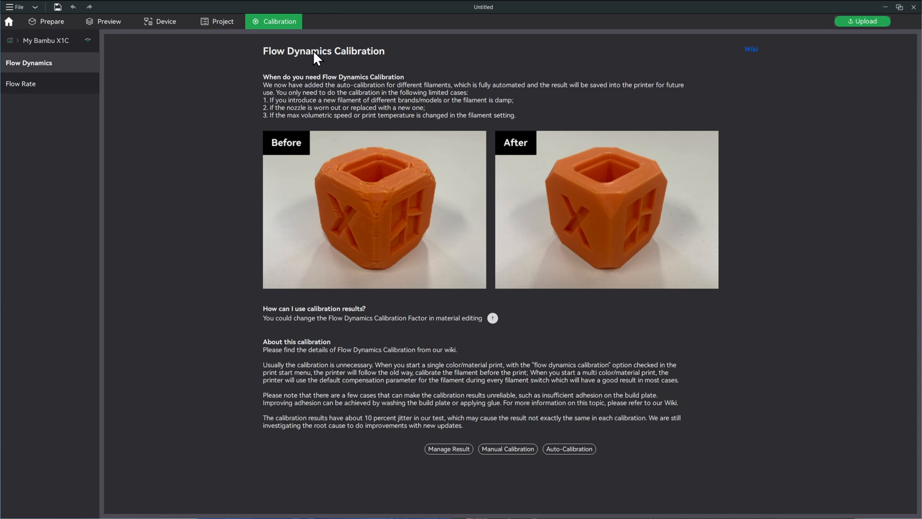
mouse_move(370, 61)
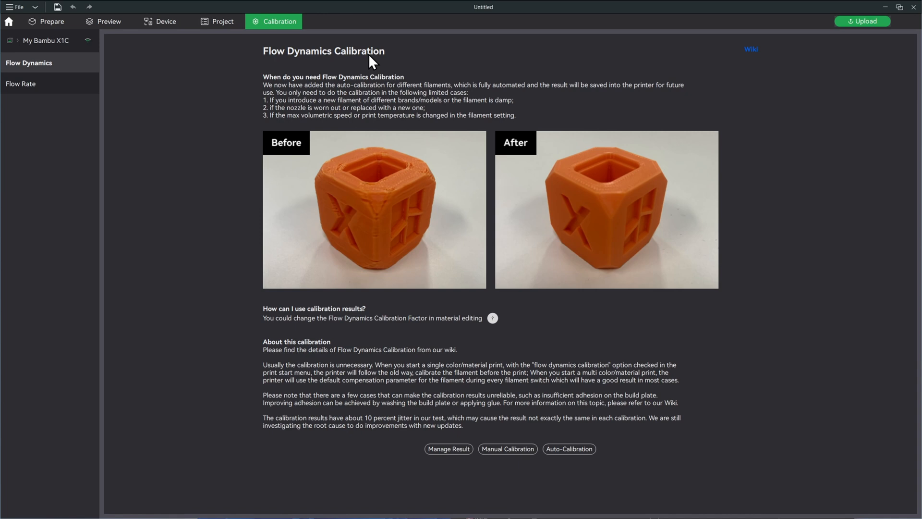
mouse_move(507, 448)
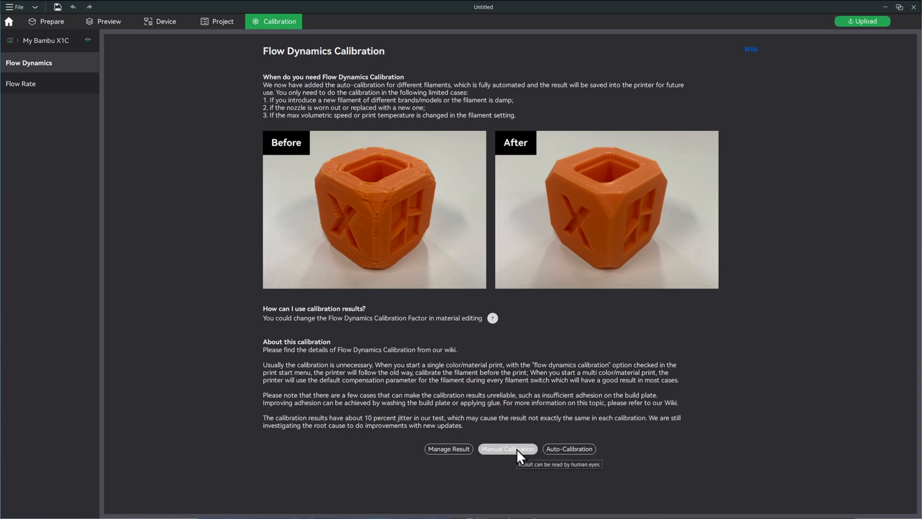
- Start a manual Line flow dynamics calibration with Sunlu PLA Meta in slot A1, k from 0 to 0.05
left_click(507, 449)
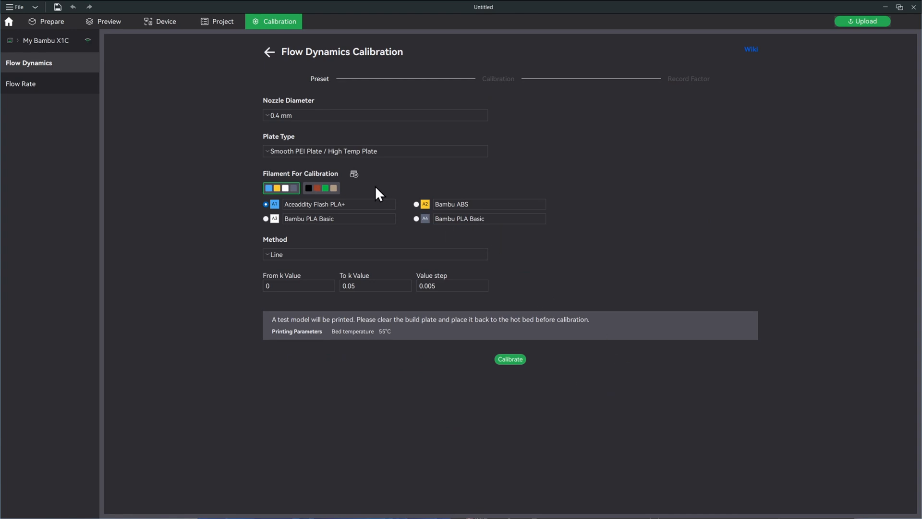
left_click(329, 203)
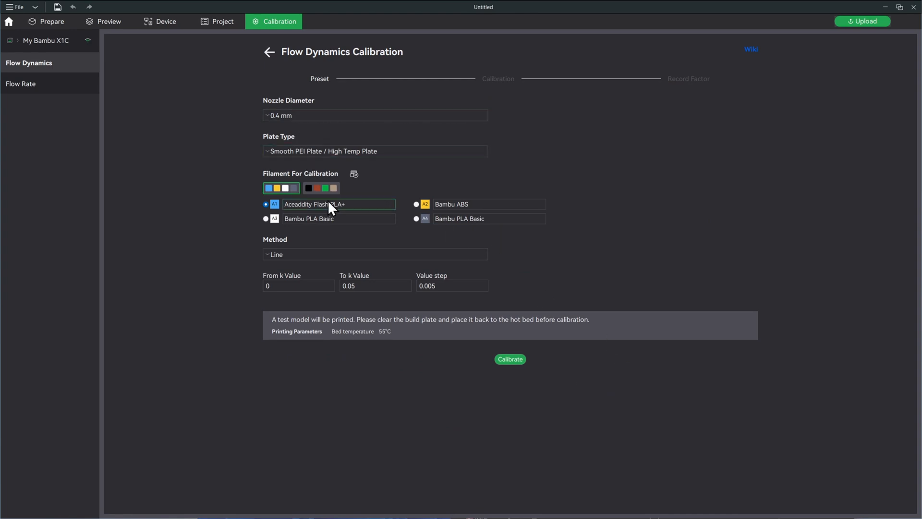
left_click(338, 204)
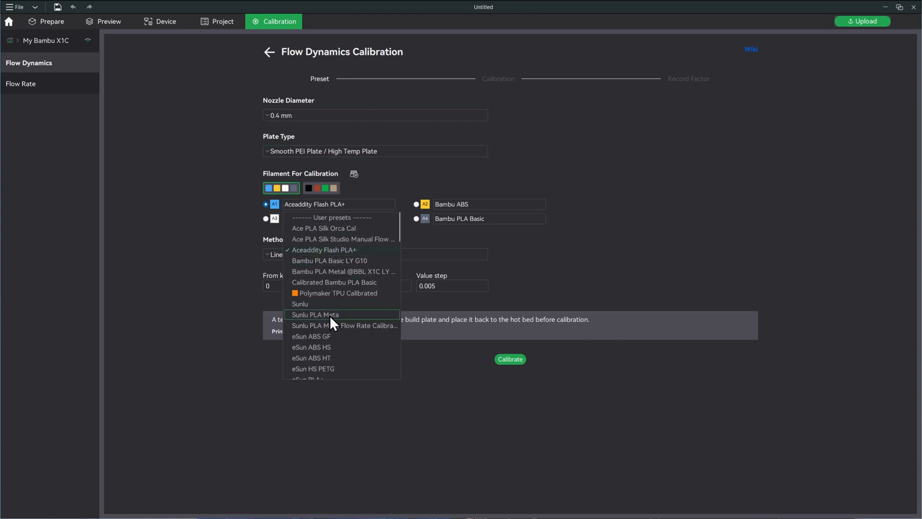
left_click(315, 315)
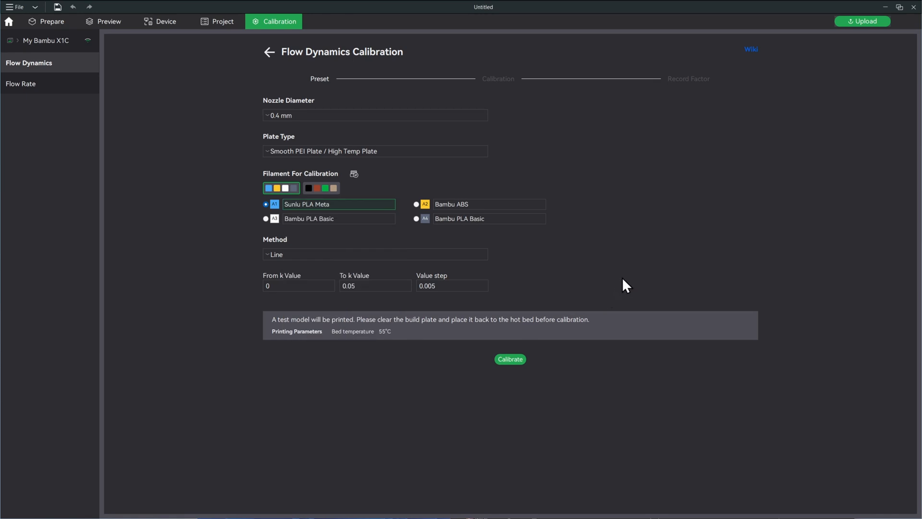
mouse_move(596, 307)
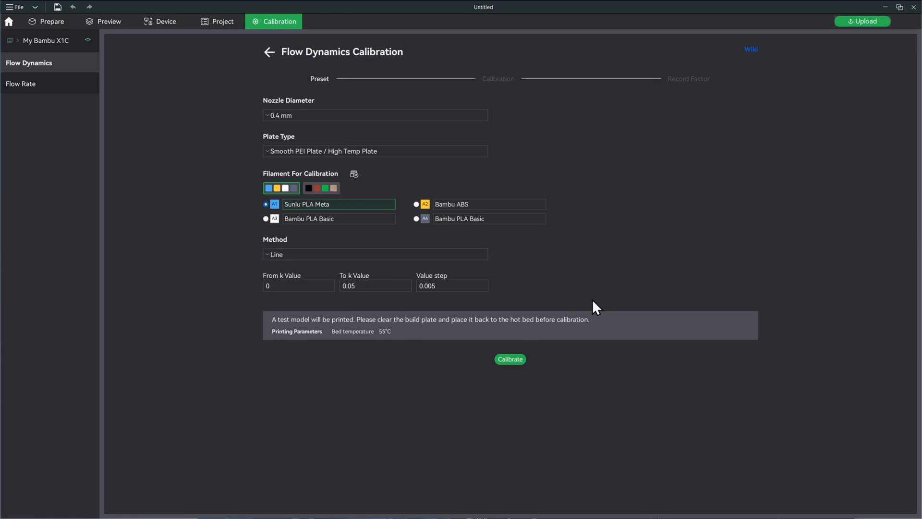
left_click(509, 358)
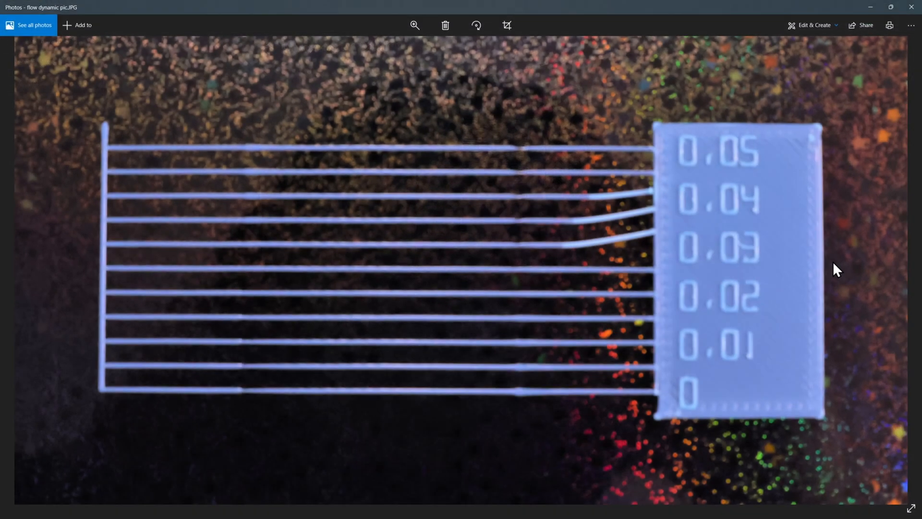
mouse_move(755, 310)
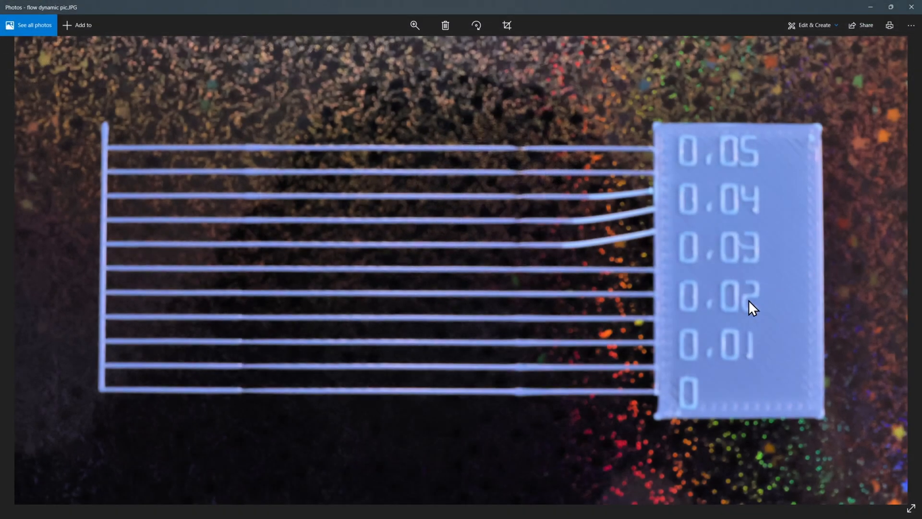
mouse_move(344, 277)
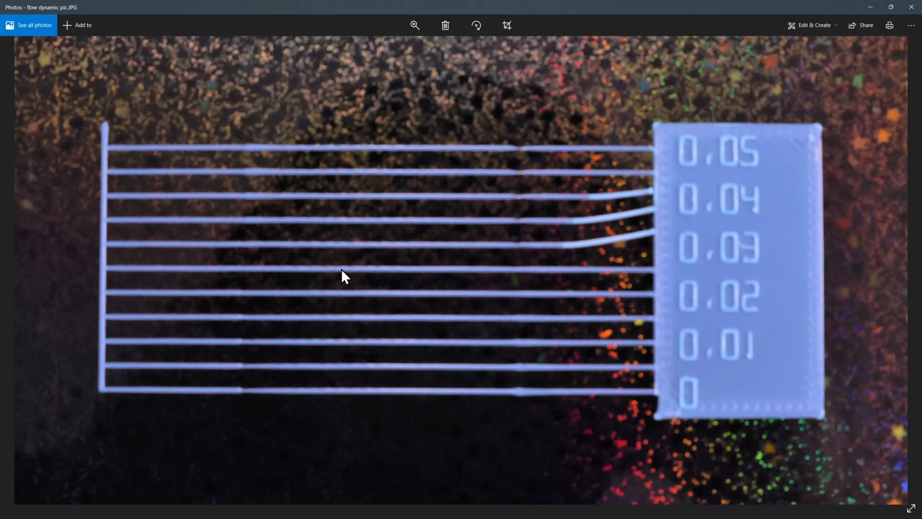
mouse_move(358, 275)
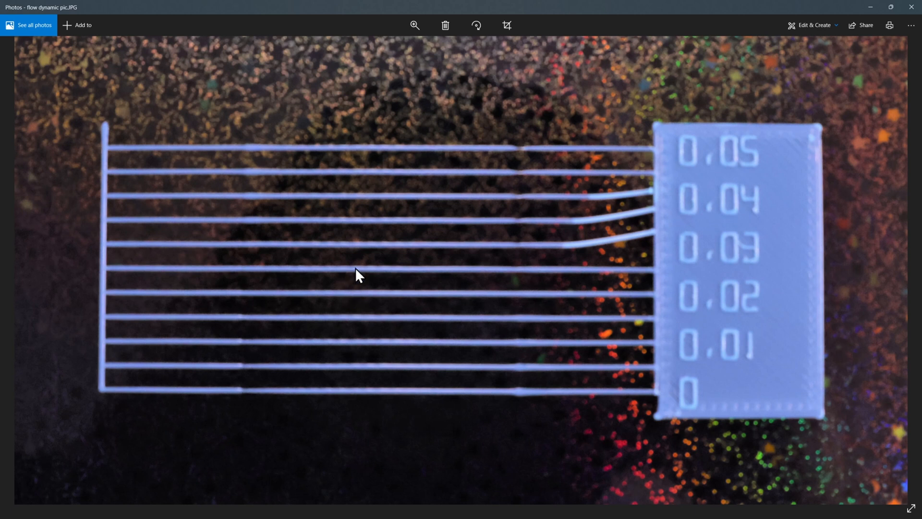
mouse_move(567, 281)
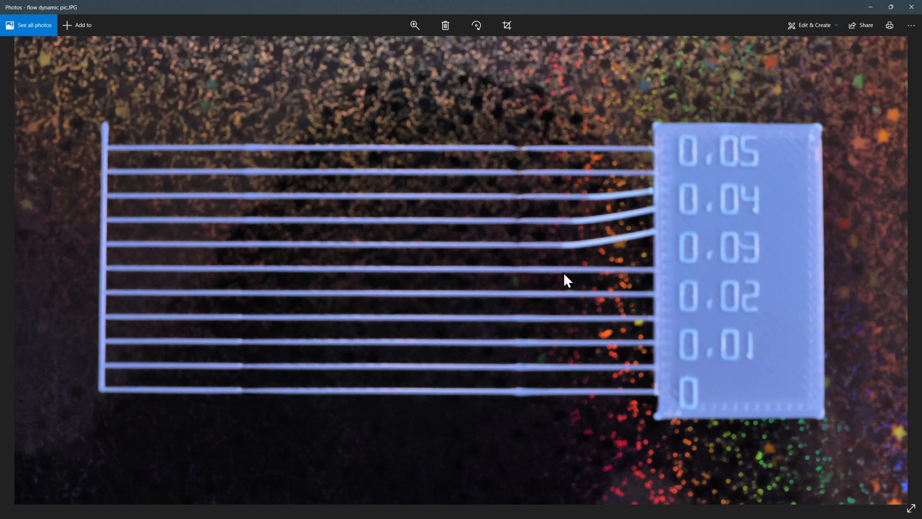
mouse_move(805, 300)
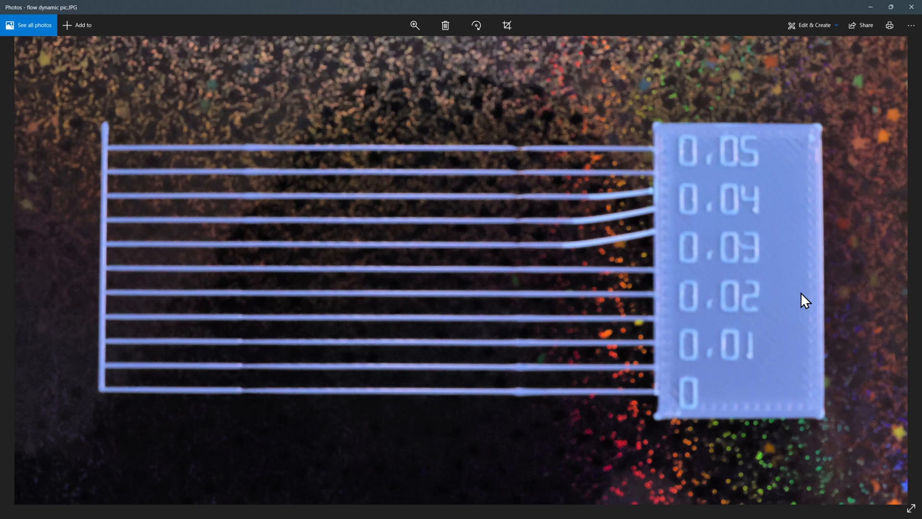
mouse_move(413, 183)
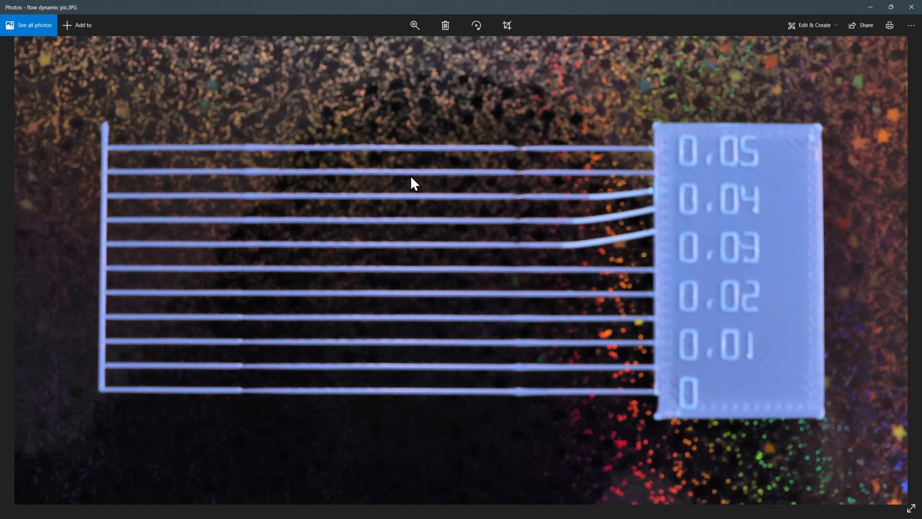
mouse_move(712, 384)
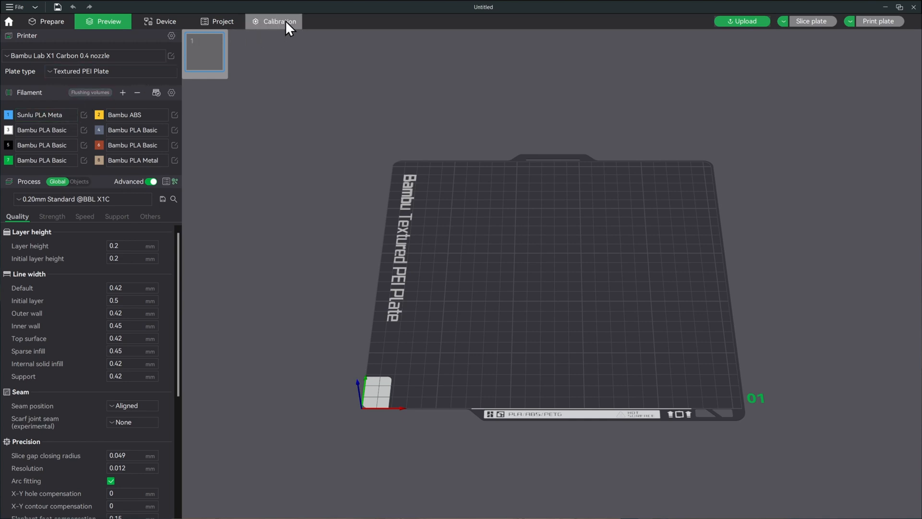
- Launch another manual flow rate calibration print for Sunlu PLA Meta in slot A1
left_click(278, 21)
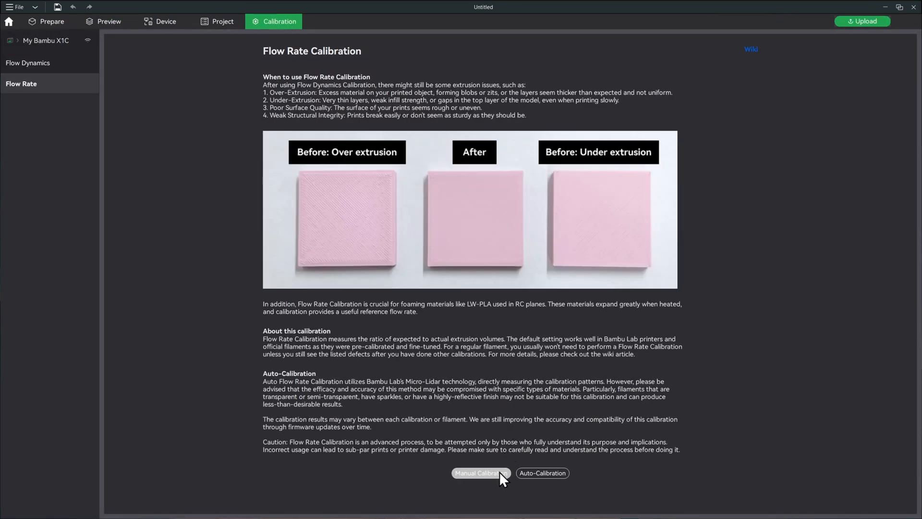
left_click(481, 473)
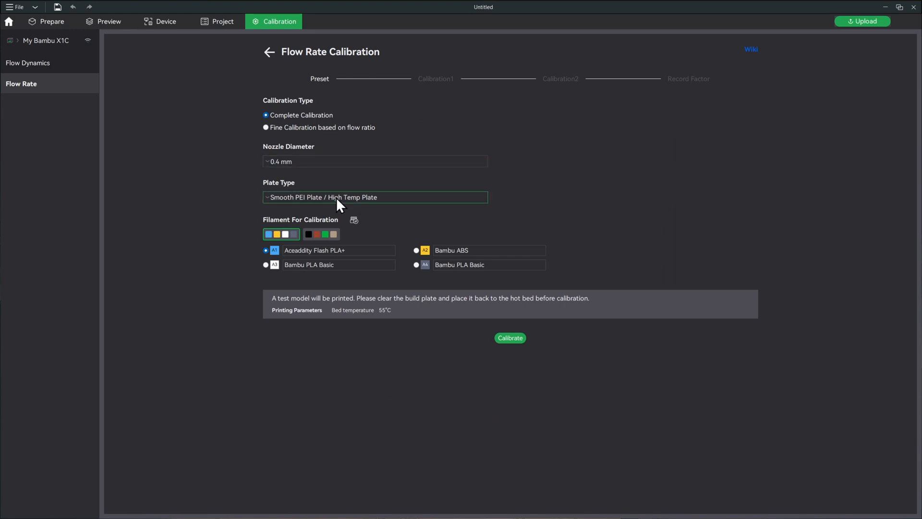
left_click(338, 250)
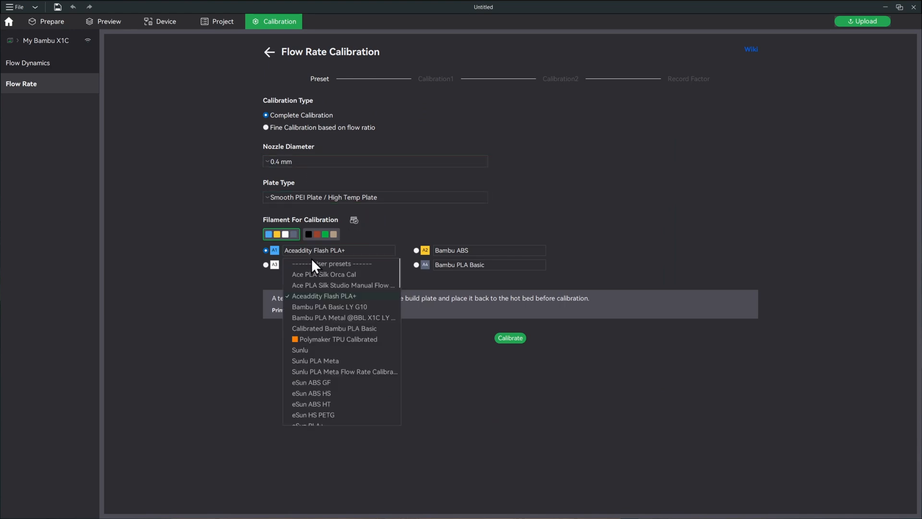
left_click(315, 360)
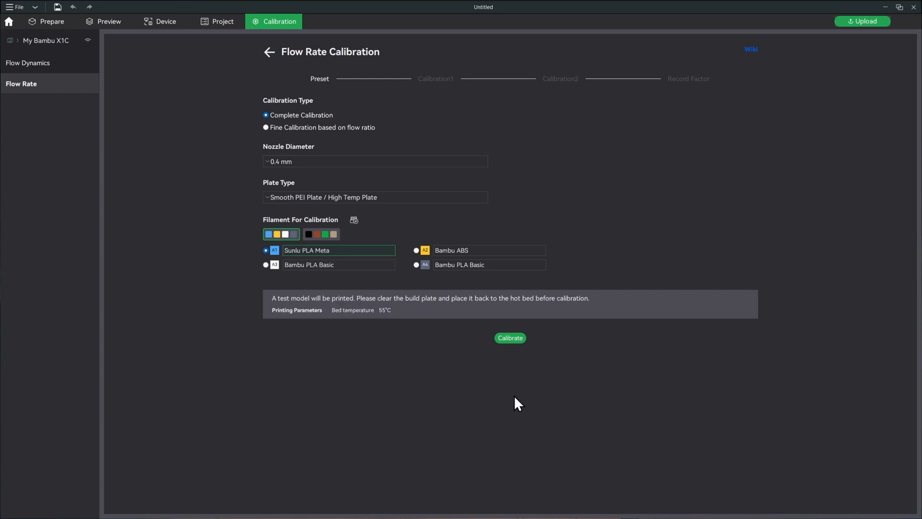
mouse_move(509, 338)
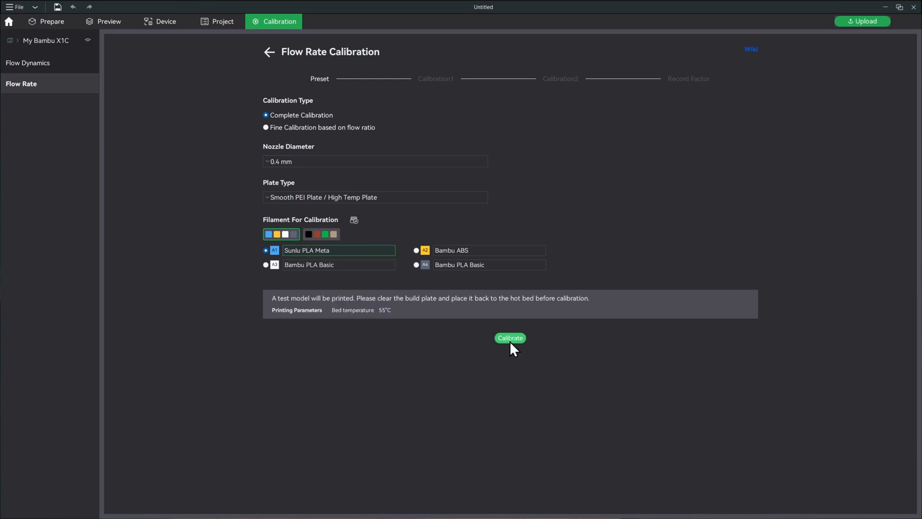
left_click(509, 337)
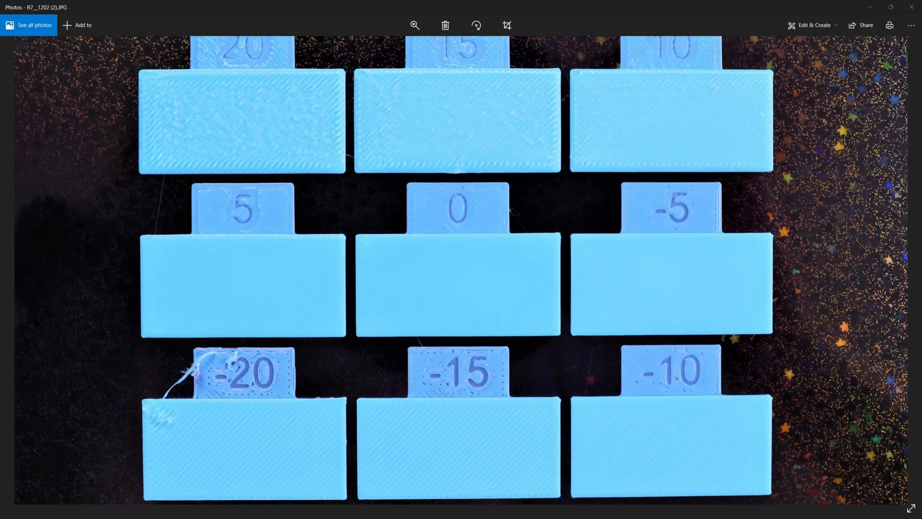
mouse_move(558, 319)
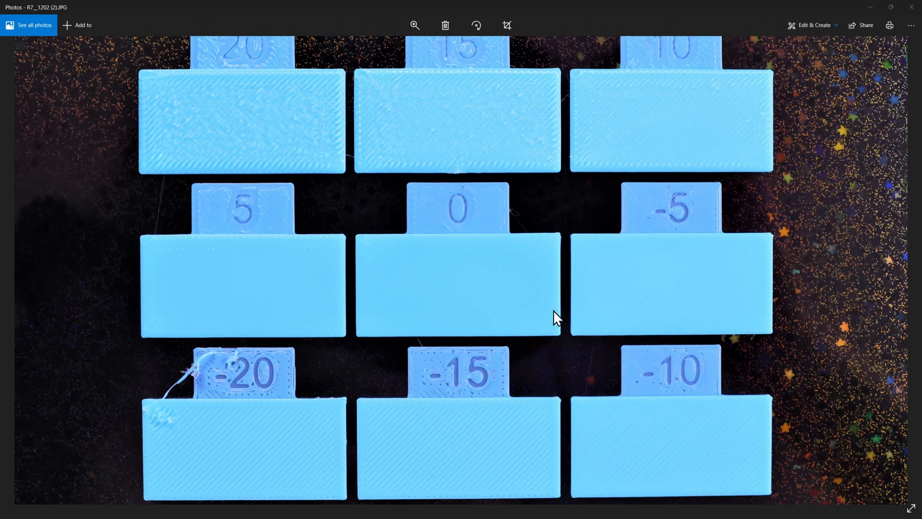
mouse_move(590, 237)
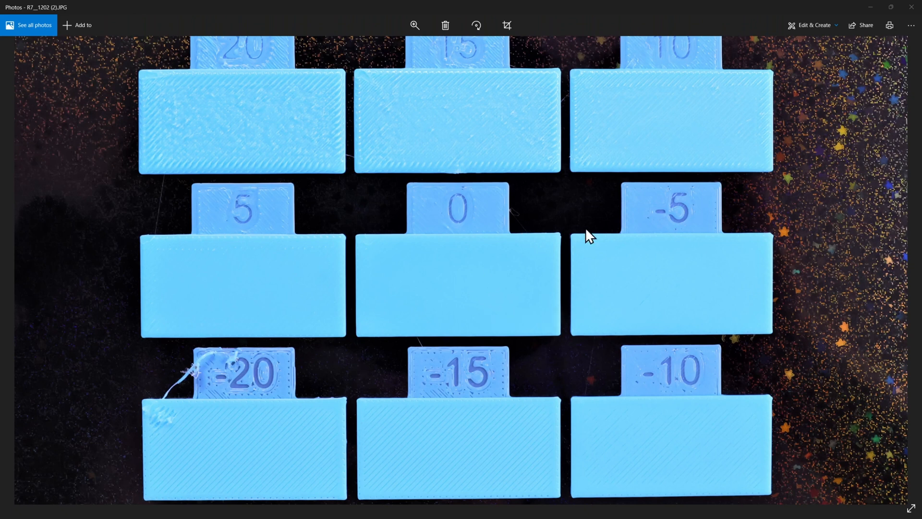
mouse_move(211, 377)
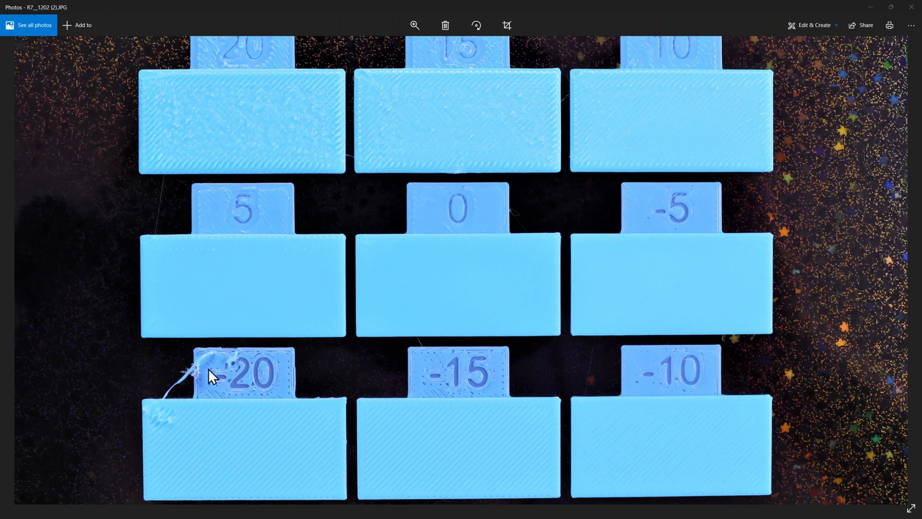
mouse_move(180, 380)
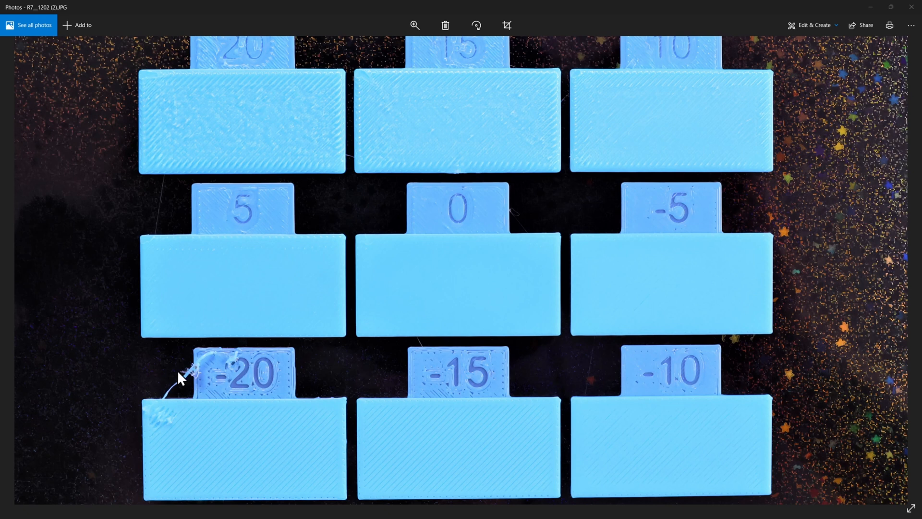
mouse_move(547, 286)
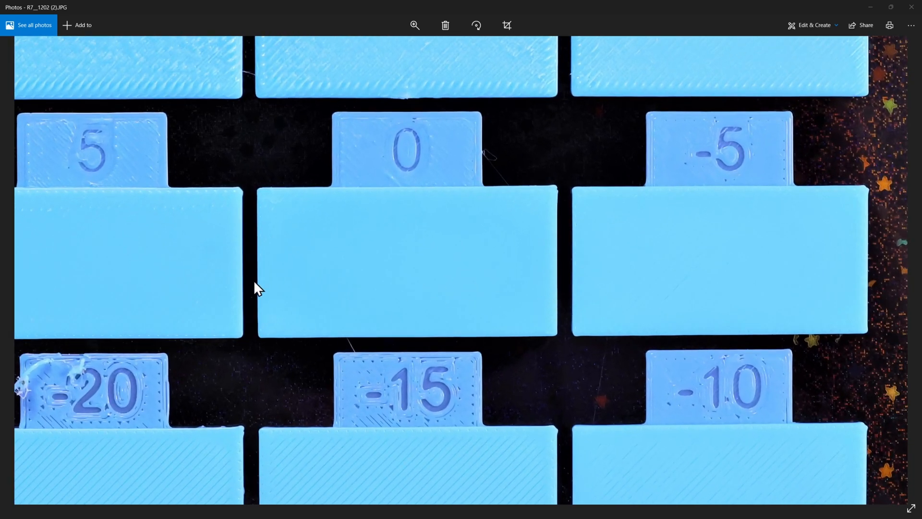
mouse_move(205, 283)
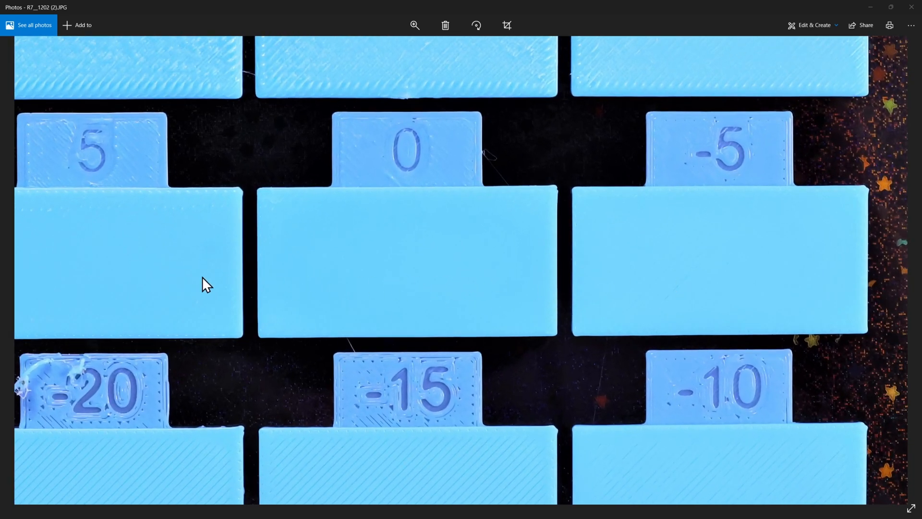
mouse_move(680, 296)
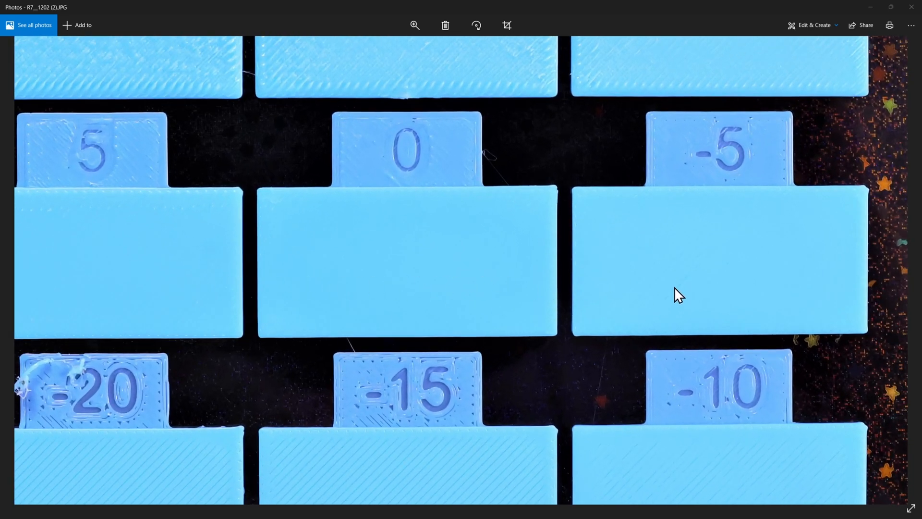
mouse_move(269, 287)
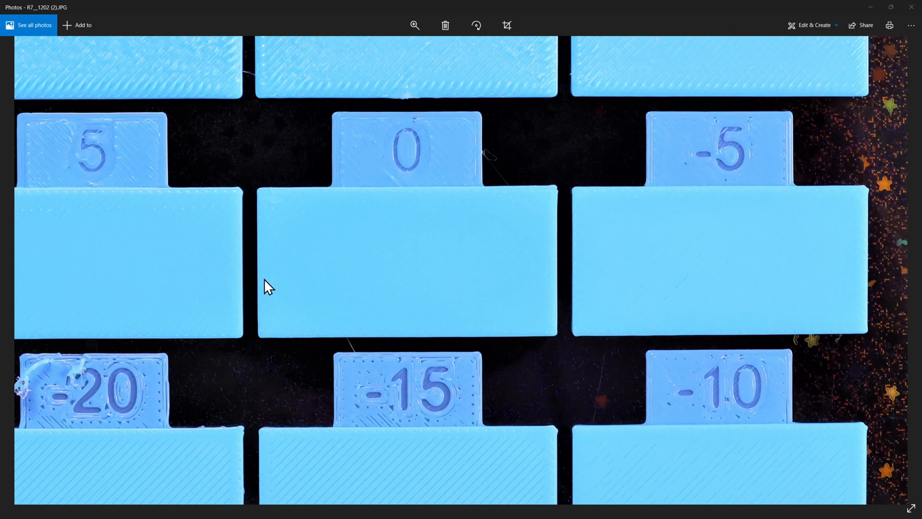
mouse_move(280, 265)
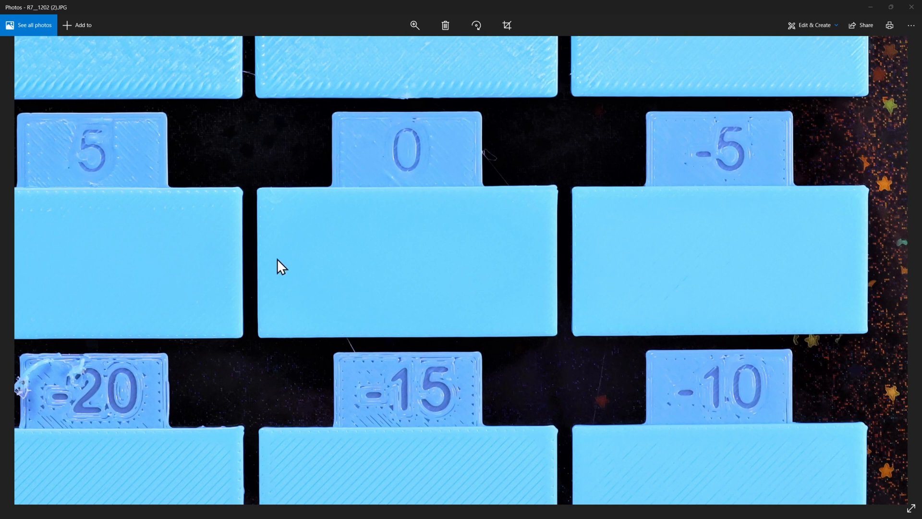
mouse_move(185, 277)
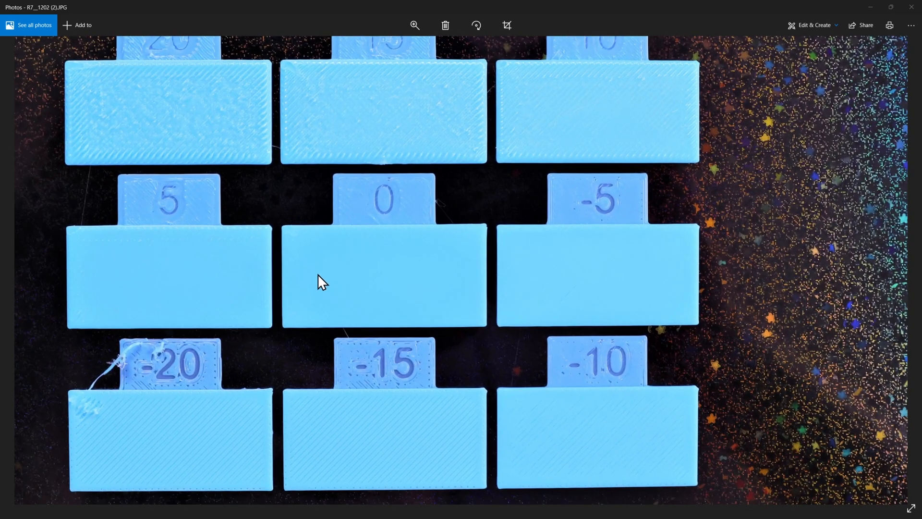
mouse_move(227, 279)
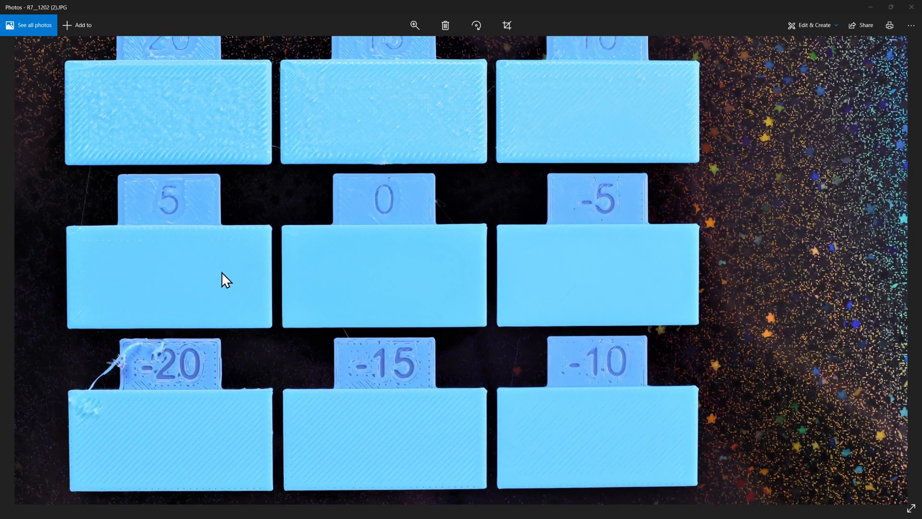
mouse_move(288, 278)
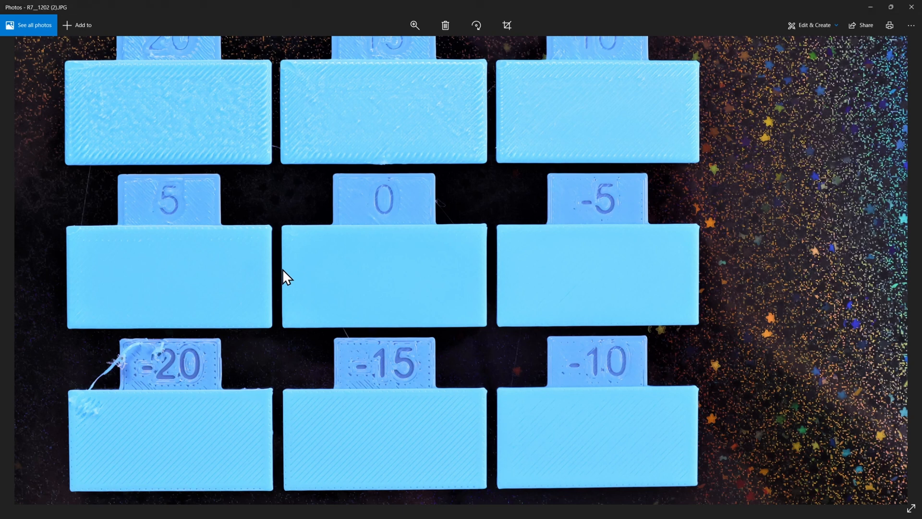
mouse_move(85, 257)
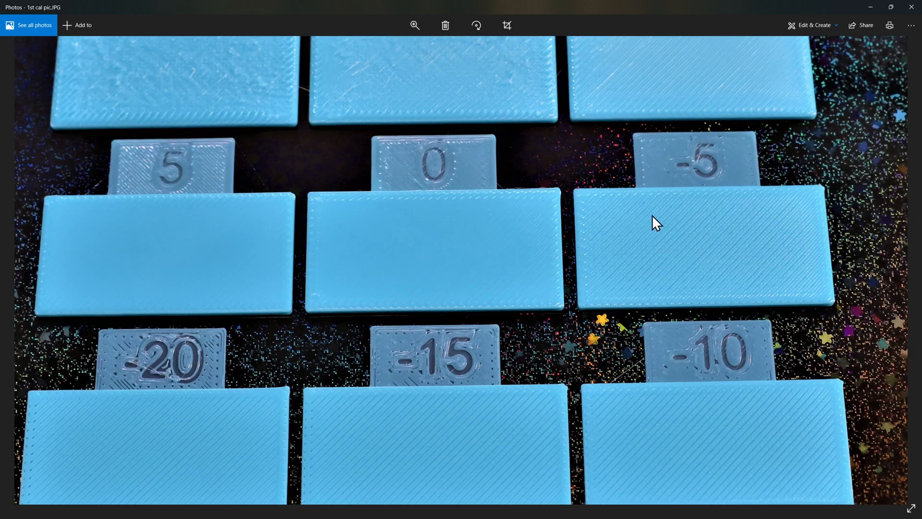
mouse_move(647, 218)
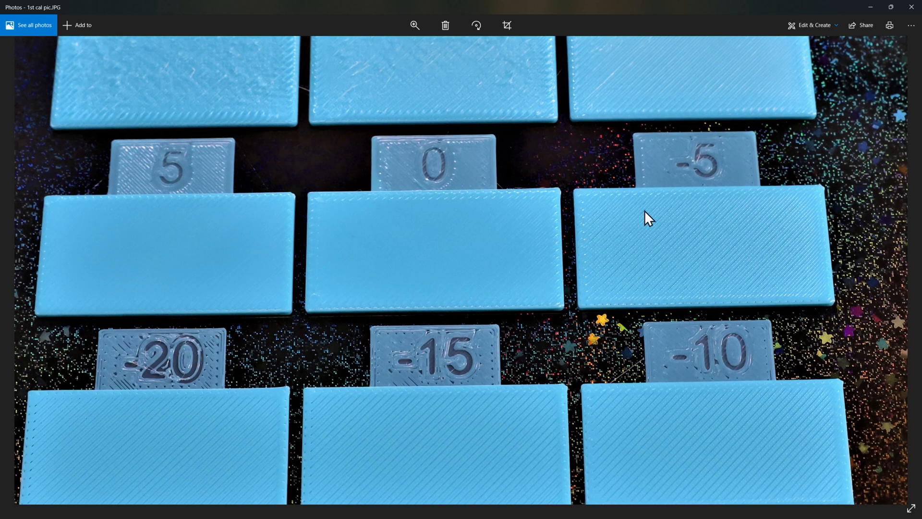
mouse_move(447, 257)
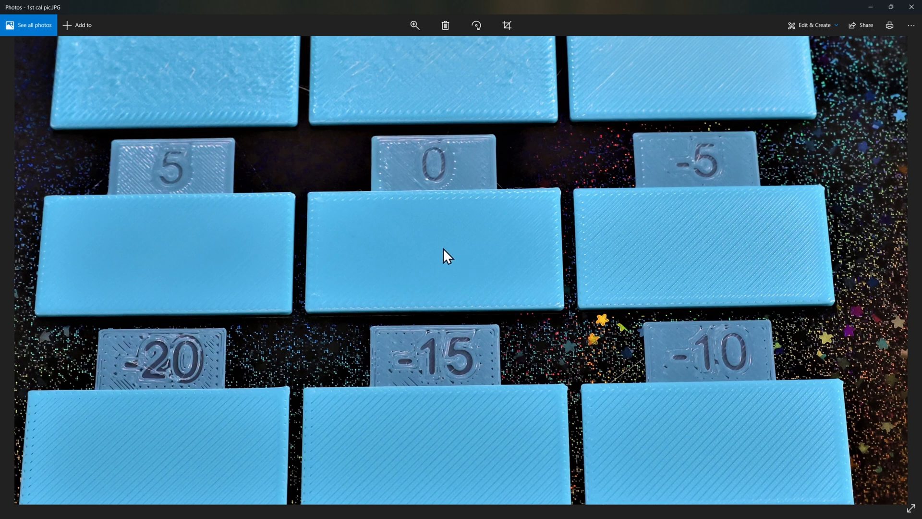
mouse_move(393, 261)
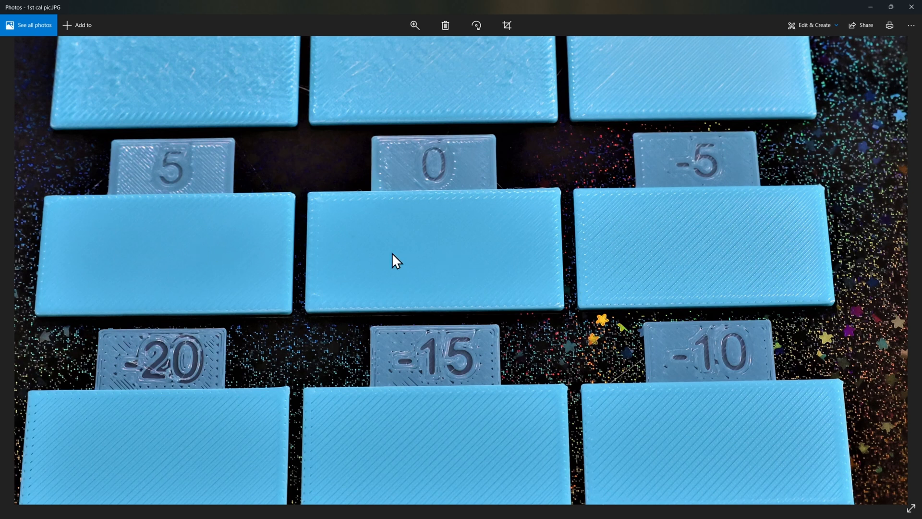
mouse_move(182, 272)
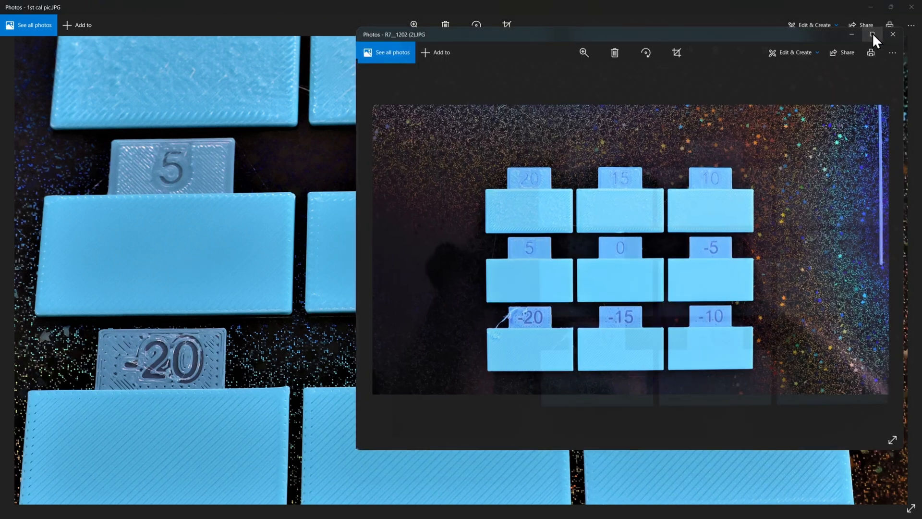
left_click(876, 35)
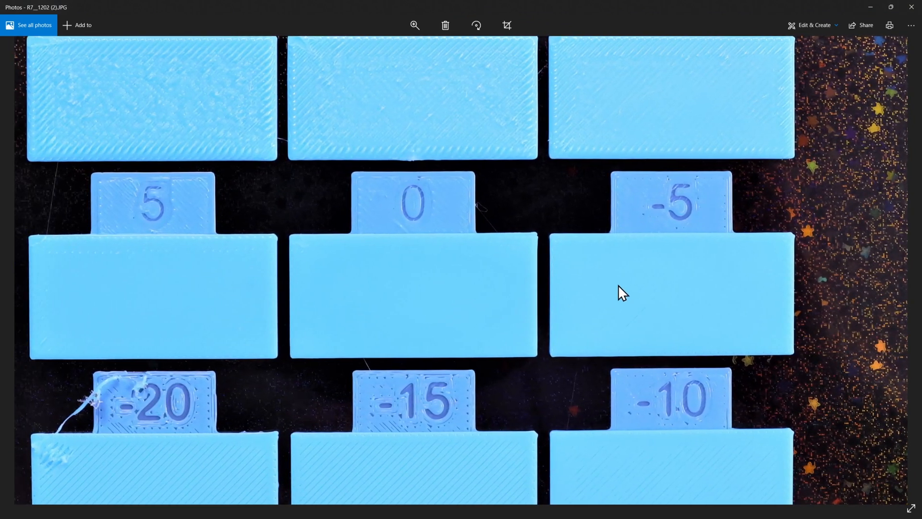
mouse_move(355, 296)
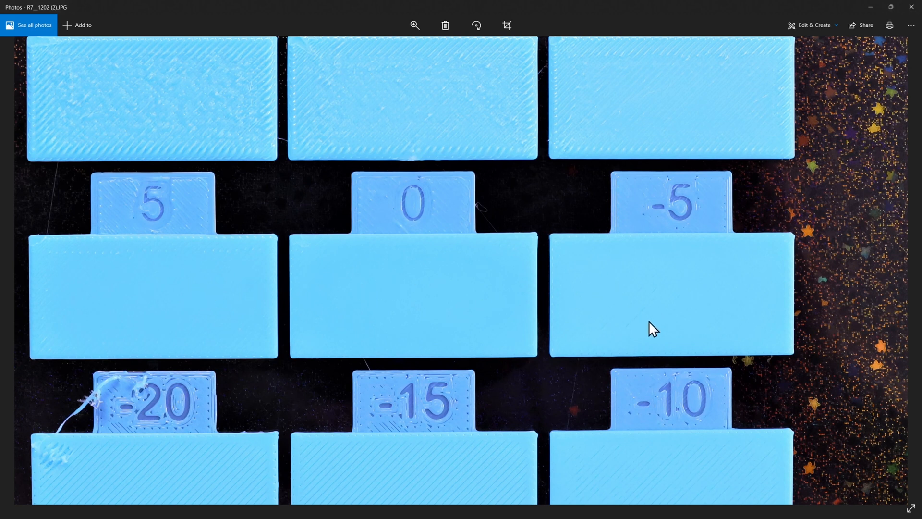
mouse_move(211, 303)
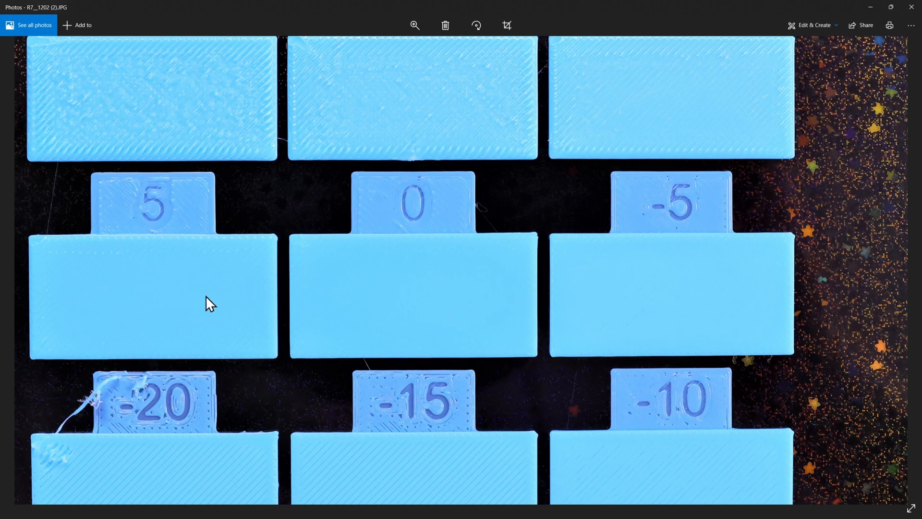
mouse_move(614, 297)
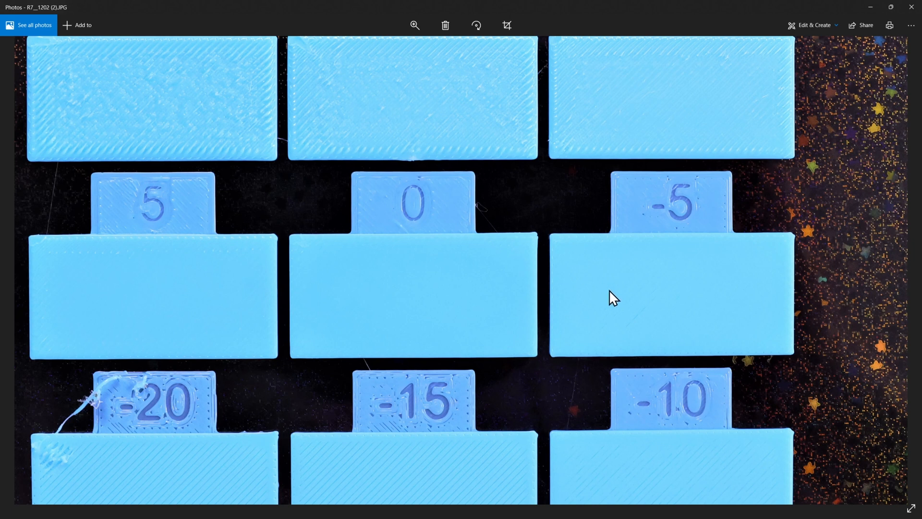
mouse_move(400, 194)
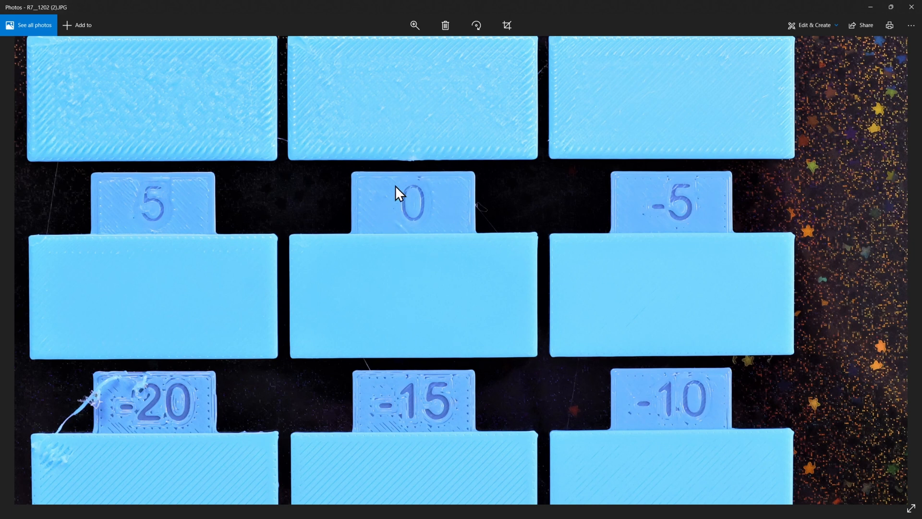
mouse_move(431, 290)
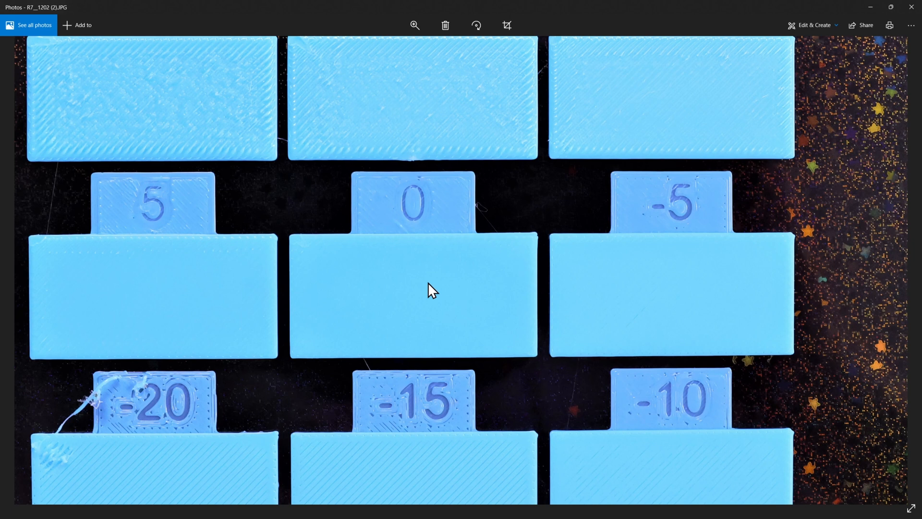
mouse_move(696, 287)
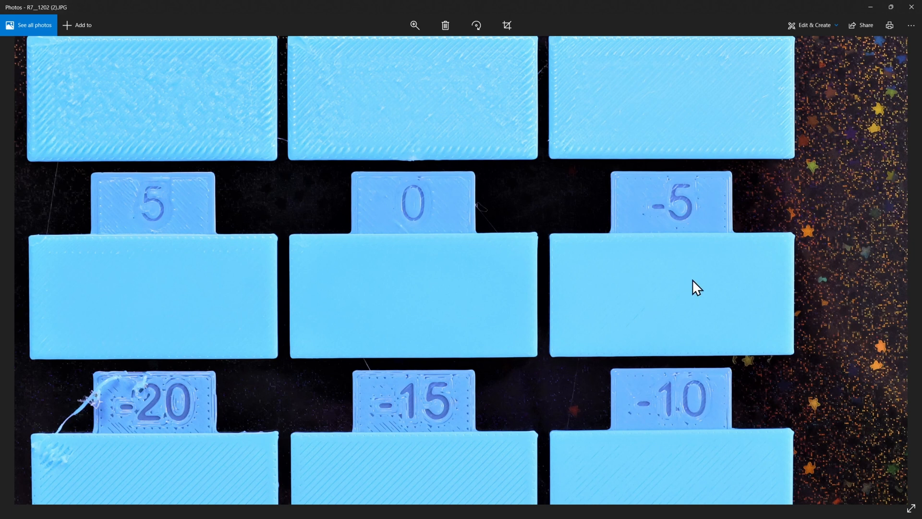
mouse_move(618, 299)
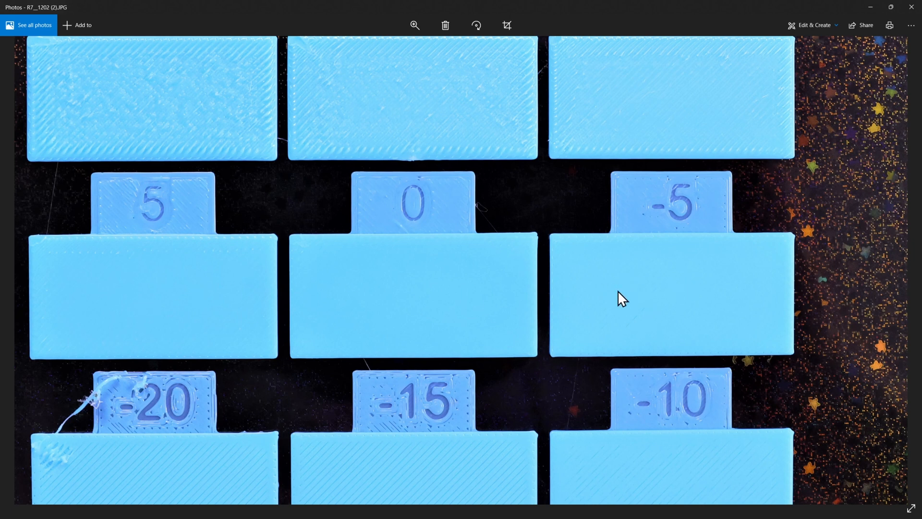
mouse_move(646, 338)
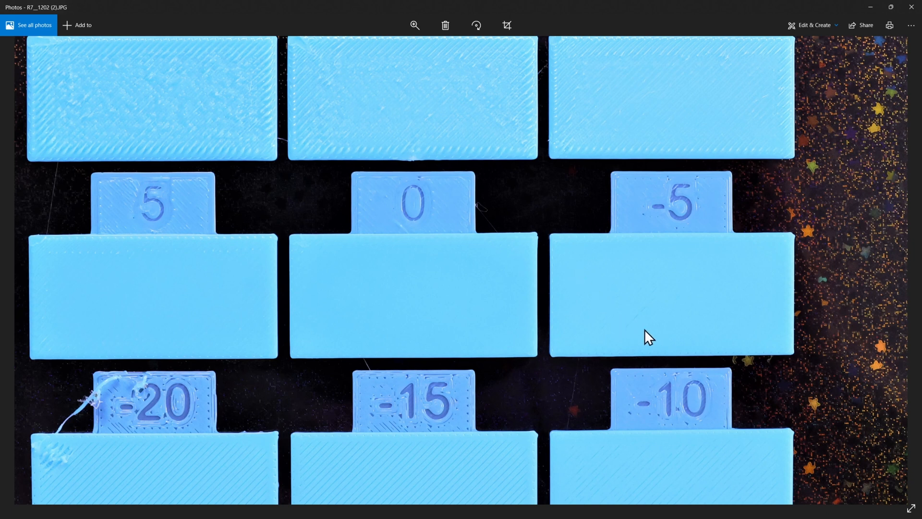
mouse_move(609, 294)
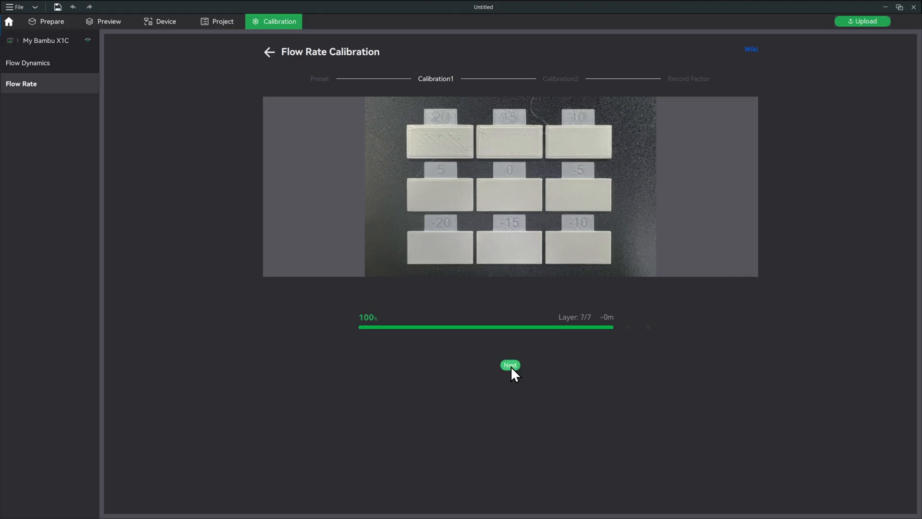
- Advance past the finished print keeping block 0 (flow ratio 0.98) as the smoothest
left_click(510, 365)
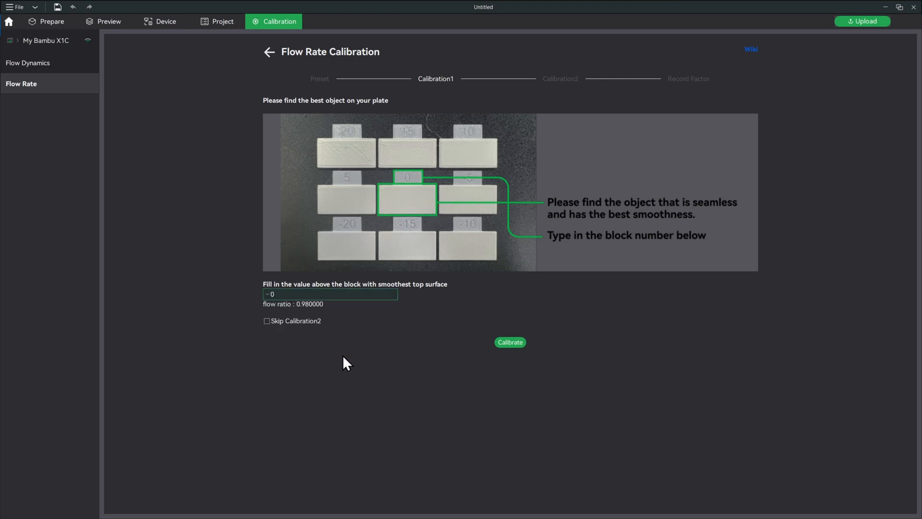
mouse_move(505, 358)
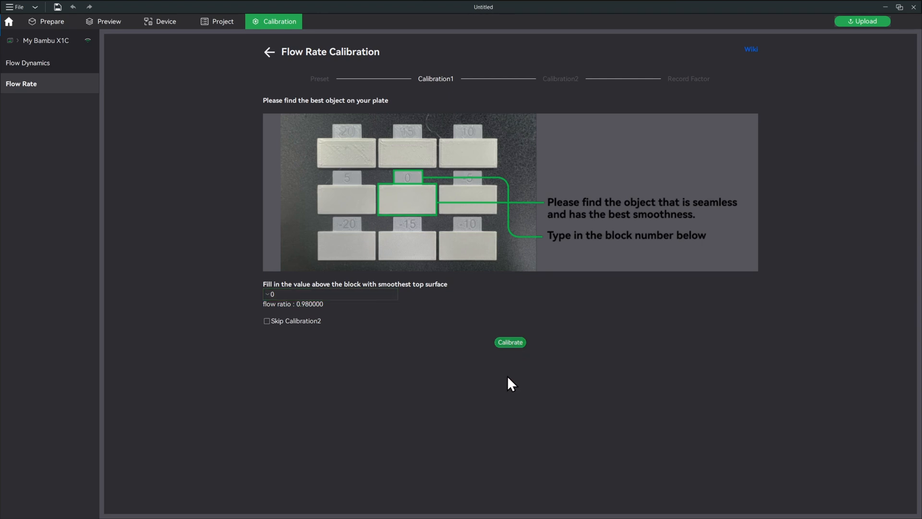
left_click(509, 342)
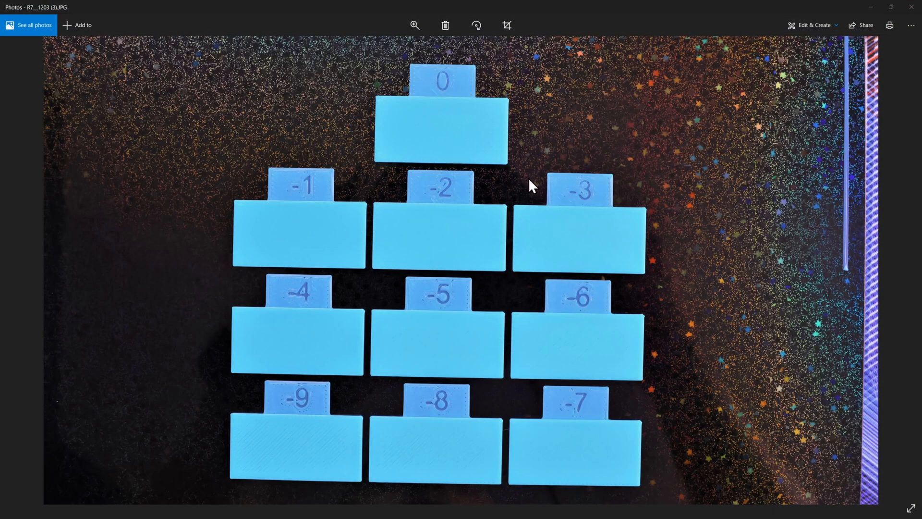
mouse_move(415, 200)
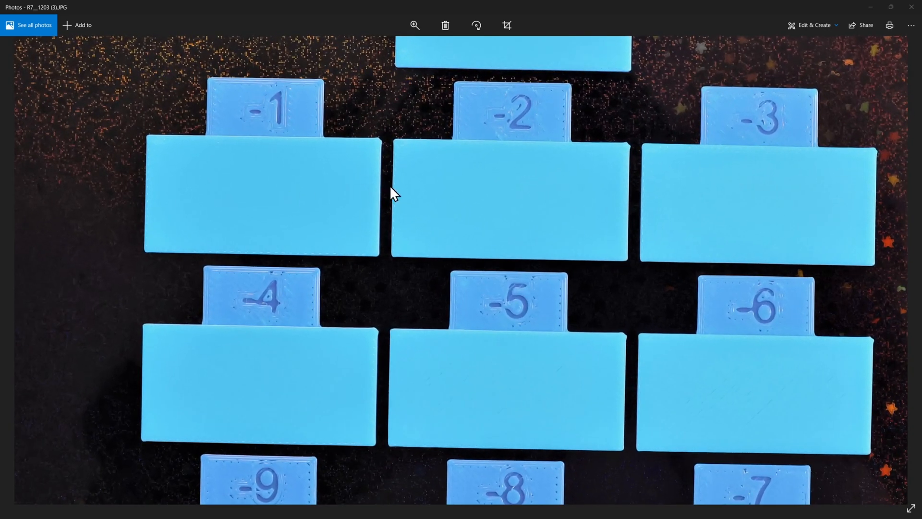
mouse_move(611, 410)
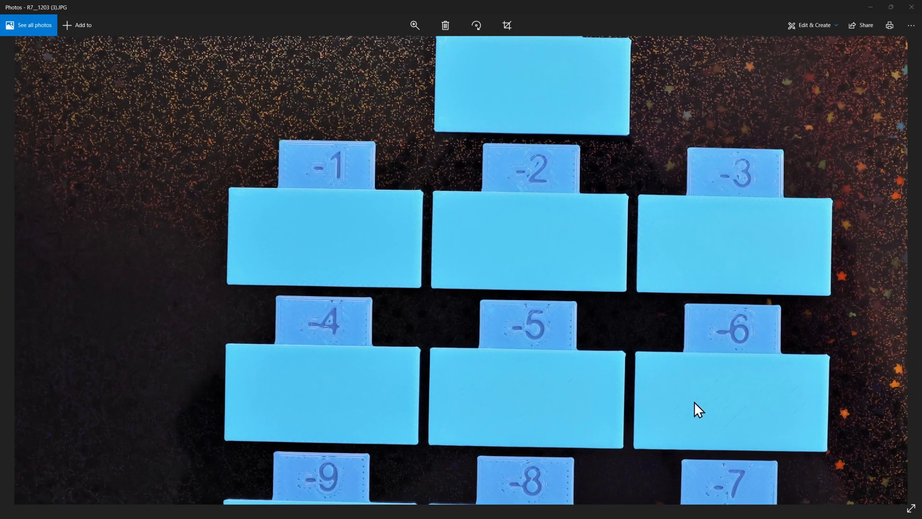
mouse_move(703, 408)
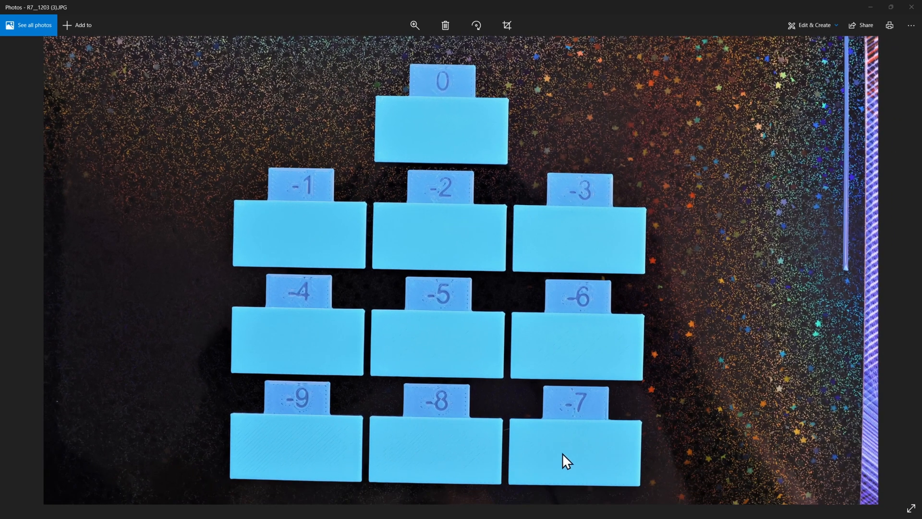
mouse_move(559, 453)
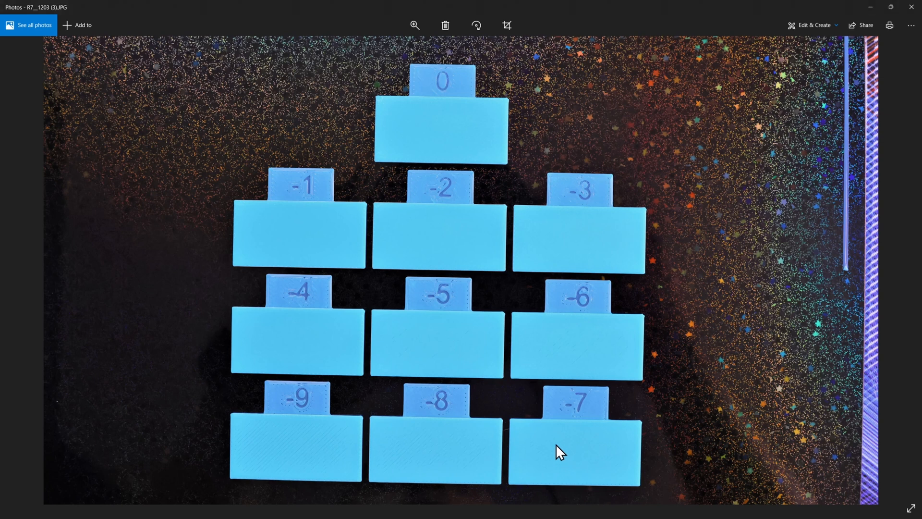
mouse_move(605, 422)
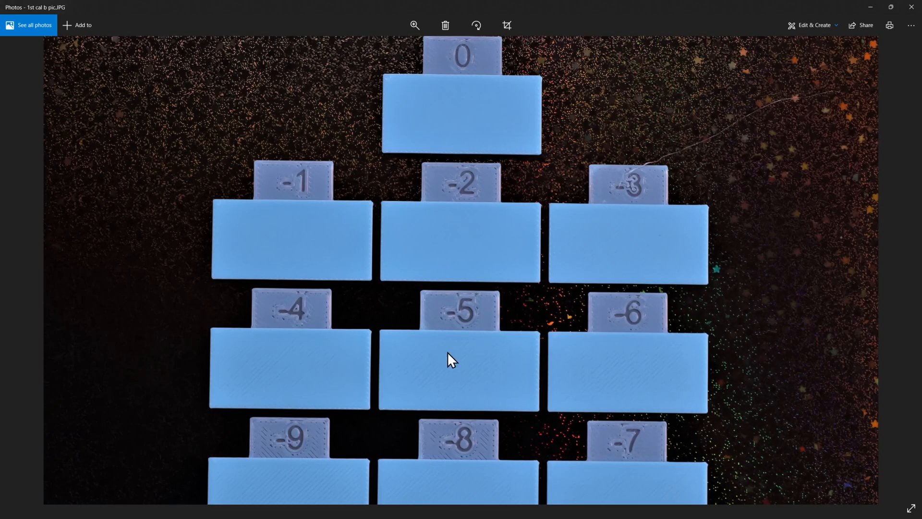
mouse_move(629, 347)
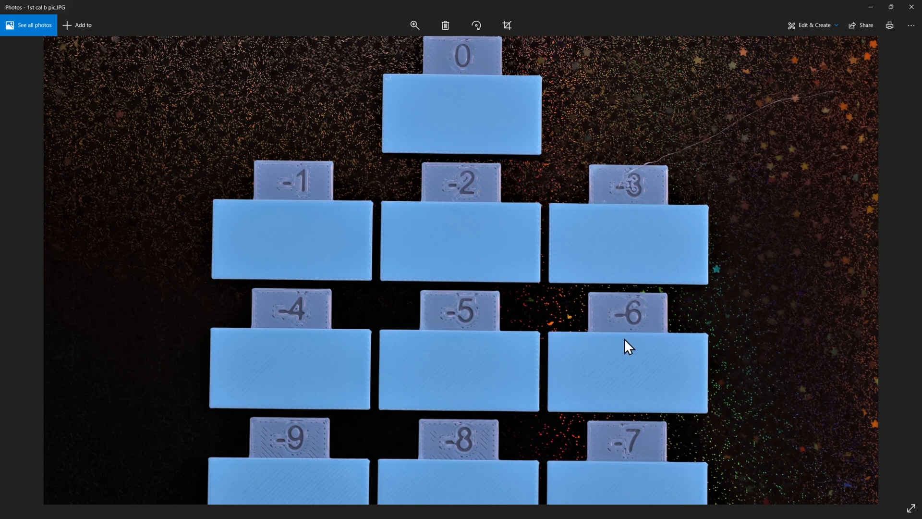
mouse_move(625, 245)
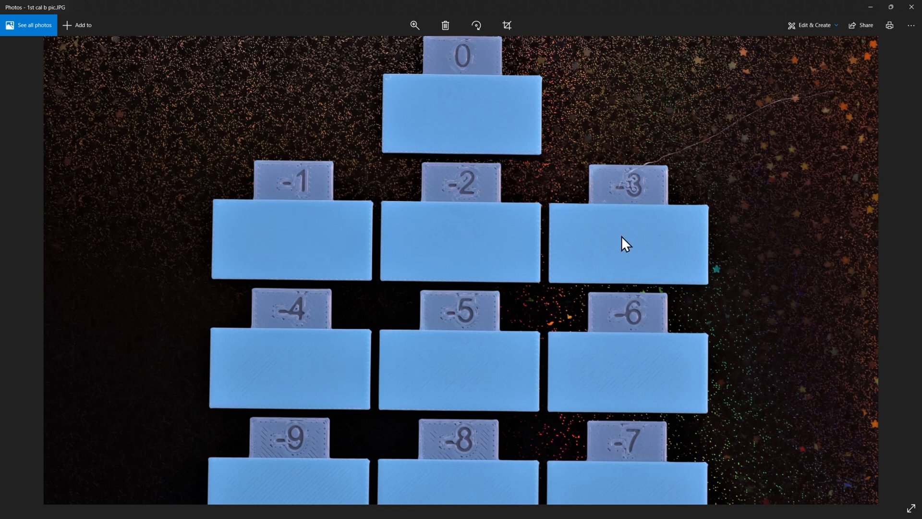
mouse_move(593, 261)
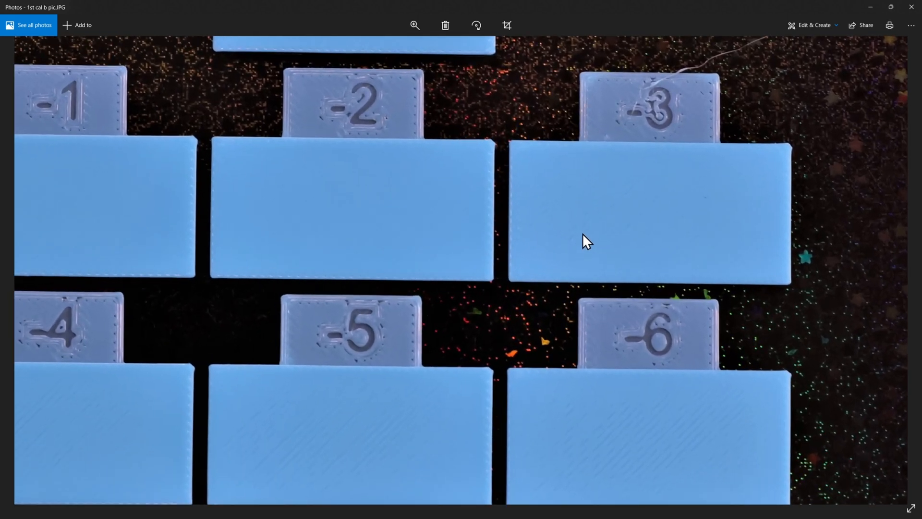
mouse_move(586, 234)
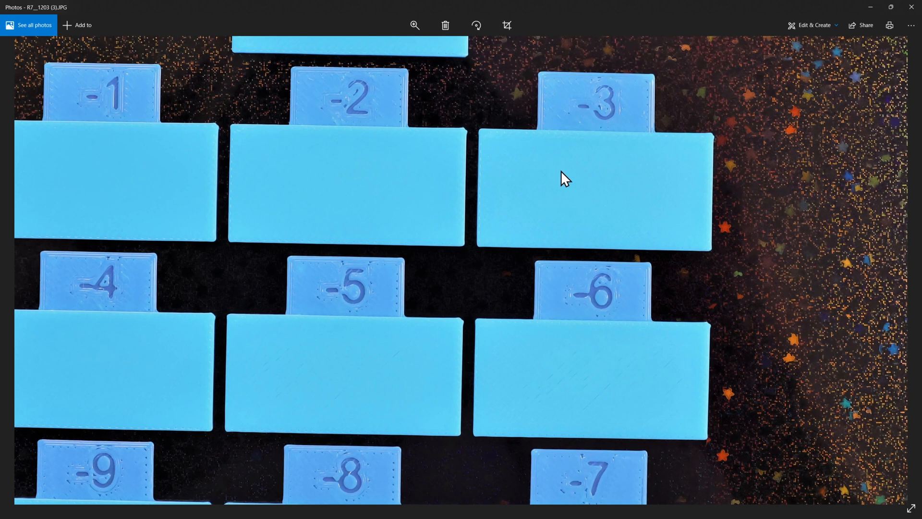
mouse_move(533, 395)
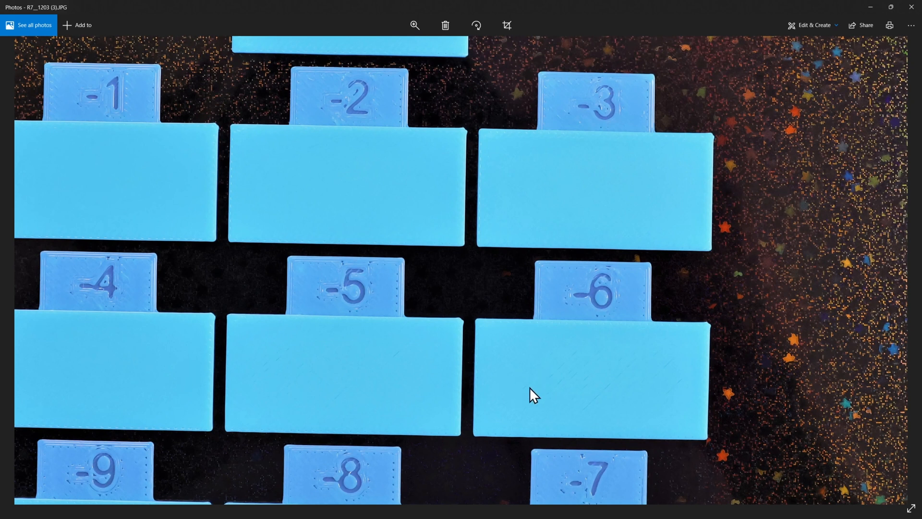
mouse_move(340, 404)
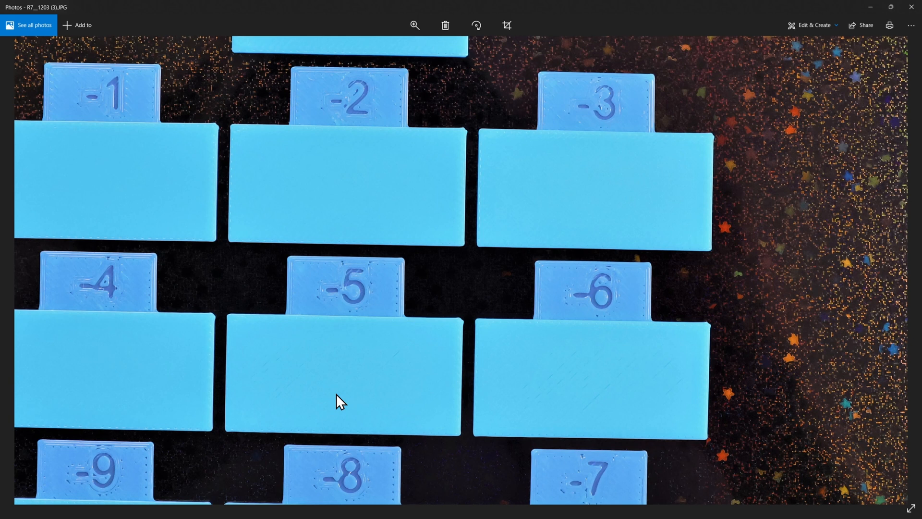
mouse_move(231, 265)
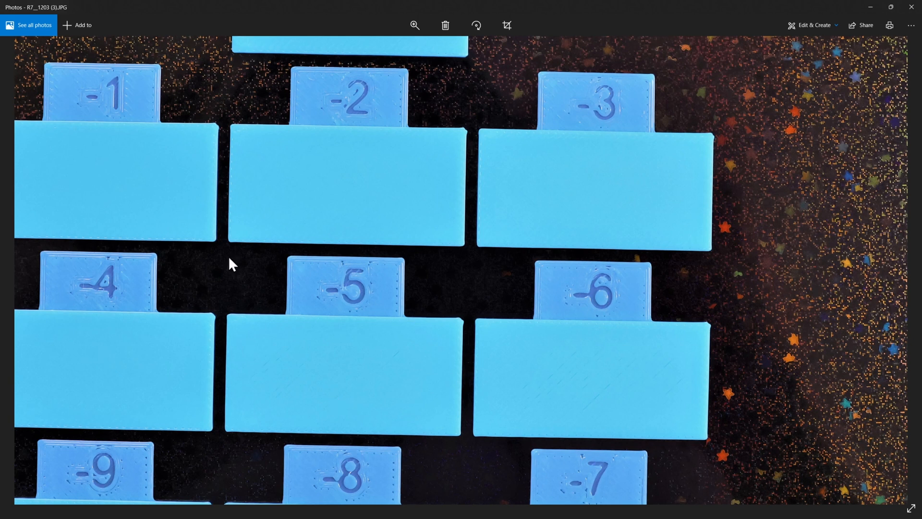
mouse_move(332, 221)
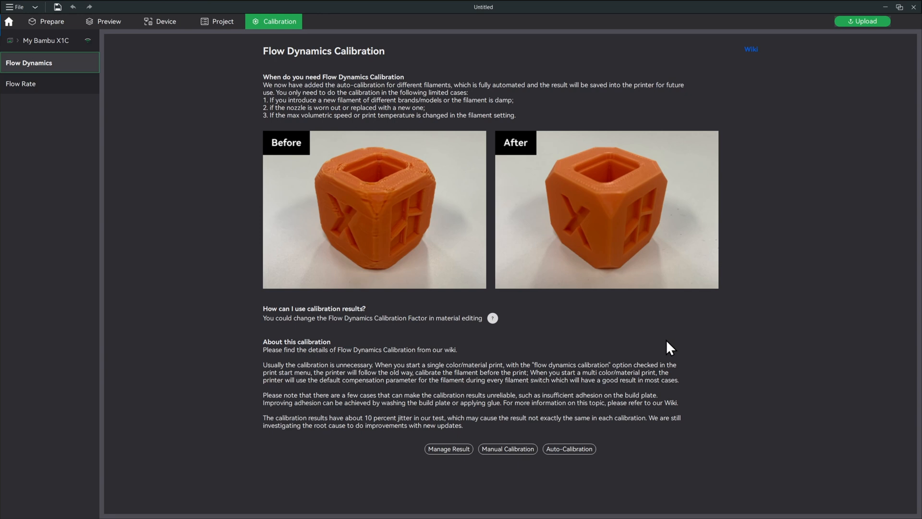
- Choose Manual Calibration with filament A1 Sunlu PLA Meta, Line method, k 0 to 0.05 step 0.005
left_click(507, 449)
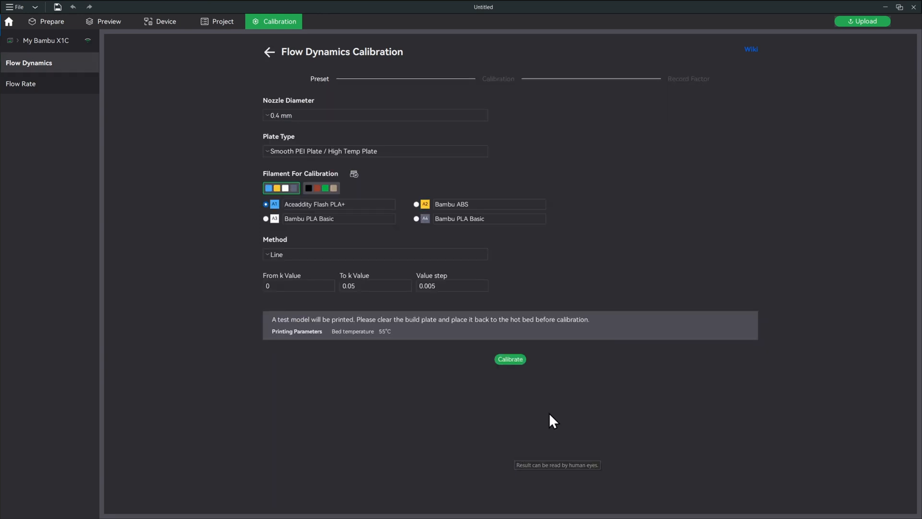
mouse_move(303, 110)
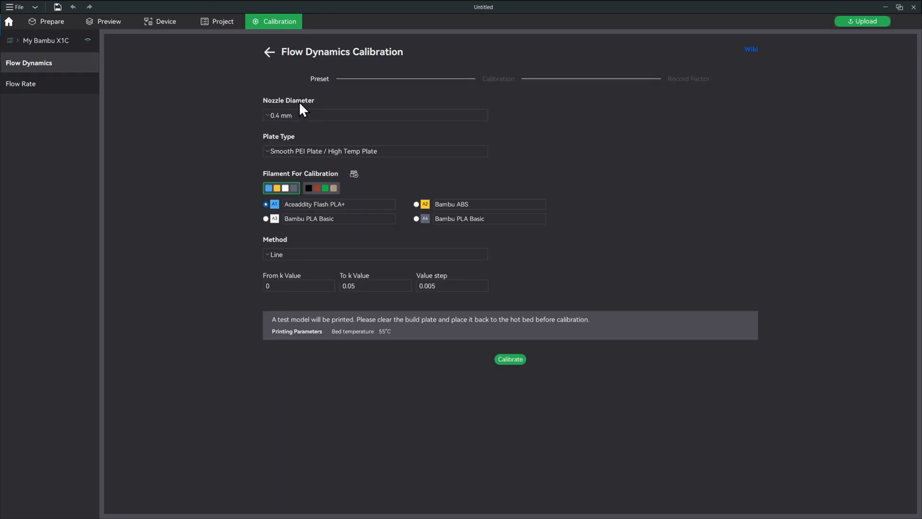
left_click(339, 204)
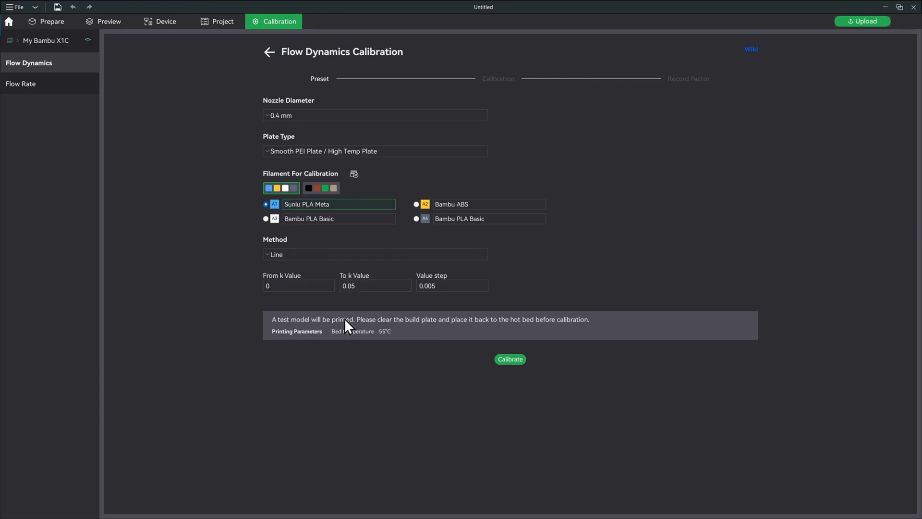
mouse_move(403, 404)
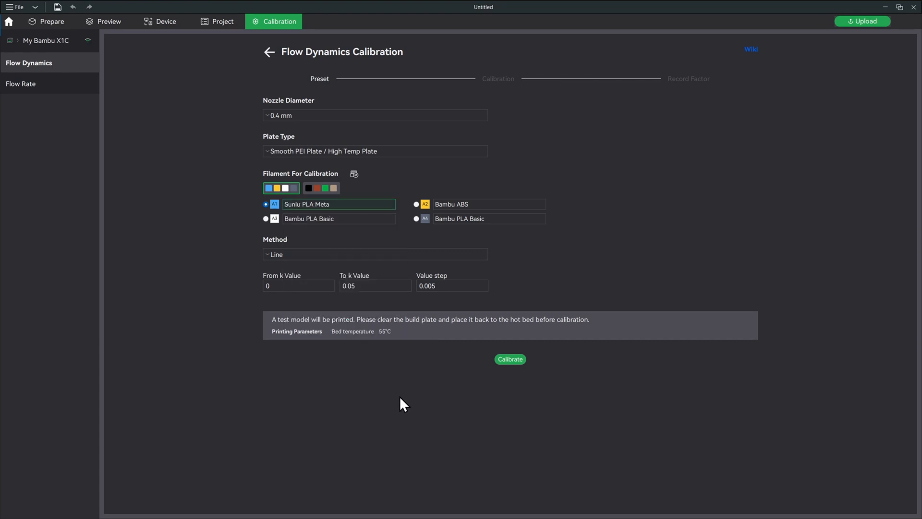
mouse_move(451, 308)
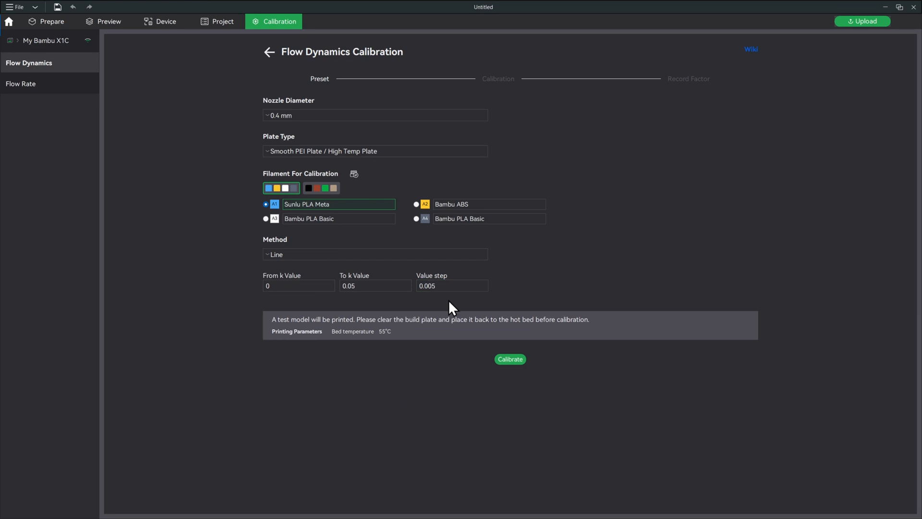
left_click(509, 358)
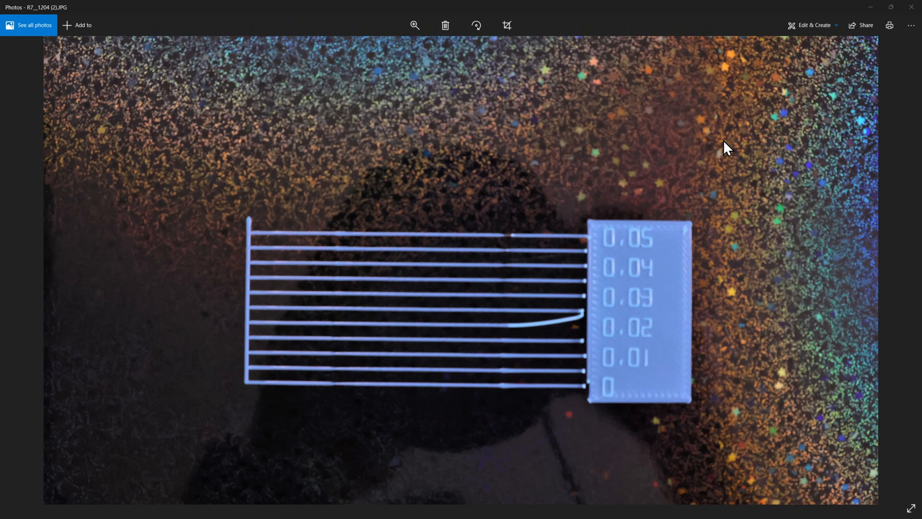
mouse_move(743, 396)
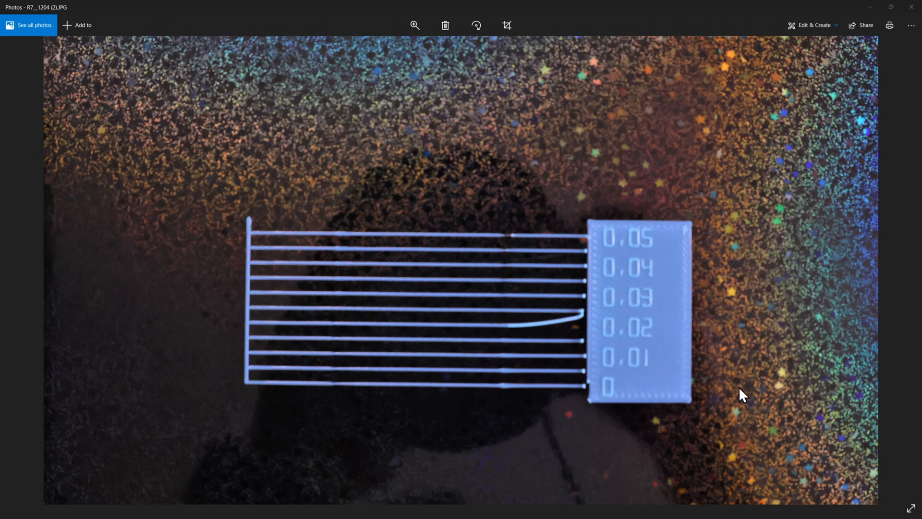
mouse_move(535, 334)
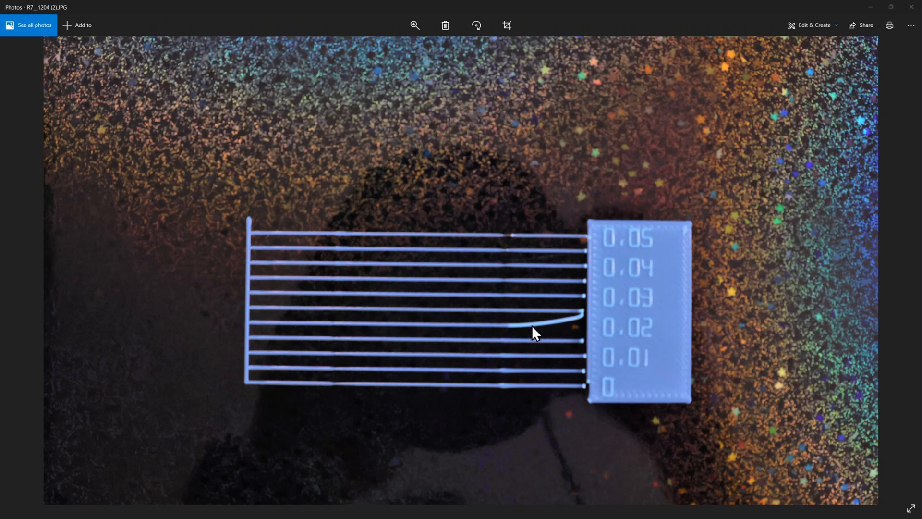
mouse_move(570, 330)
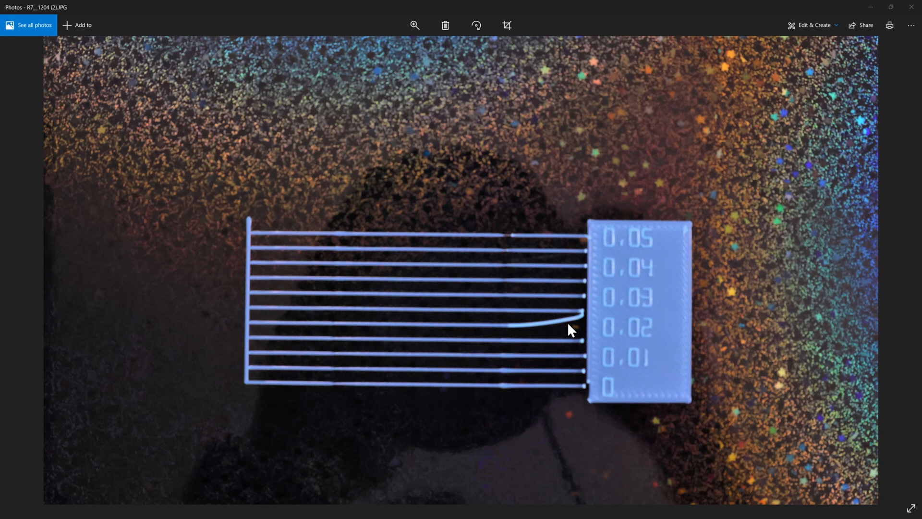
mouse_move(571, 326)
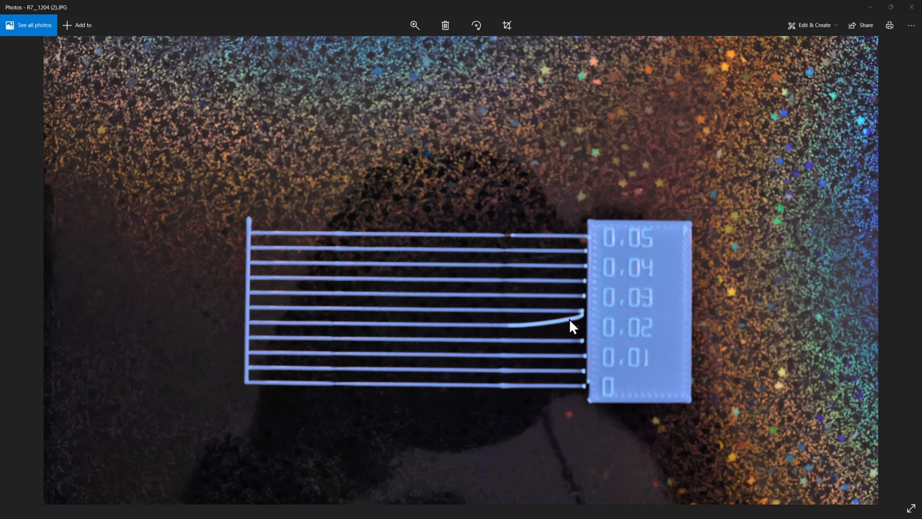
mouse_move(541, 310)
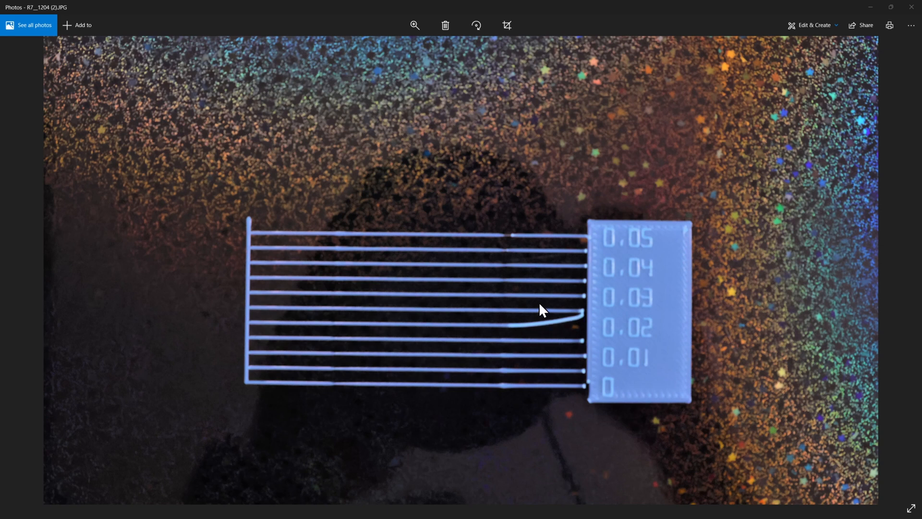
mouse_move(519, 294)
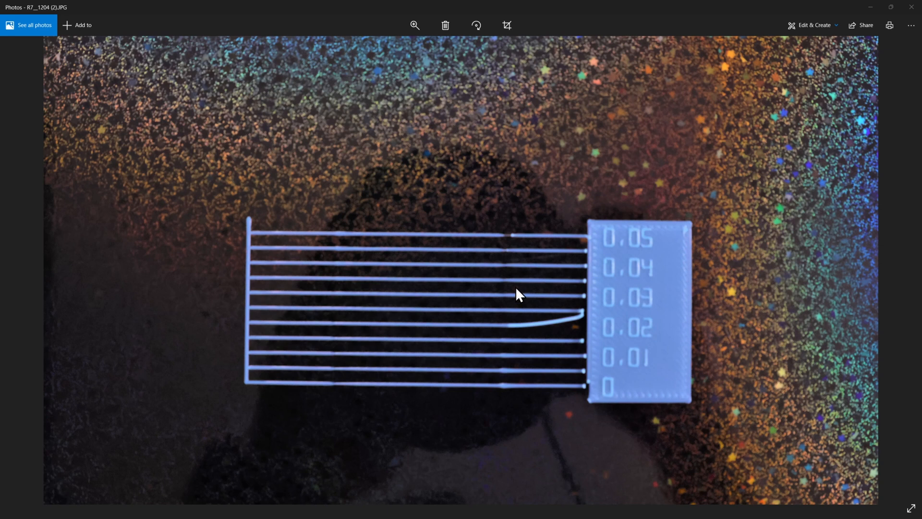
mouse_move(427, 288)
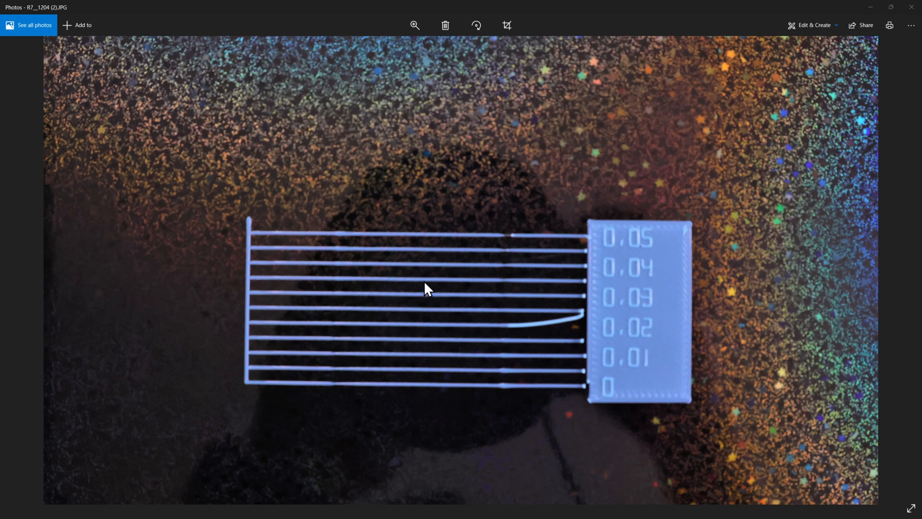
mouse_move(412, 277)
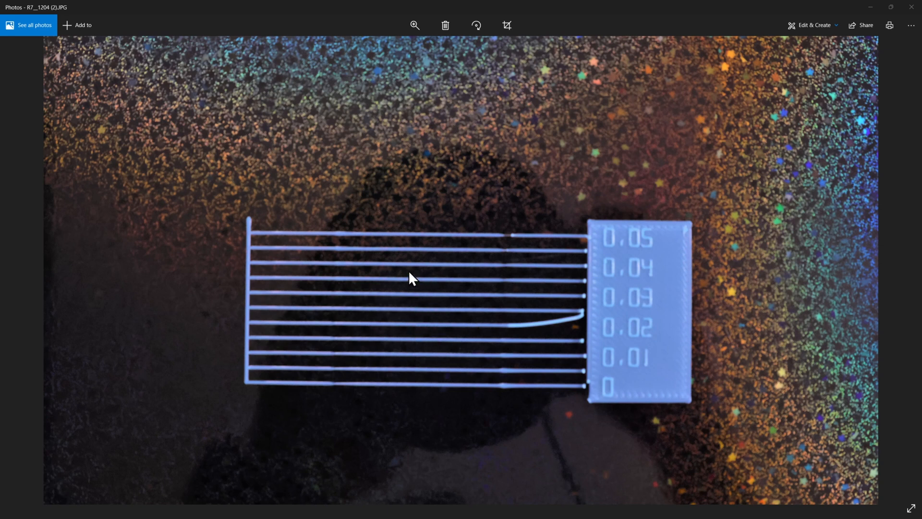
mouse_move(408, 326)
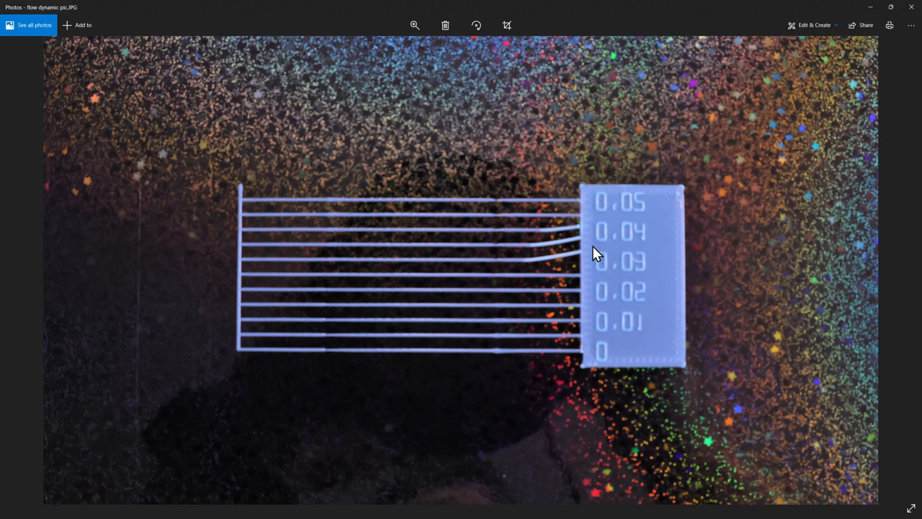
mouse_move(577, 238)
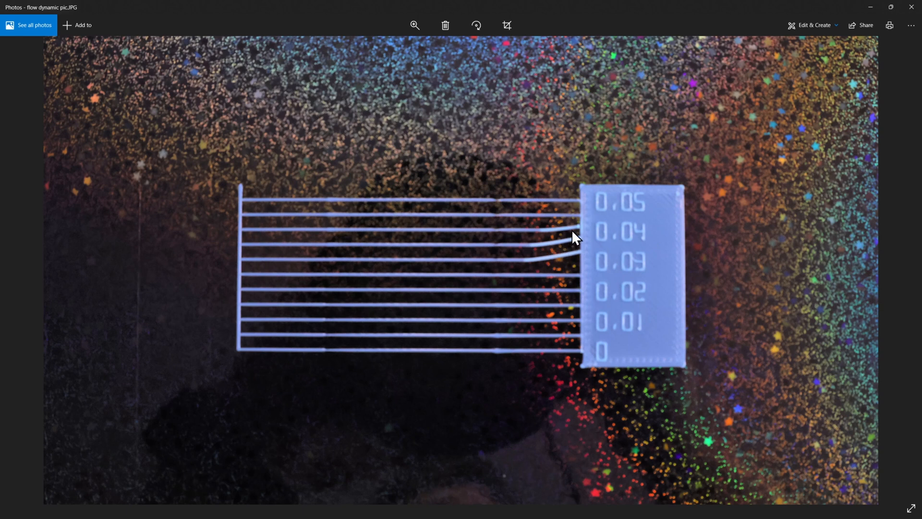
mouse_move(487, 300)
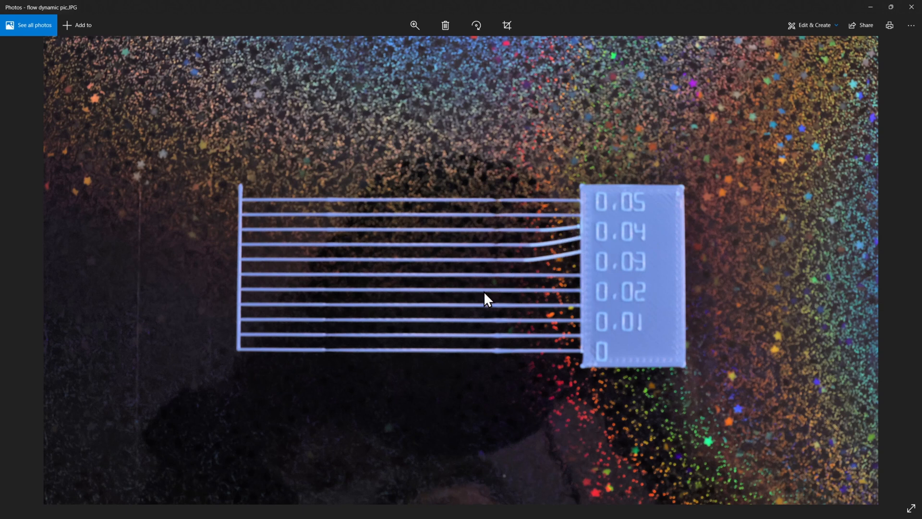
mouse_move(481, 294)
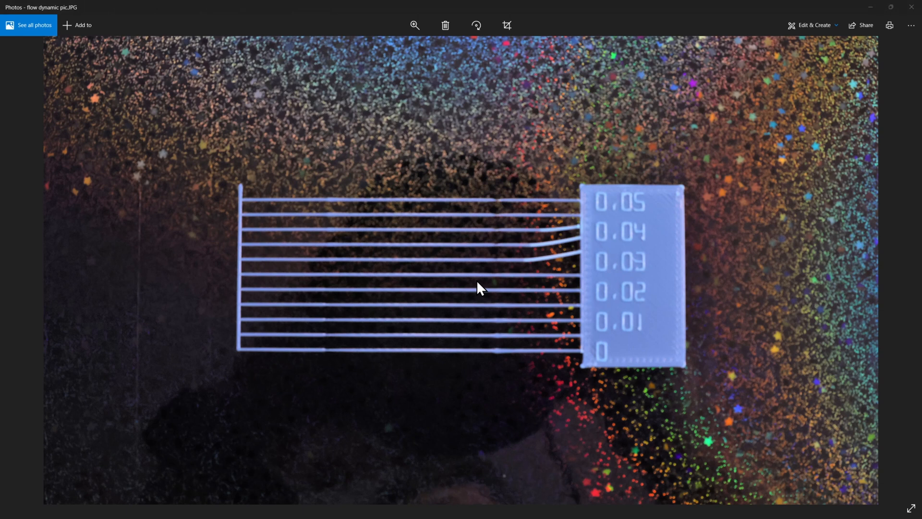
- Go back to R7__1204 (2).JPG and study the redone k-value lines against the old result
key("Right")
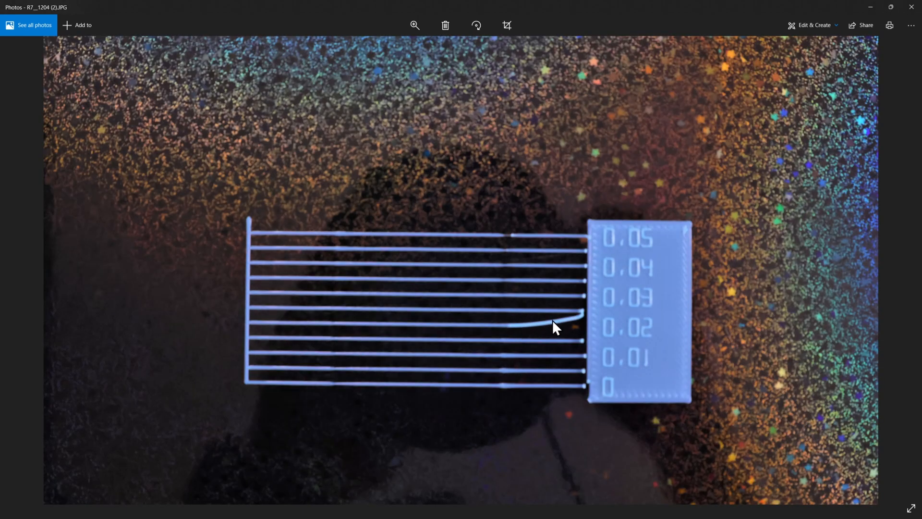
mouse_move(396, 303)
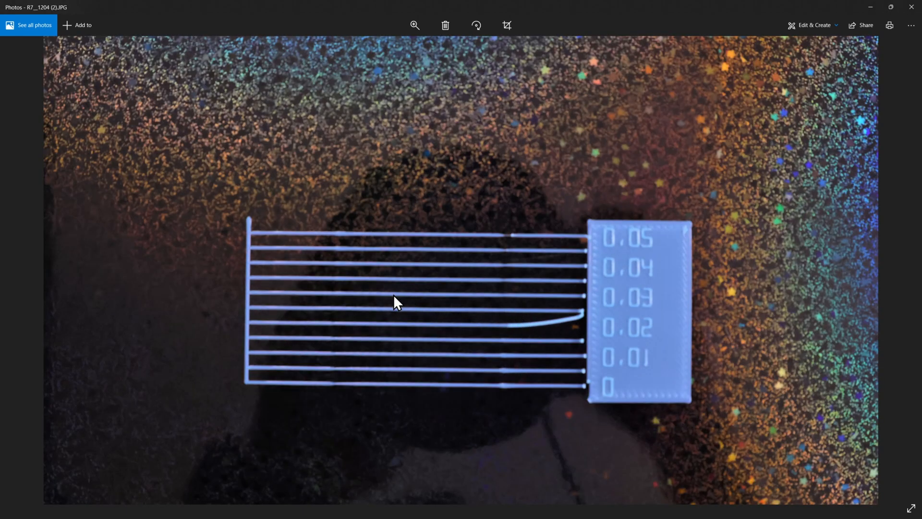
mouse_move(732, 363)
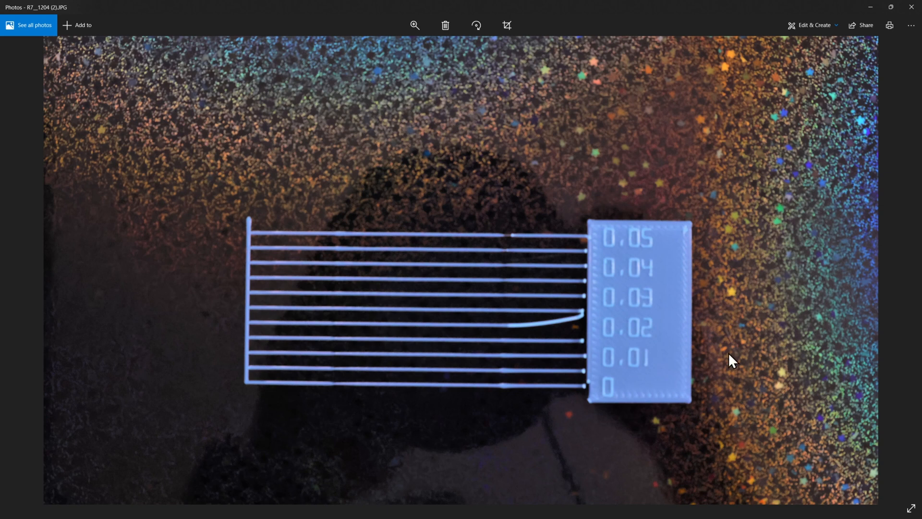
mouse_move(744, 358)
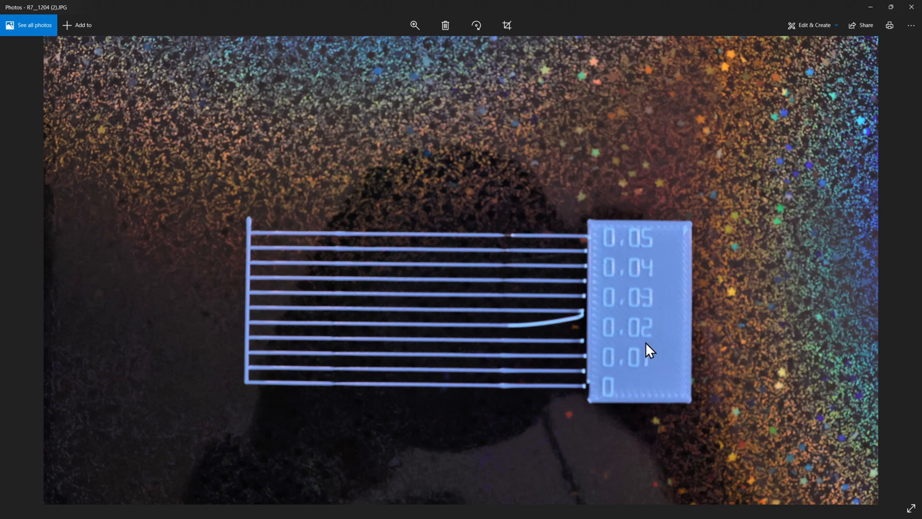
mouse_move(365, 371)
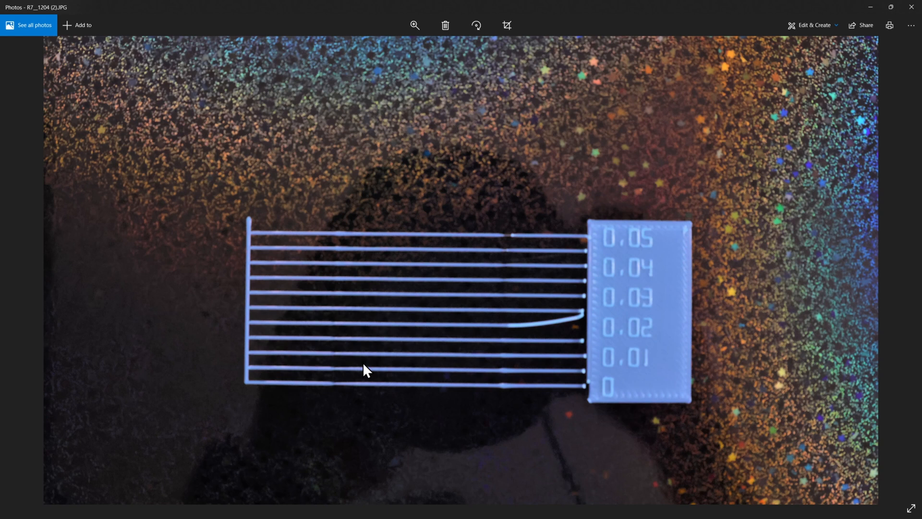
mouse_move(380, 259)
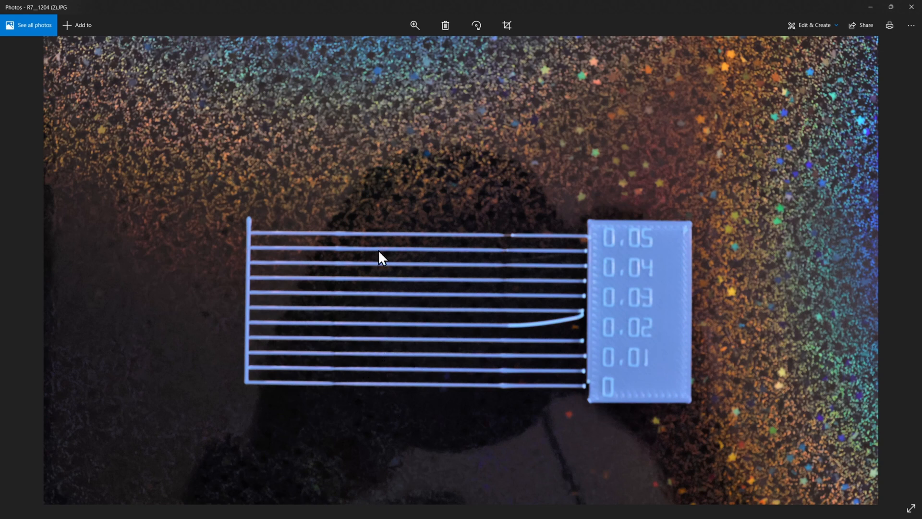
mouse_move(406, 330)
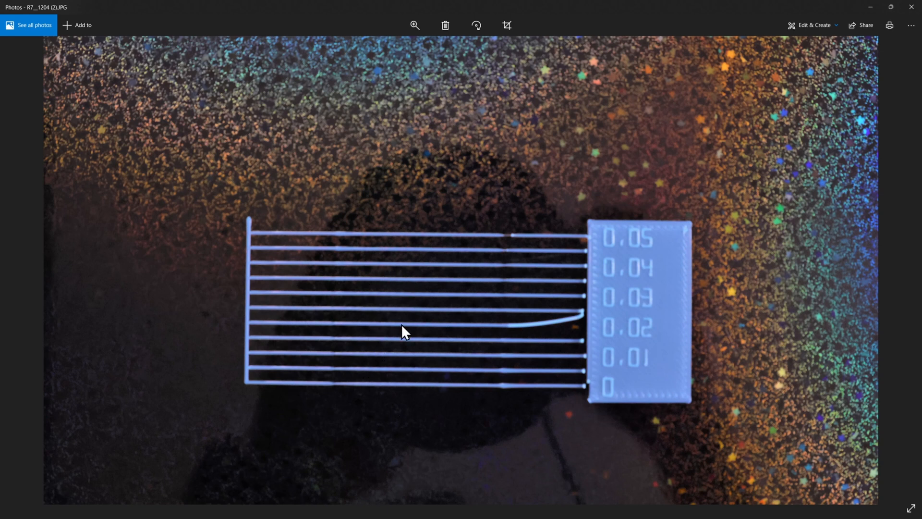
mouse_move(409, 335)
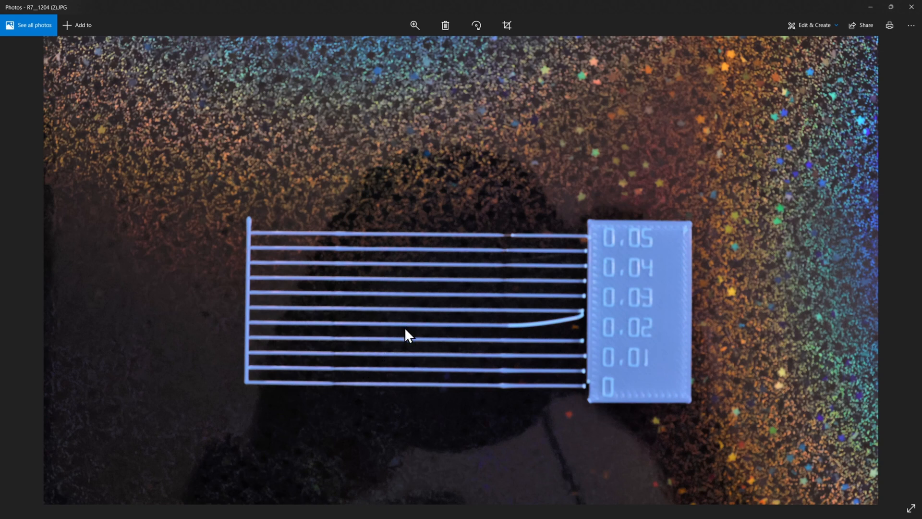
mouse_move(409, 363)
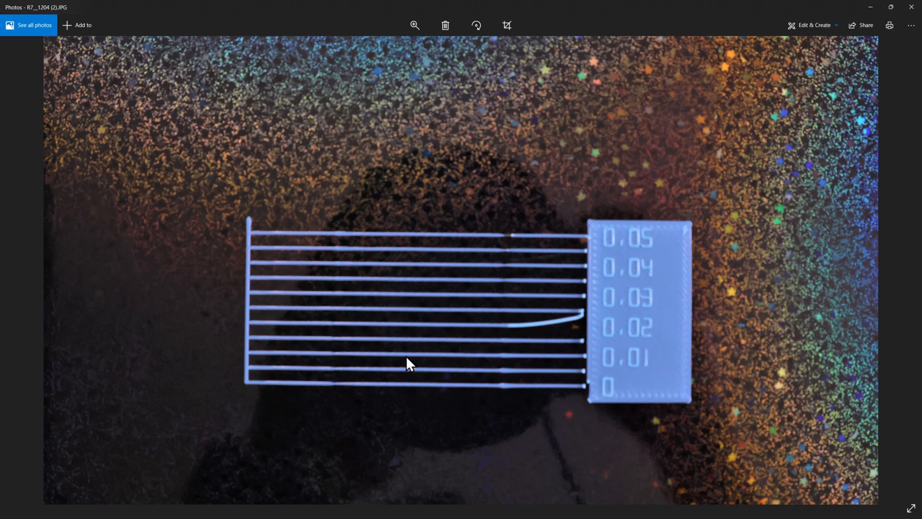
mouse_move(412, 366)
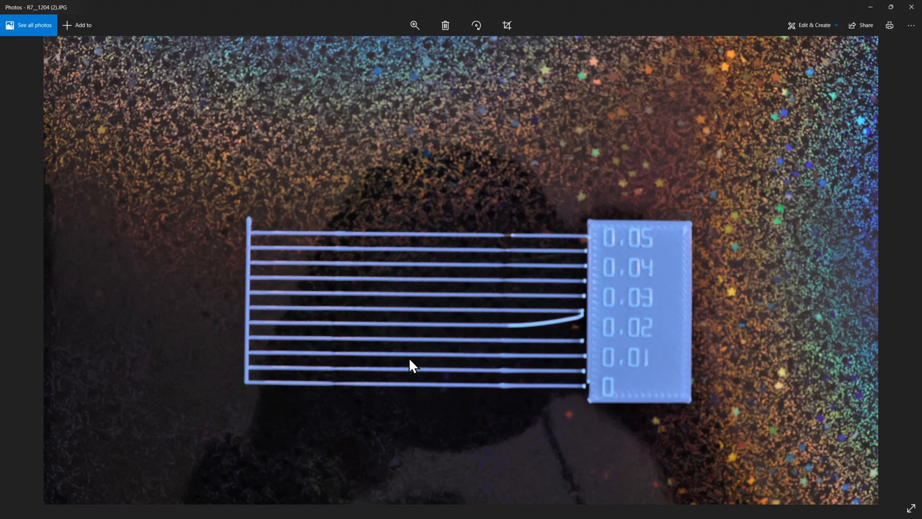
mouse_move(417, 343)
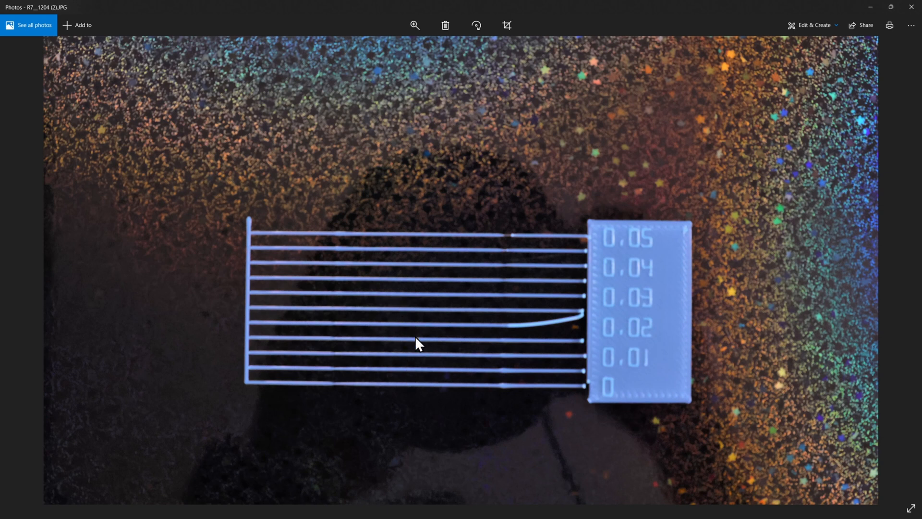
mouse_move(356, 321)
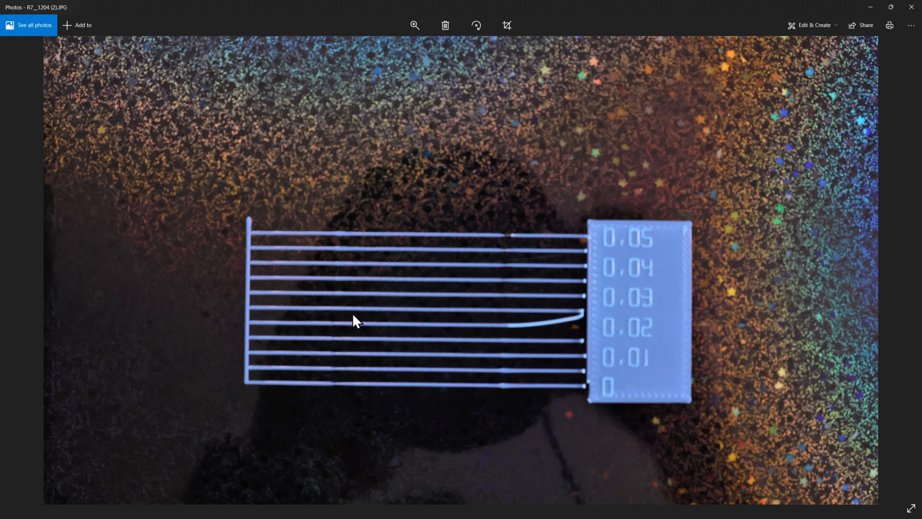
mouse_move(370, 380)
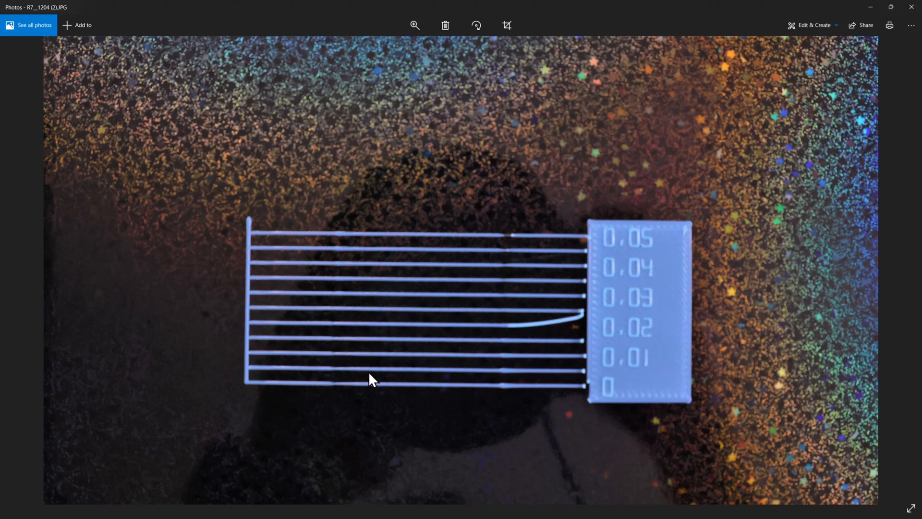
mouse_move(525, 334)
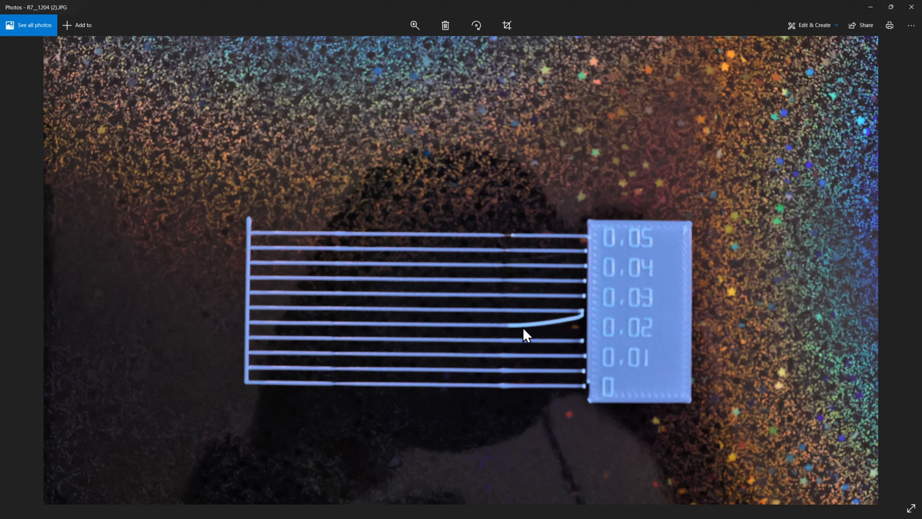
mouse_move(508, 331)
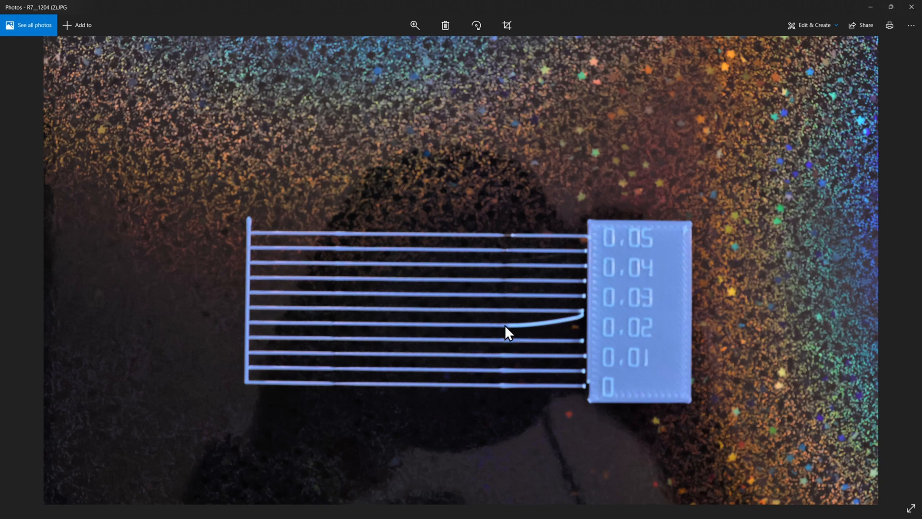